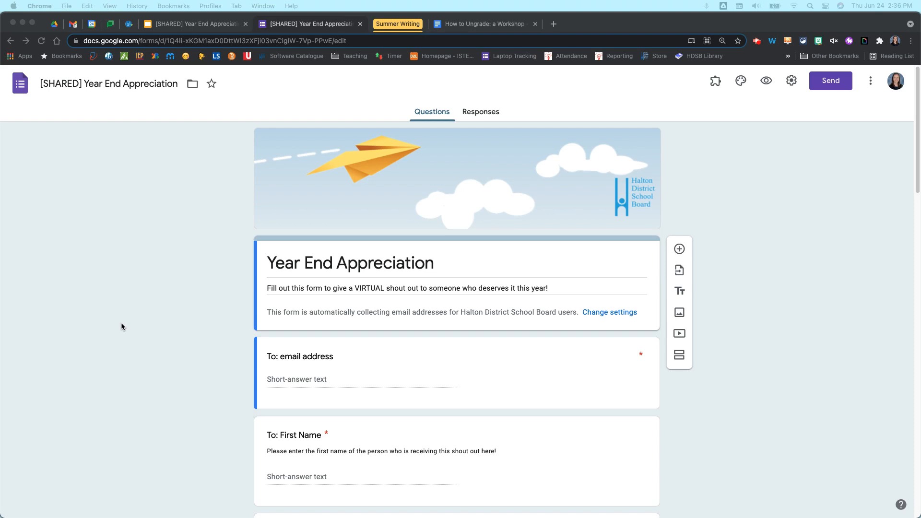
mouse_move(869, 83)
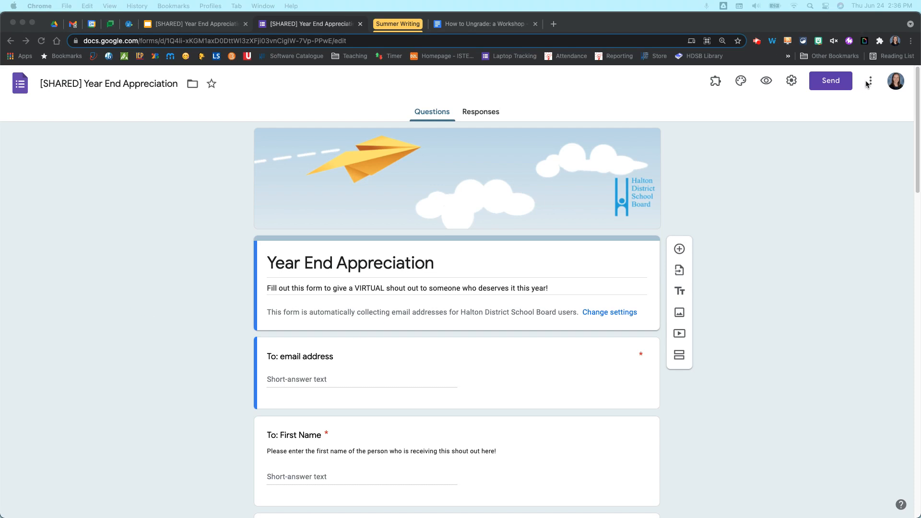
Look over the appreciation form's options and scroll through its questions
click(869, 80)
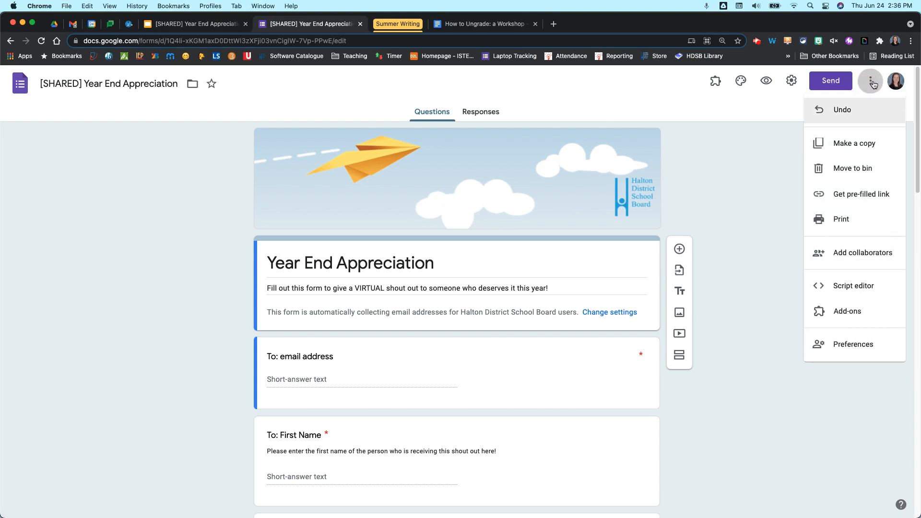
mouse_move(841, 151)
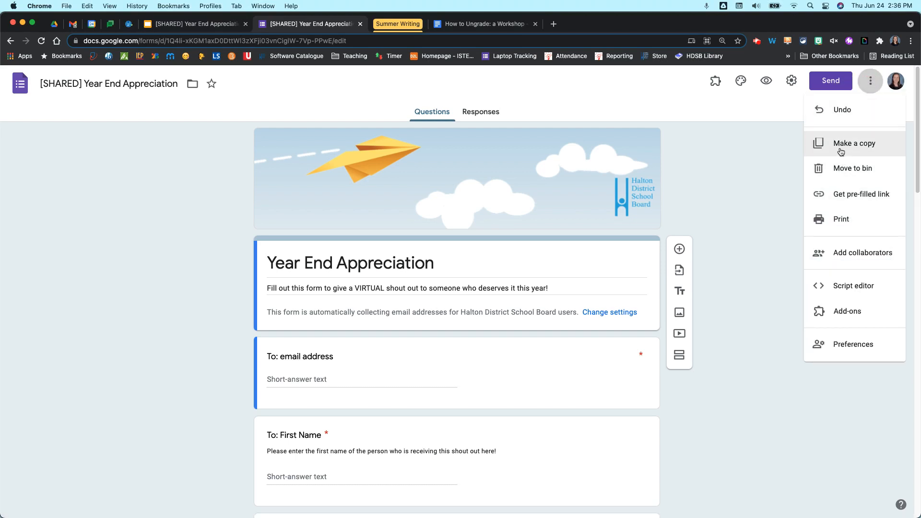
click(791, 234)
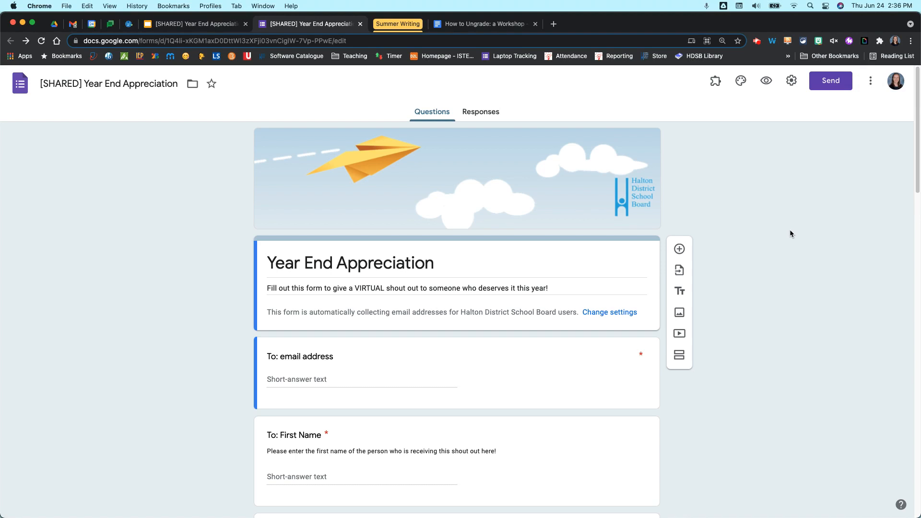
mouse_move(766, 248)
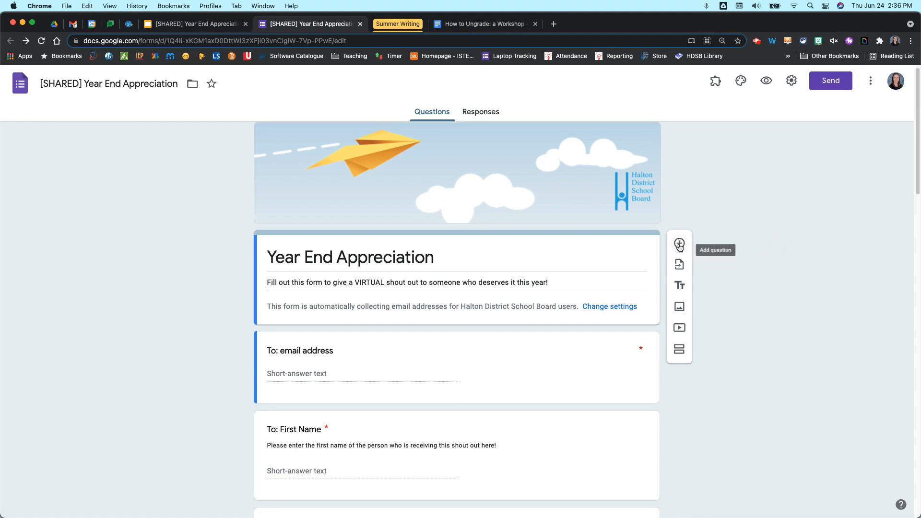
scroll(down, 3)
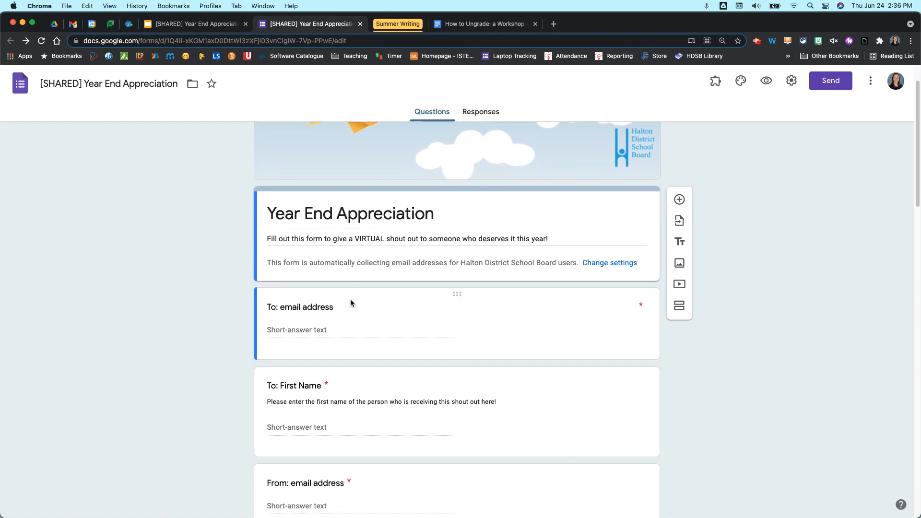
scroll(down, 3)
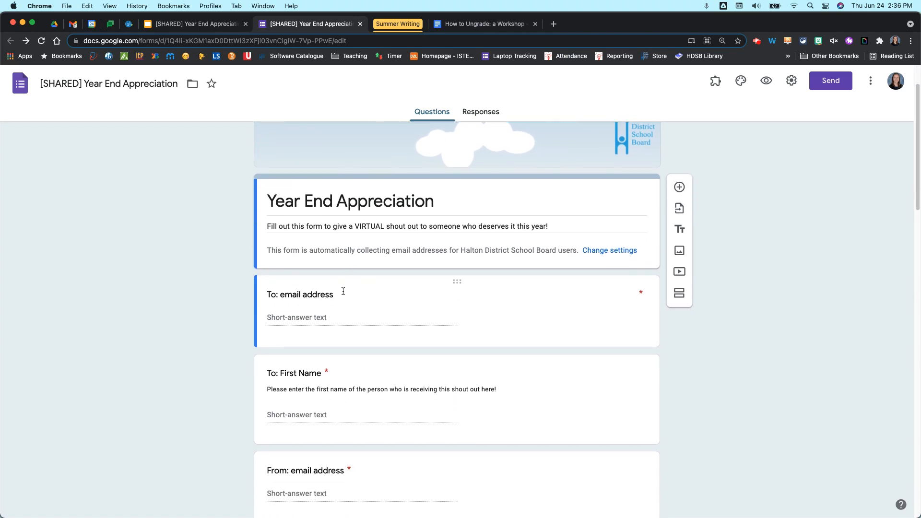
mouse_move(353, 305)
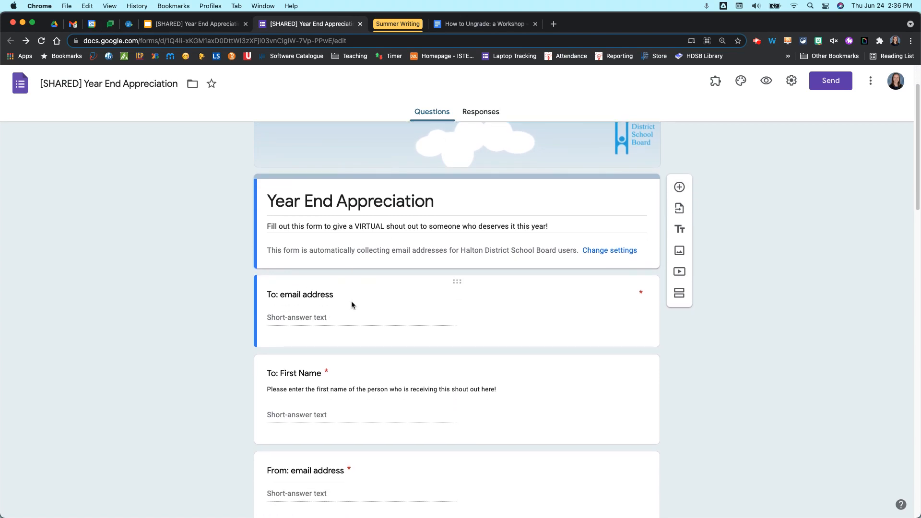
scroll(down, 3)
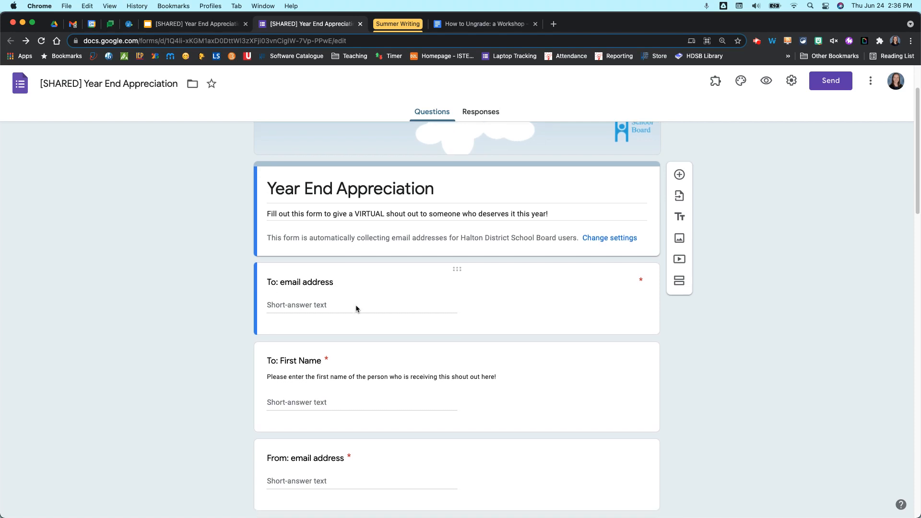
scroll(down, 3)
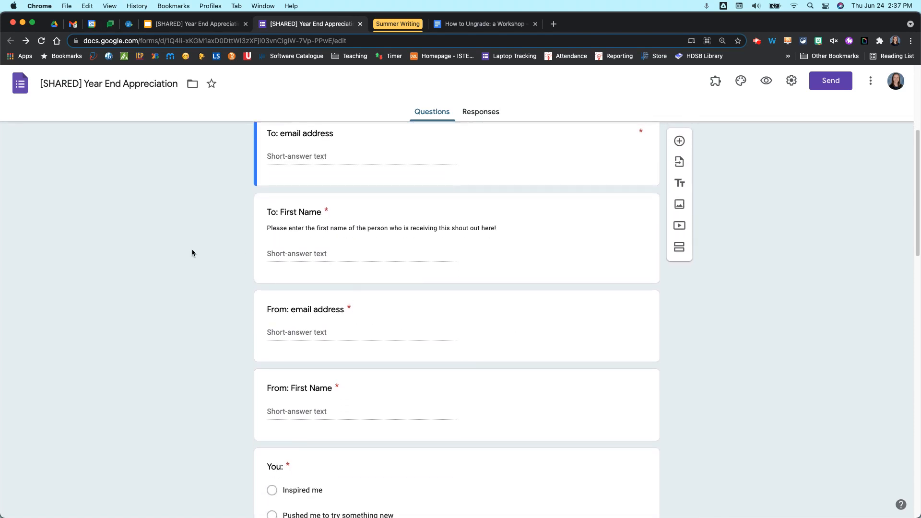
mouse_move(395, 217)
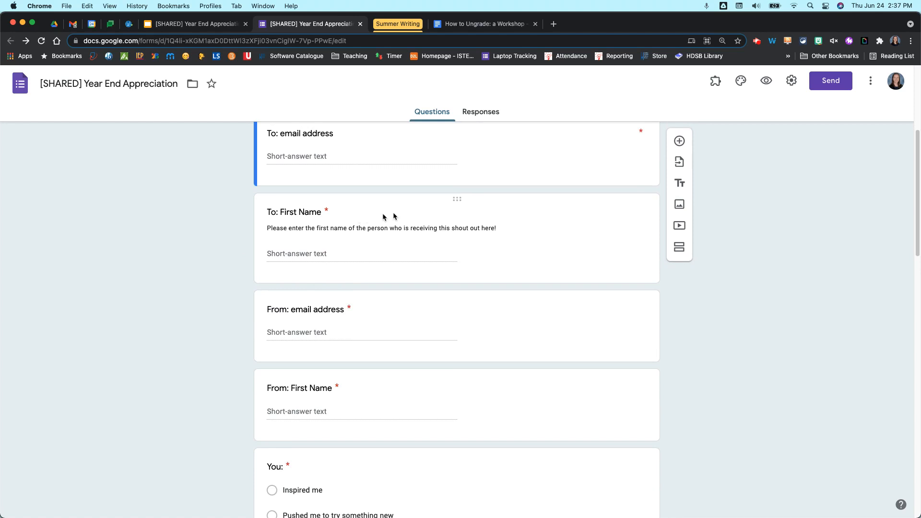
scroll(down, 3)
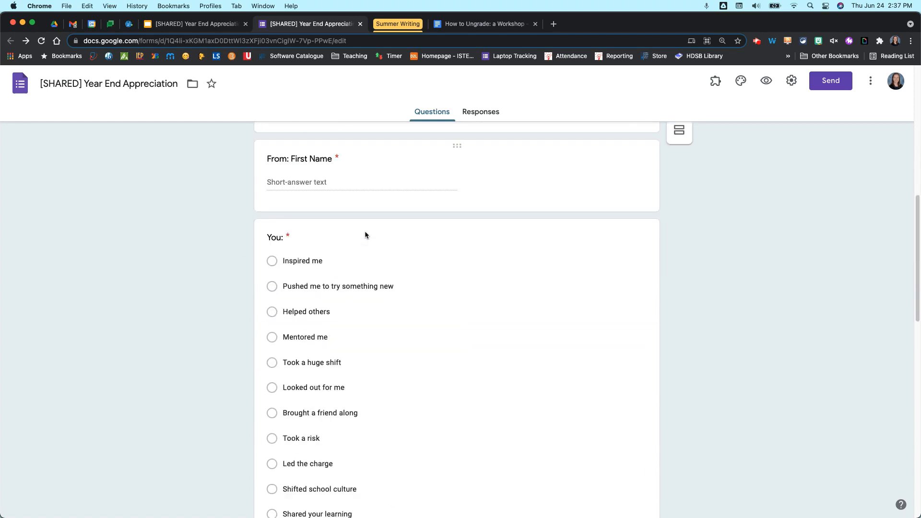
scroll(down, 3)
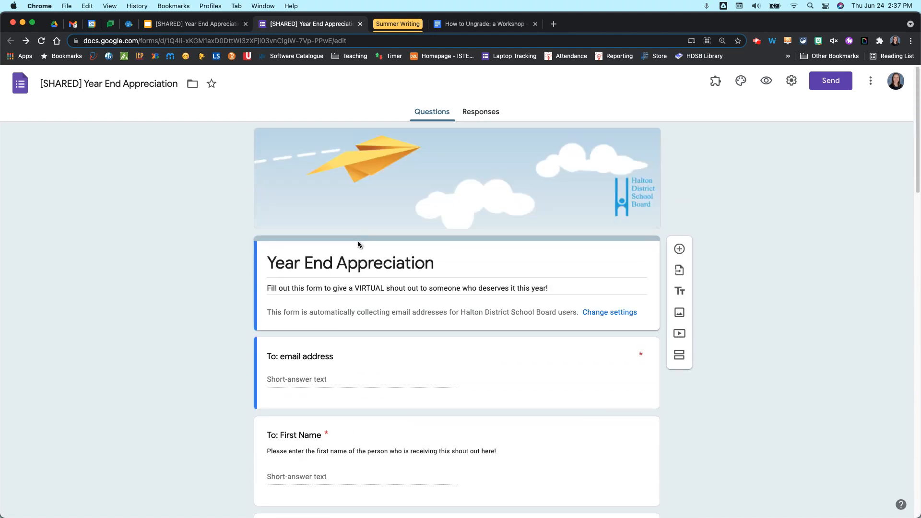
mouse_move(270, 143)
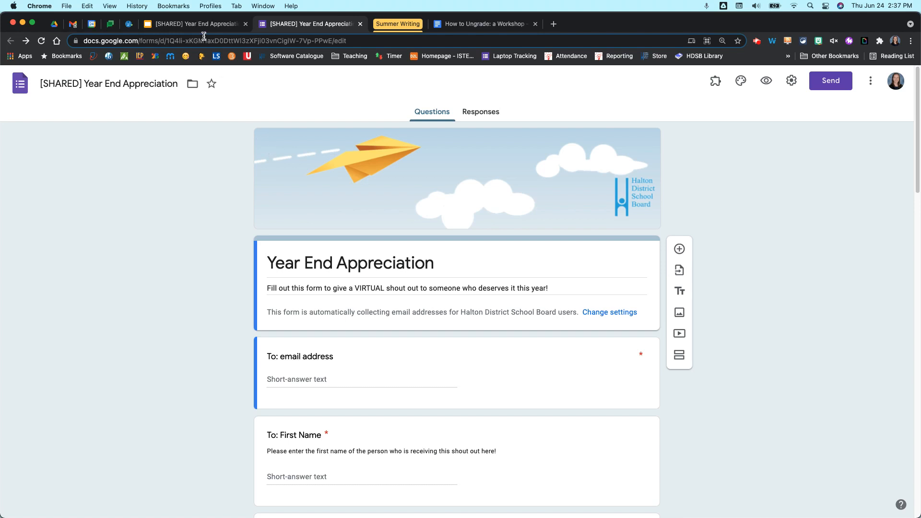
mouse_move(202, 28)
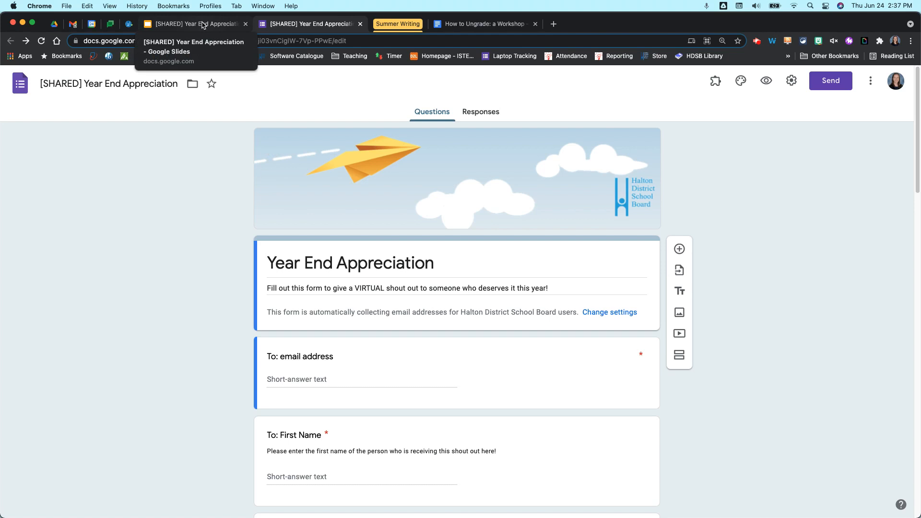
Bring up the Year End Appreciation slide template and select the You placeholder
click(194, 23)
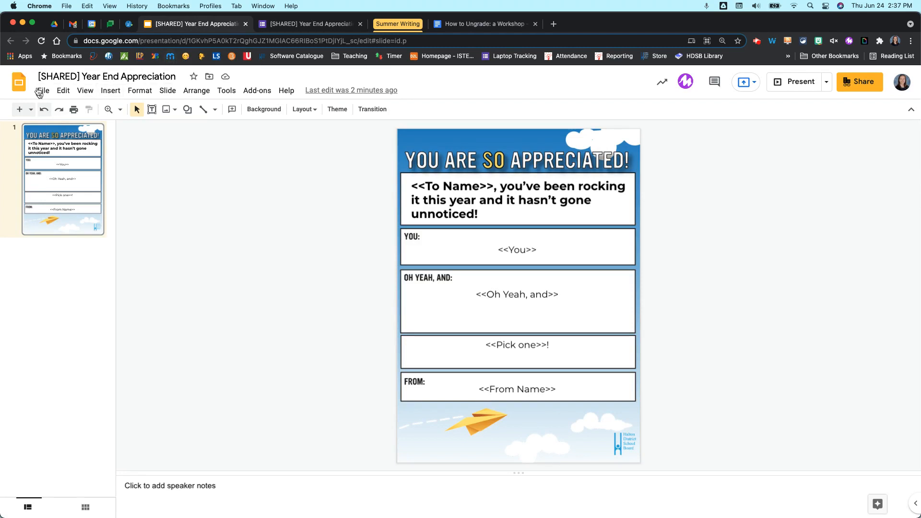
click(42, 91)
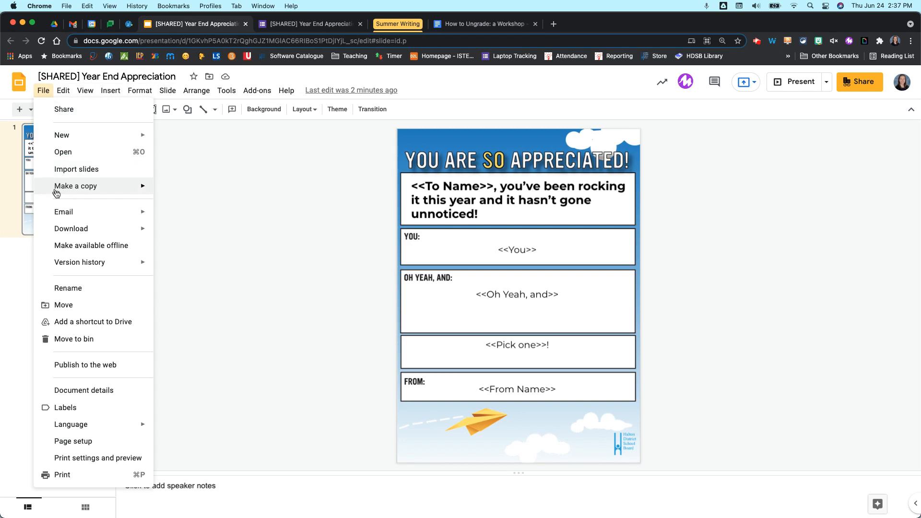
mouse_move(75, 186)
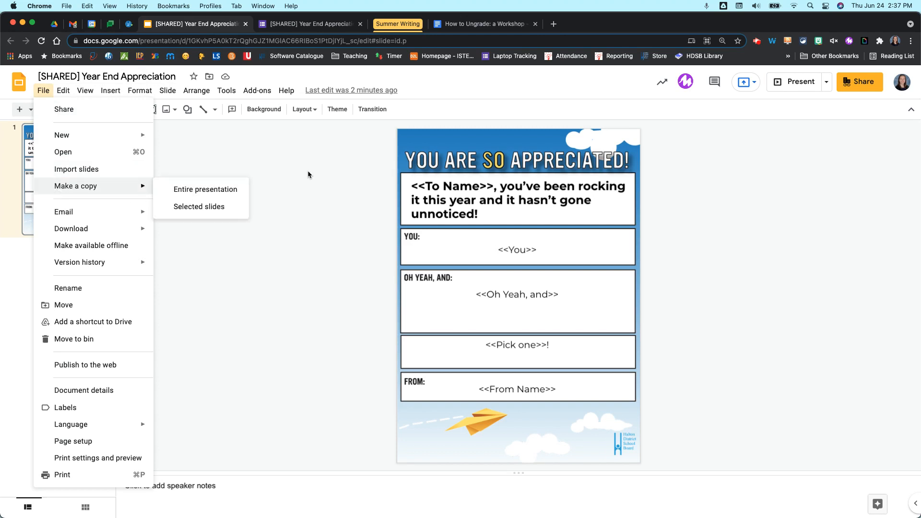
click(309, 174)
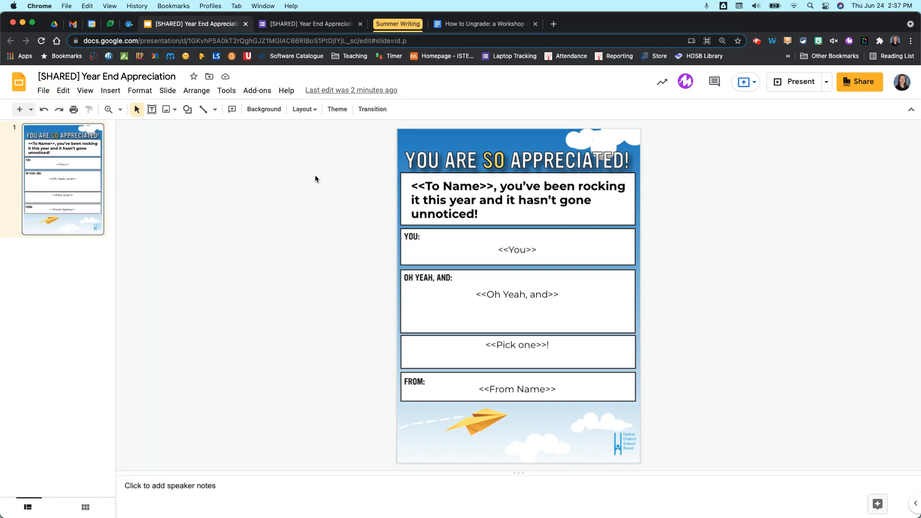
mouse_move(227, 184)
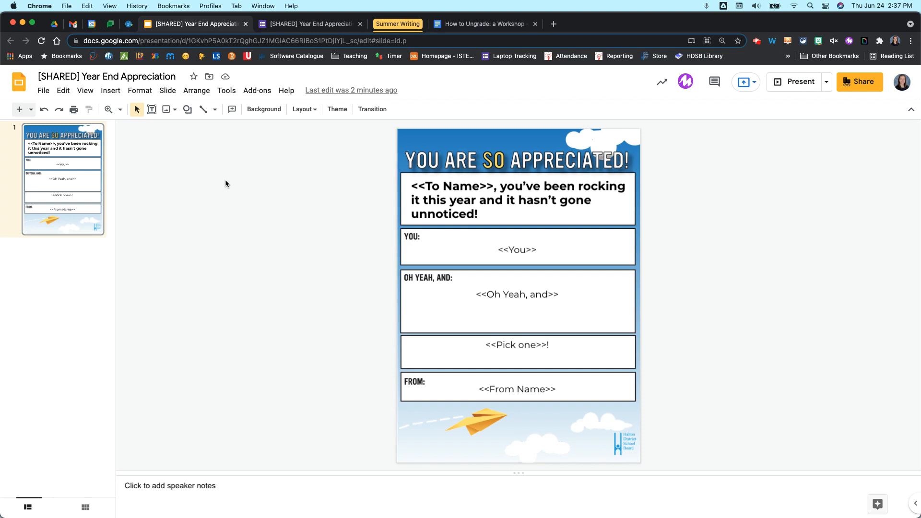
mouse_move(269, 186)
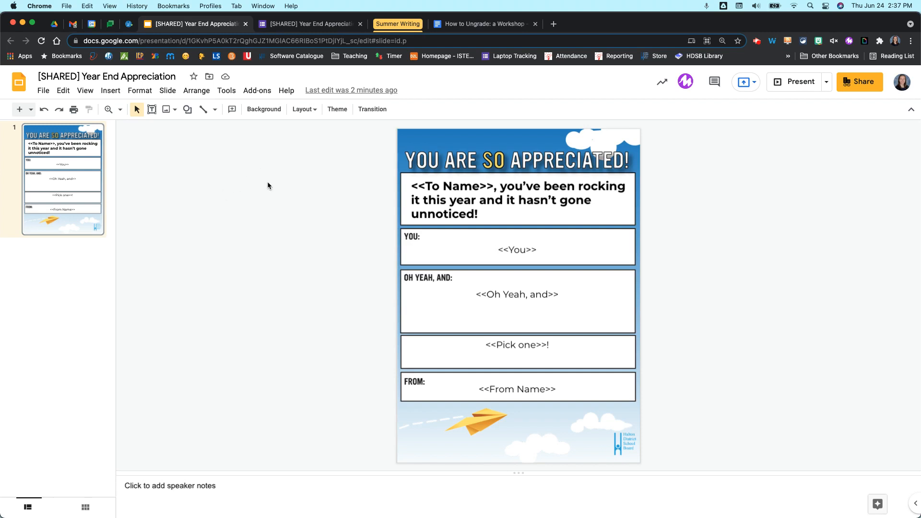
mouse_move(386, 192)
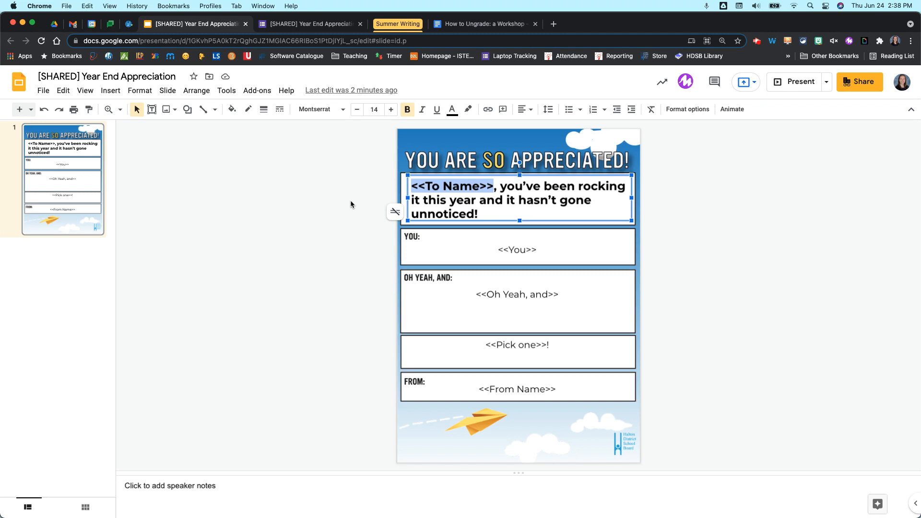
mouse_move(361, 207)
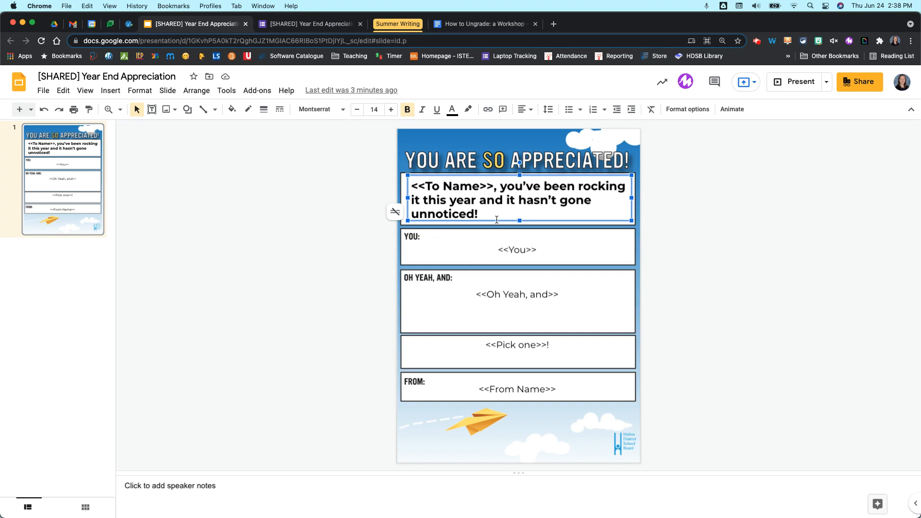
click(518, 250)
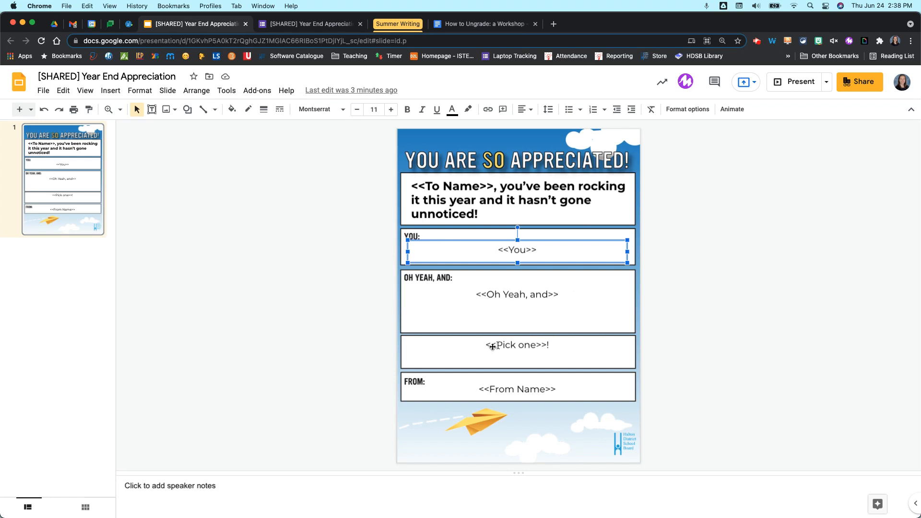
mouse_move(469, 387)
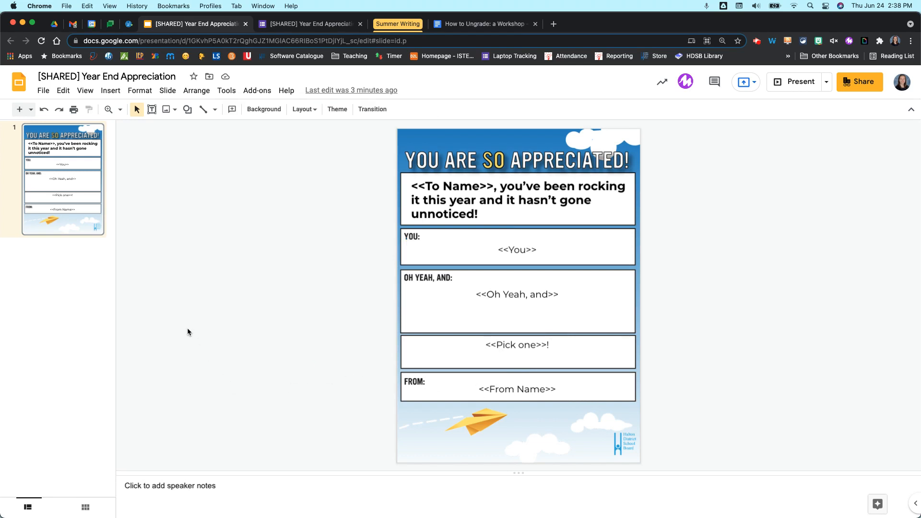
mouse_move(283, 173)
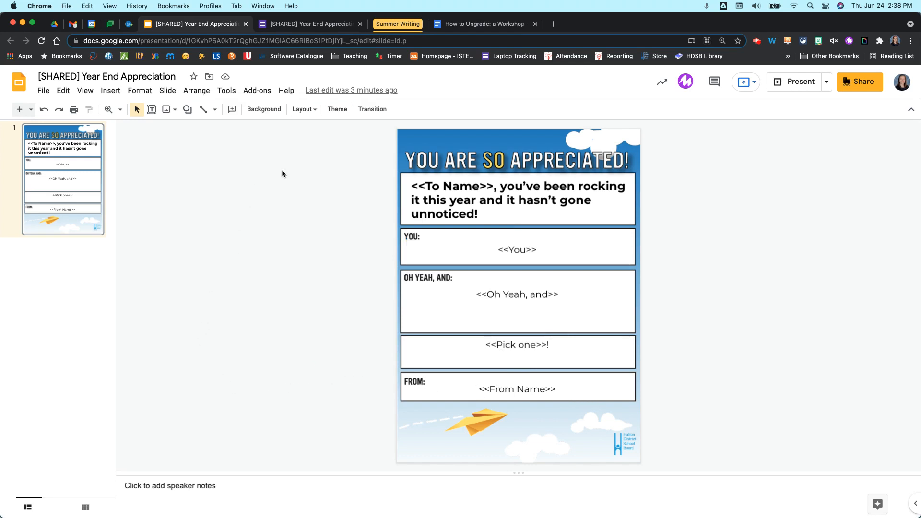
Link the form's responses to a new 'Year End Appreciation (Responses)' spreadsheet
click(308, 24)
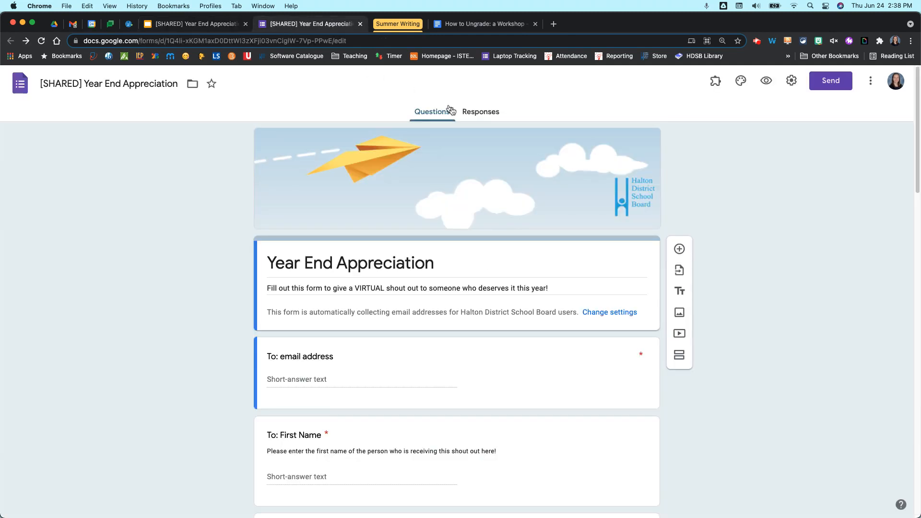
click(480, 112)
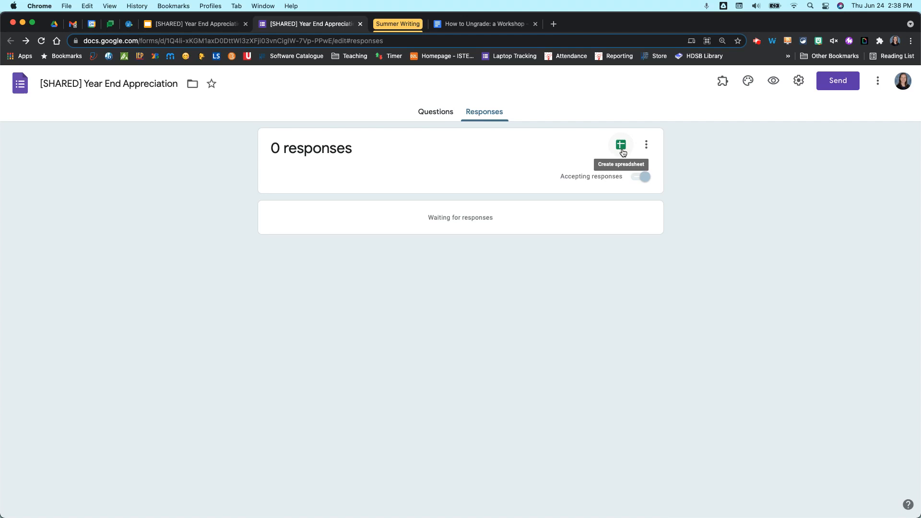
click(621, 145)
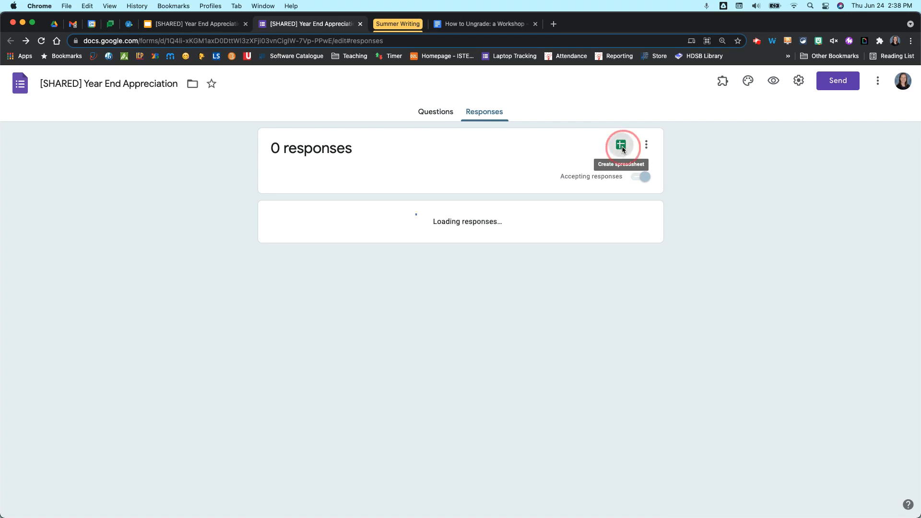
click(623, 145)
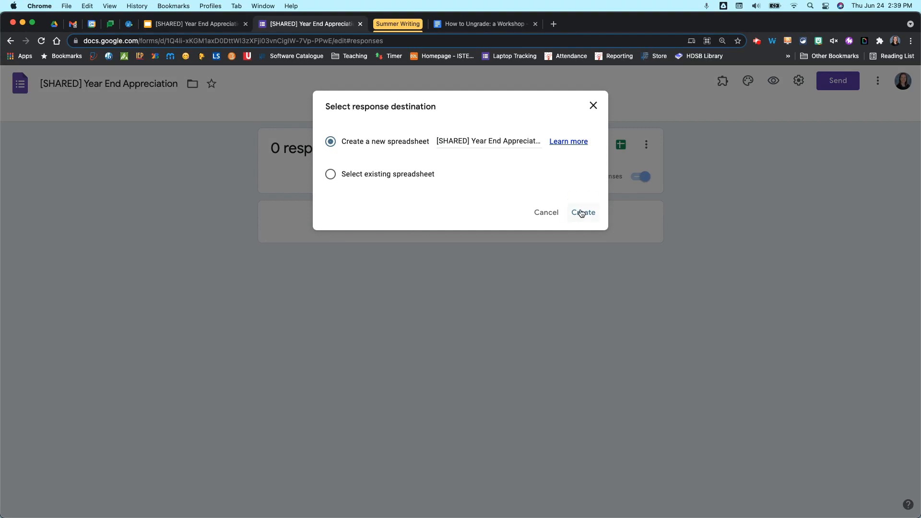
click(583, 212)
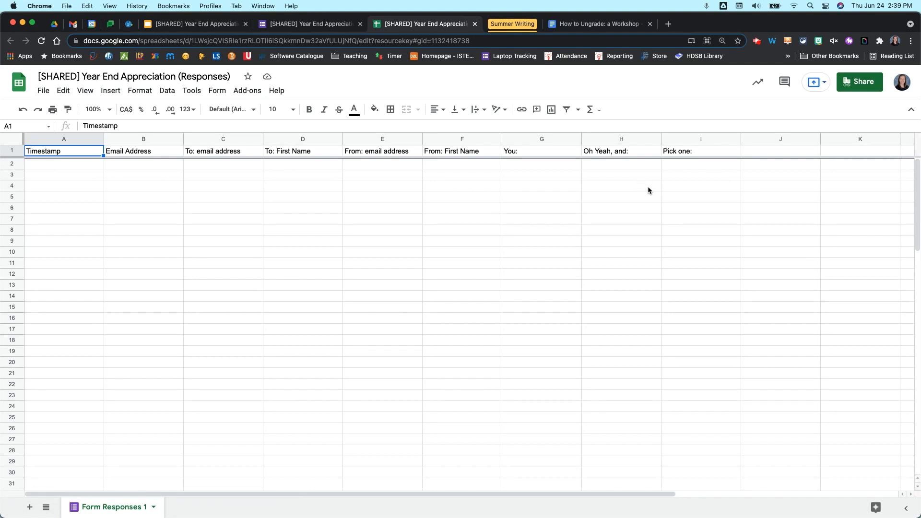
mouse_move(379, 197)
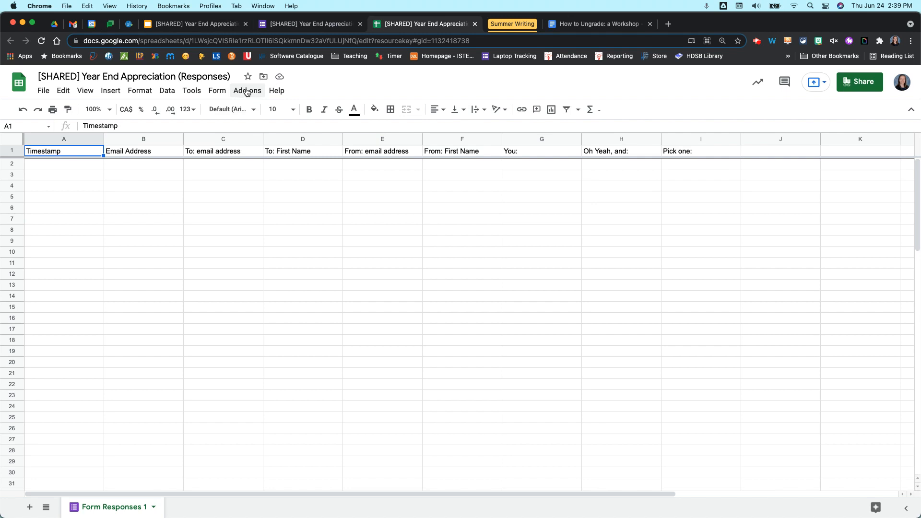
Show the installed add-ons list, including Autocrat and Form Mule
click(247, 90)
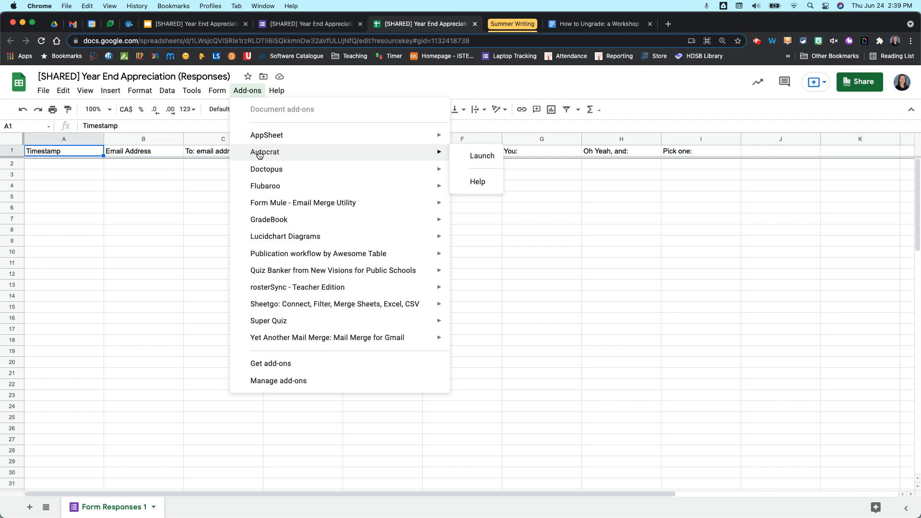
mouse_move(326, 156)
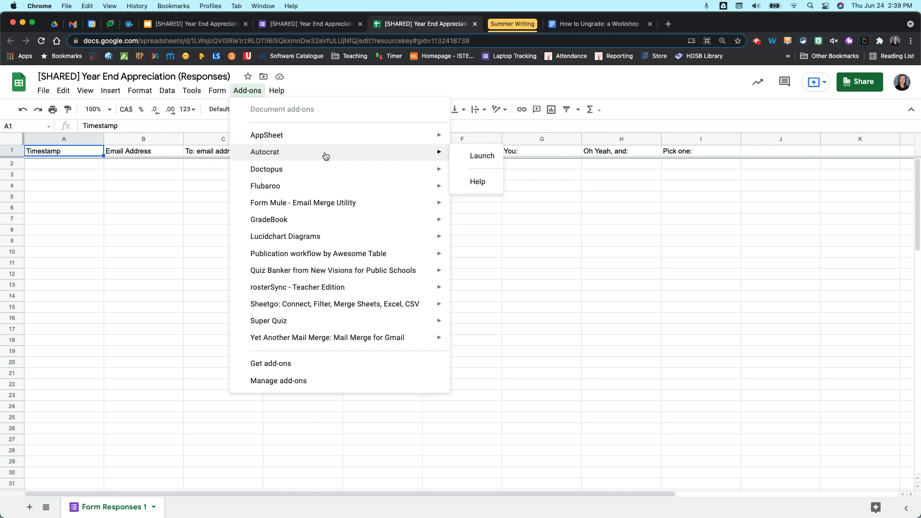
click(277, 90)
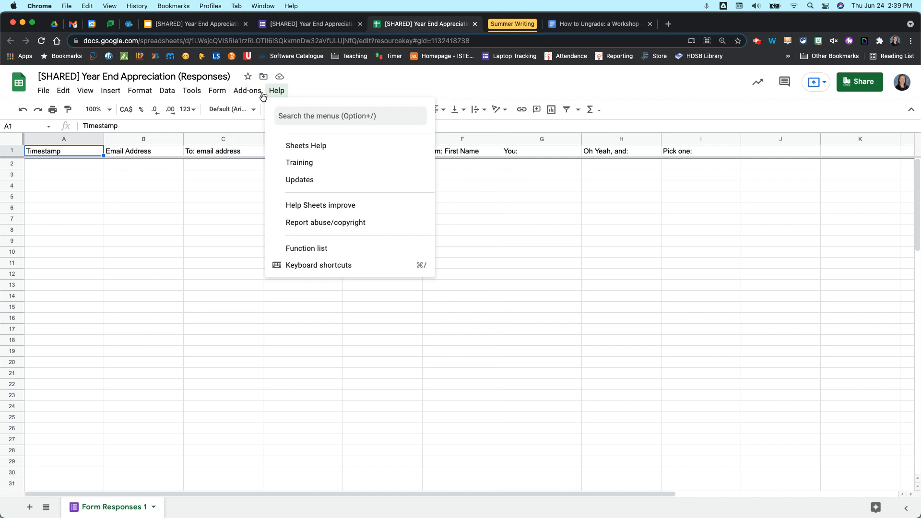
click(247, 91)
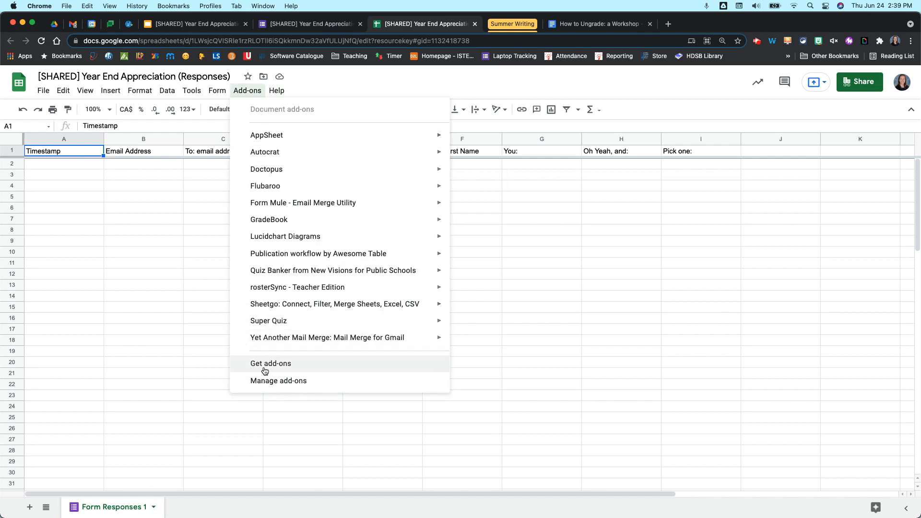
click(271, 363)
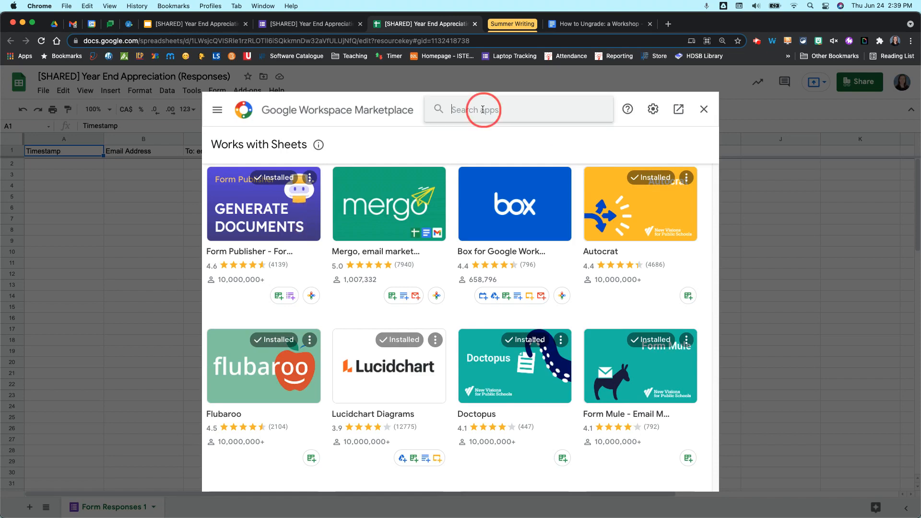
text(aut)
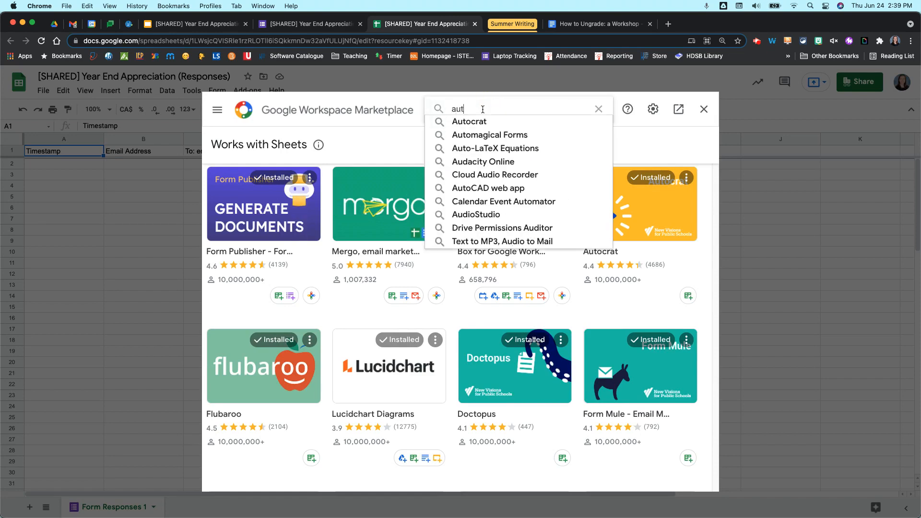
click(469, 122)
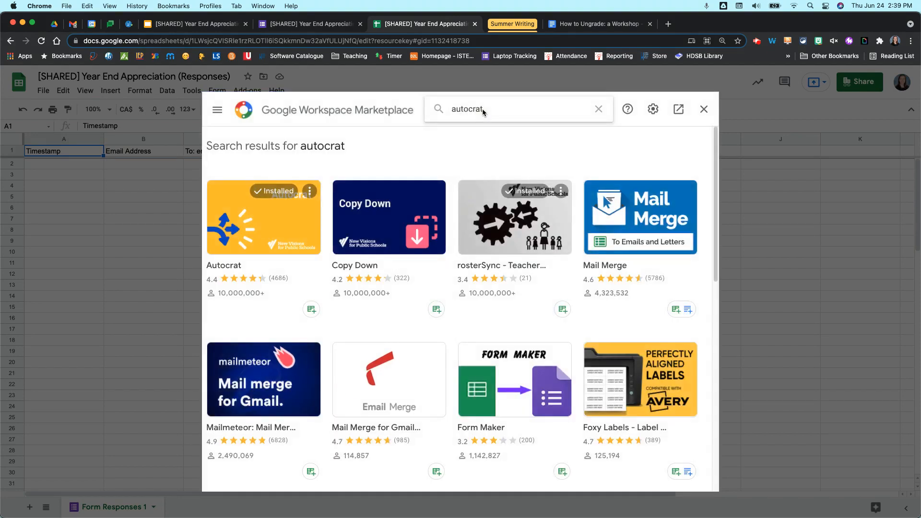
mouse_move(280, 215)
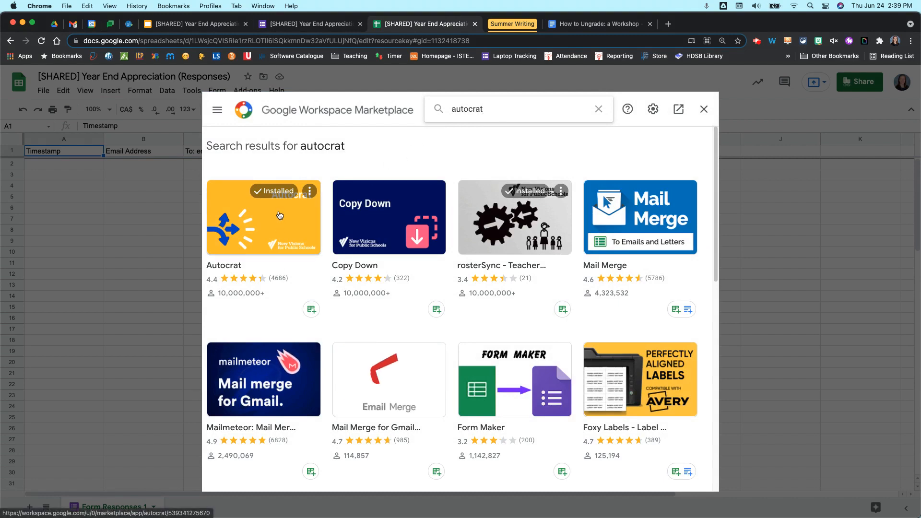
click(278, 215)
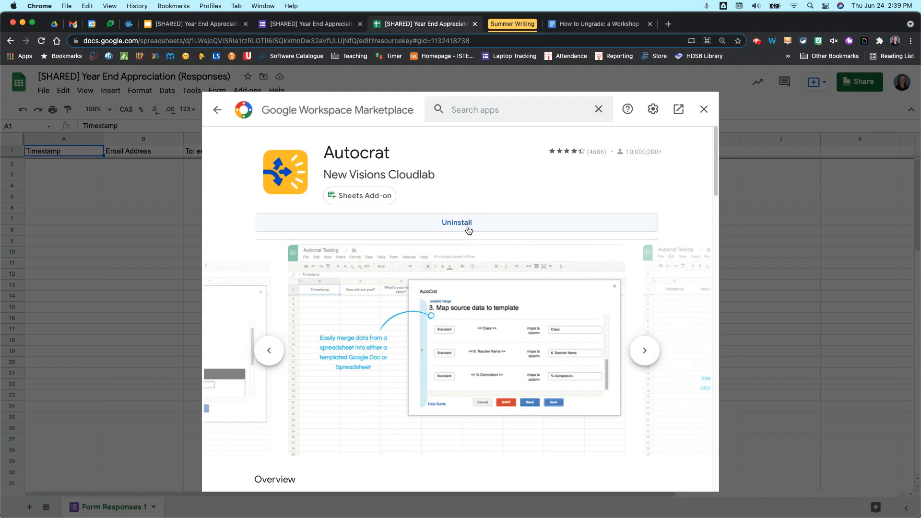
mouse_move(461, 233)
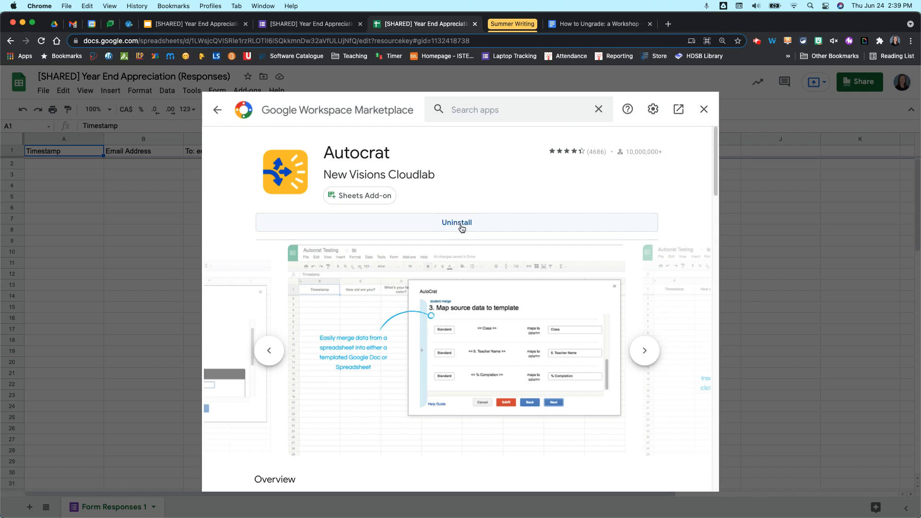
mouse_move(661, 197)
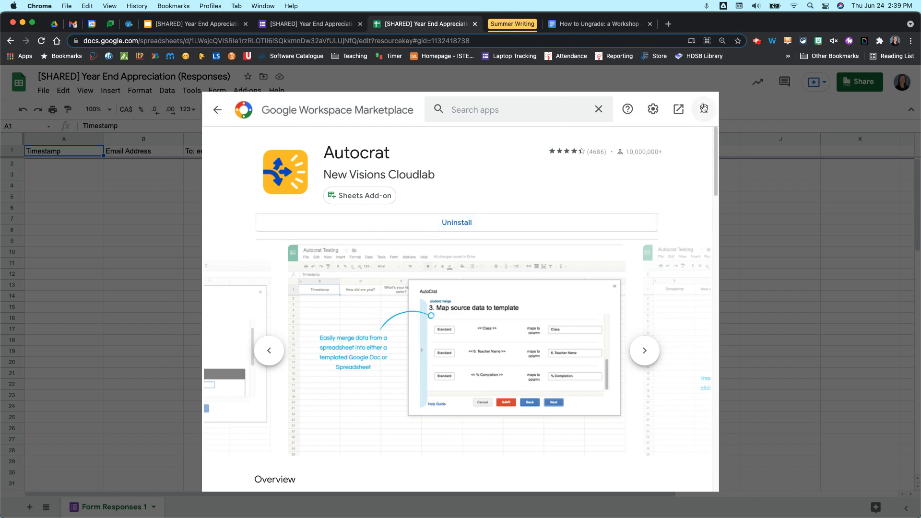
mouse_move(704, 109)
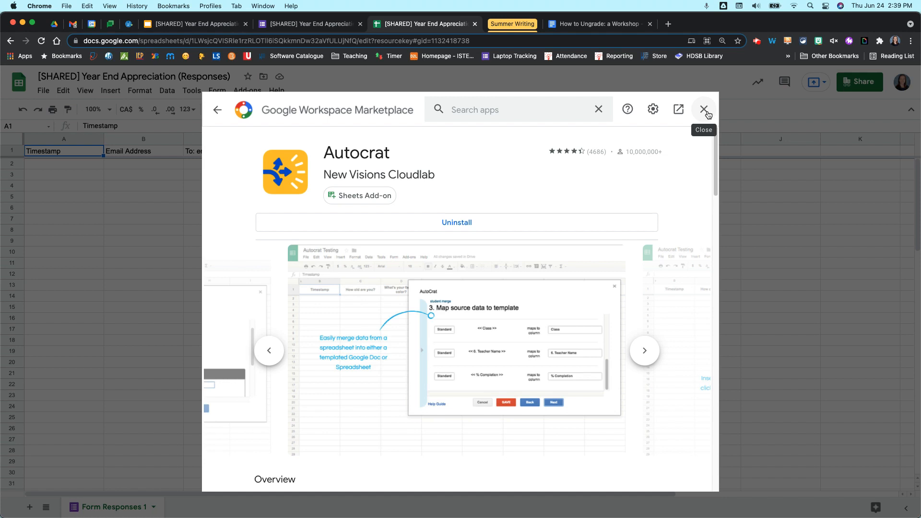
mouse_move(703, 109)
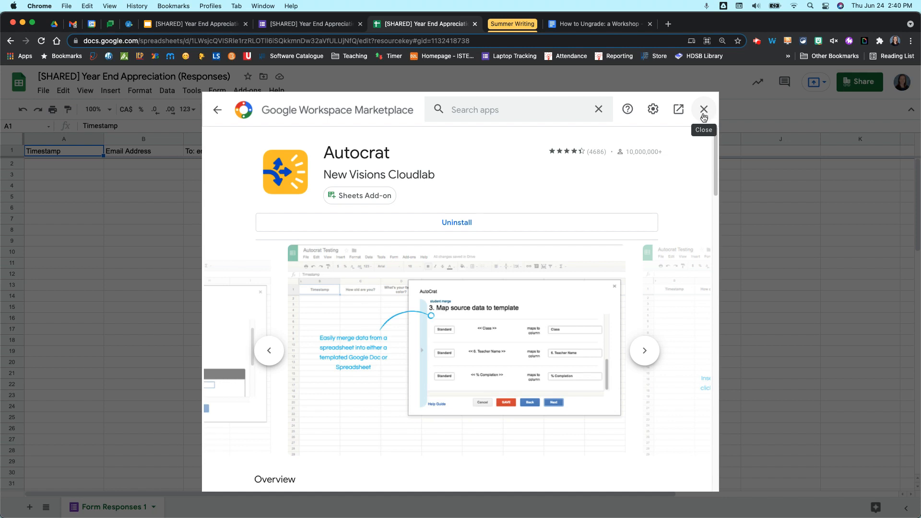
click(703, 109)
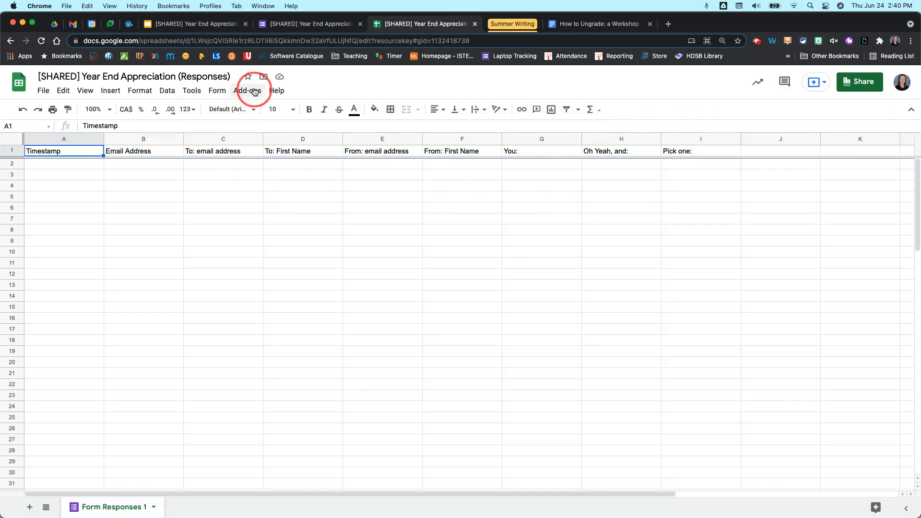
click(247, 91)
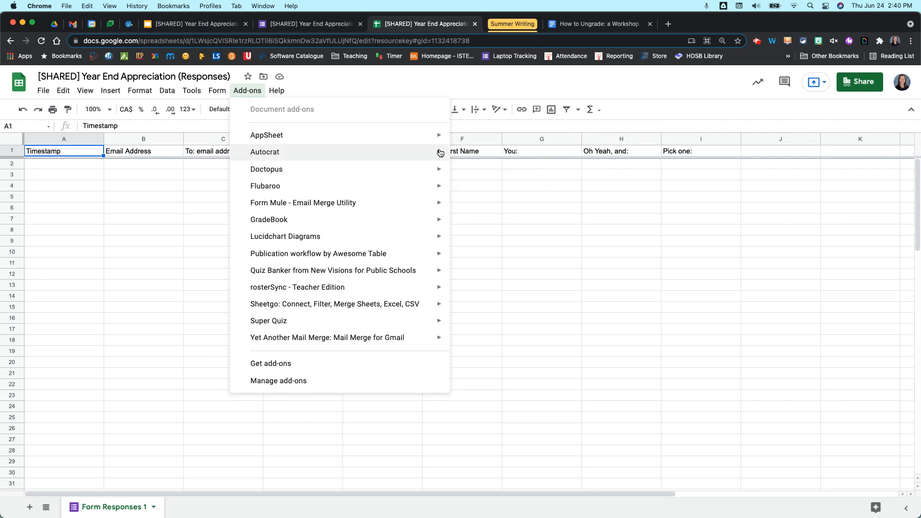
mouse_move(265, 152)
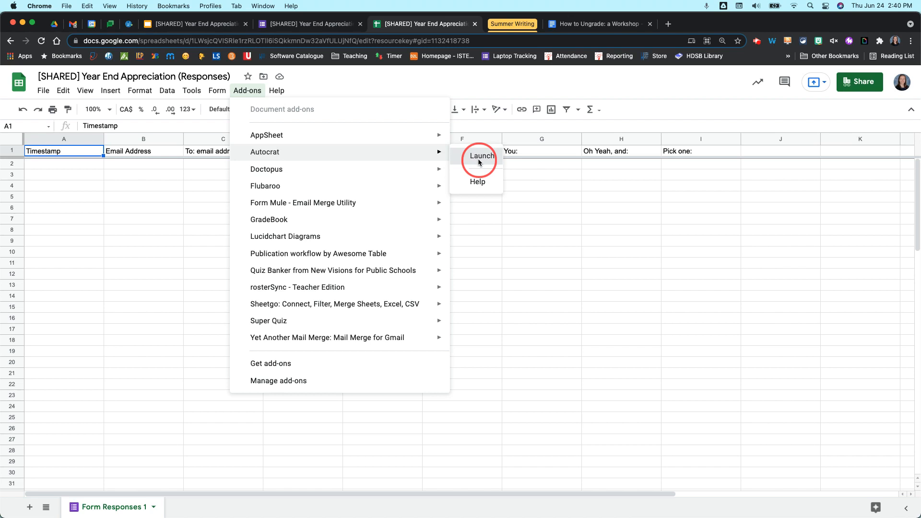
Launch the Autocrat add-on on the response spreadsheet
click(479, 155)
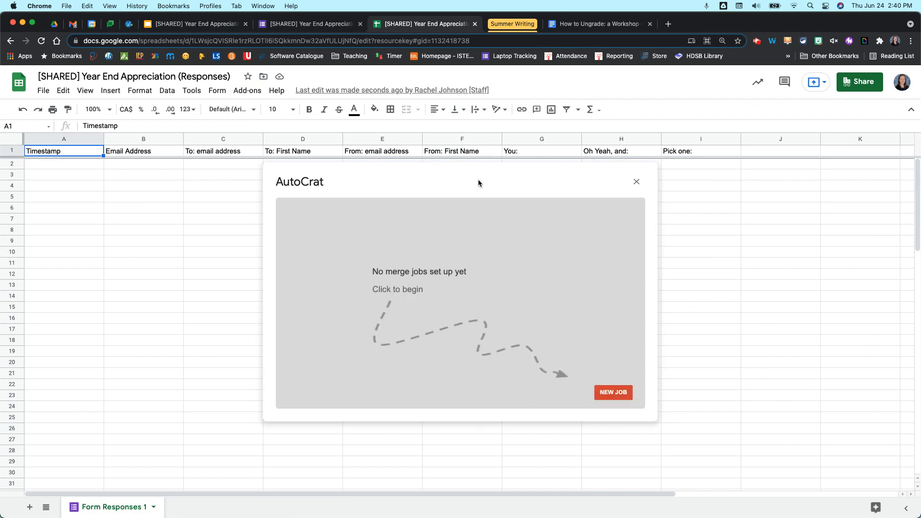
mouse_move(423, 225)
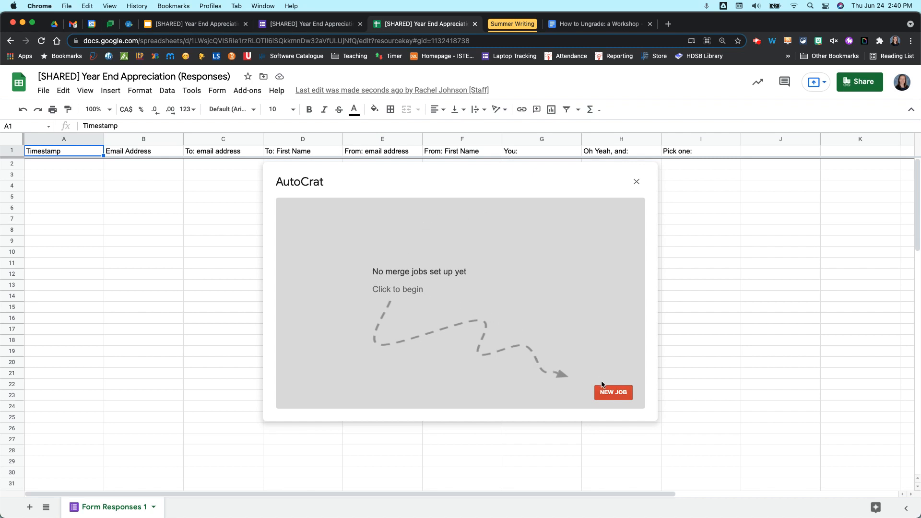
Create a new Autocrat job and name it 'Shout Out School Name'
click(613, 393)
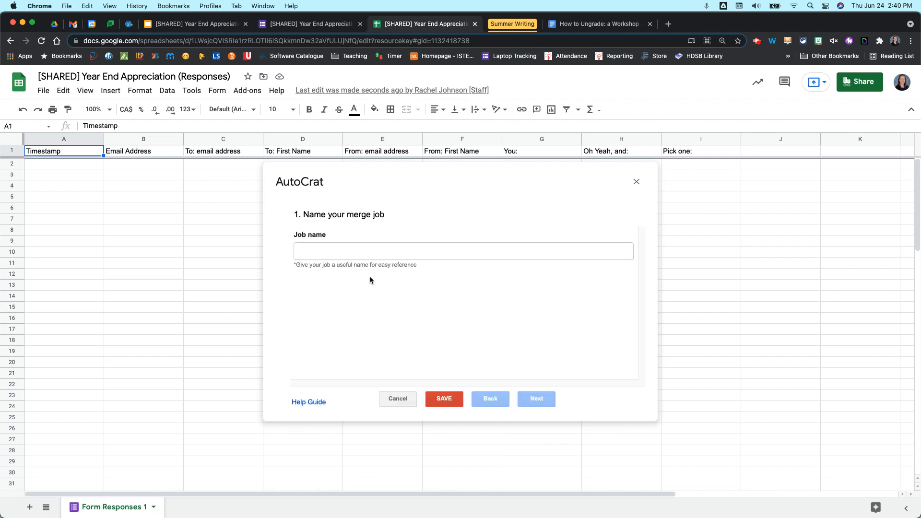
click(463, 251)
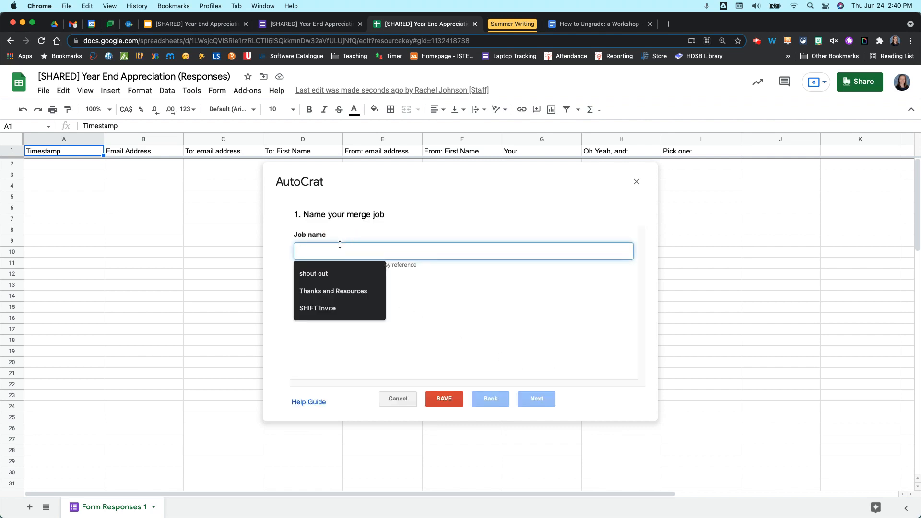
text(Shout Out School Name)
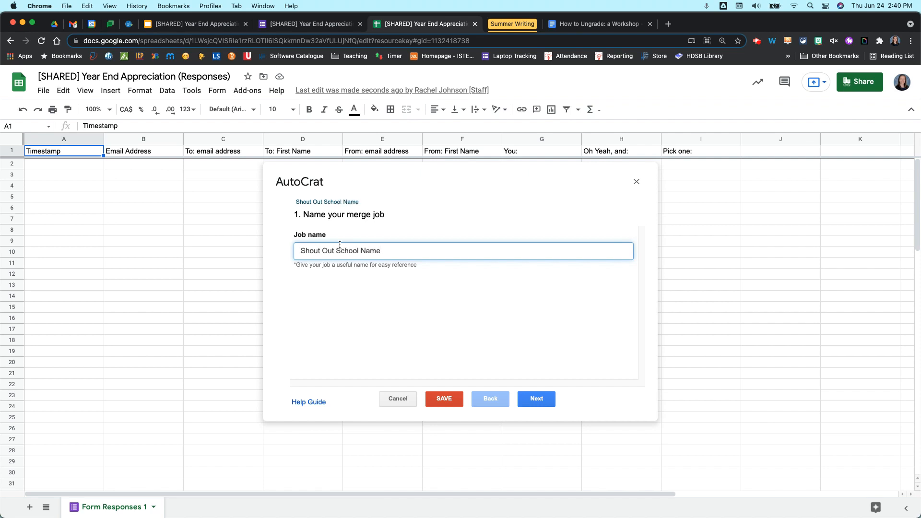
mouse_move(586, 422)
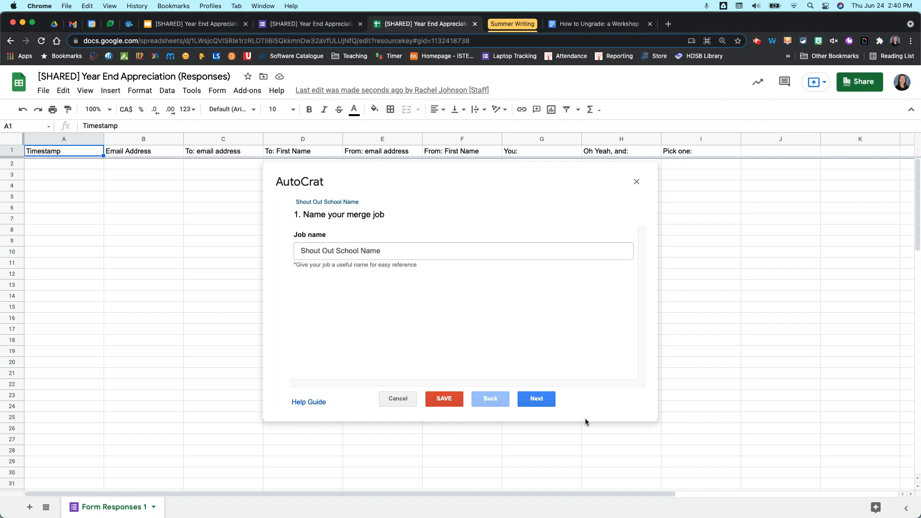
Pick the [SHARED] Year End Appreciation slide deck from Drive as the job template
click(536, 399)
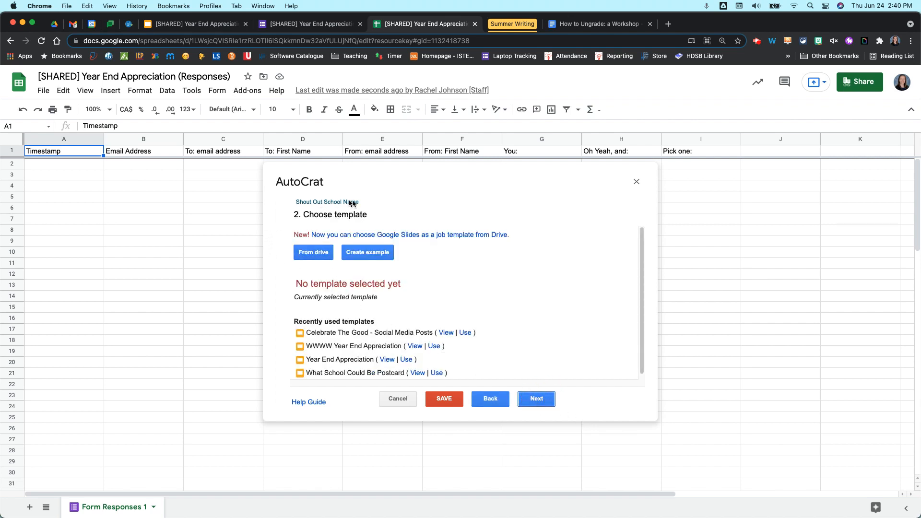
mouse_move(277, 266)
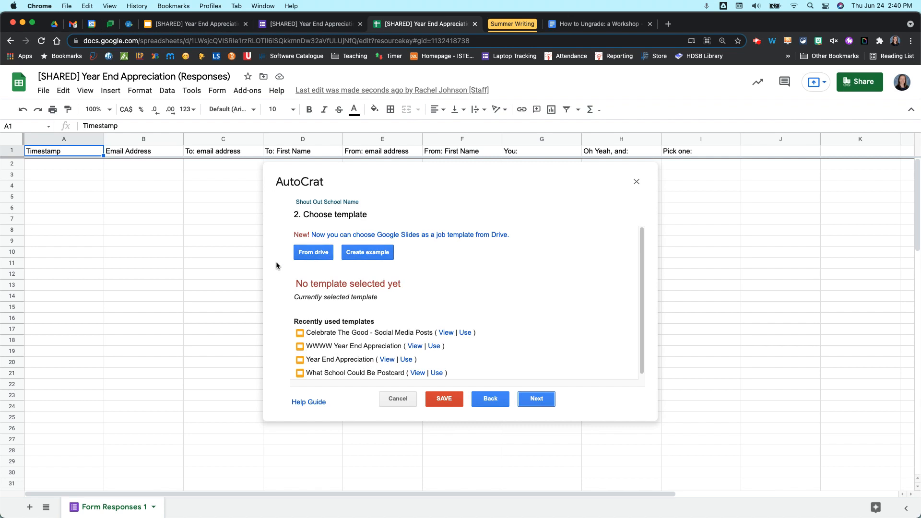
mouse_move(364, 231)
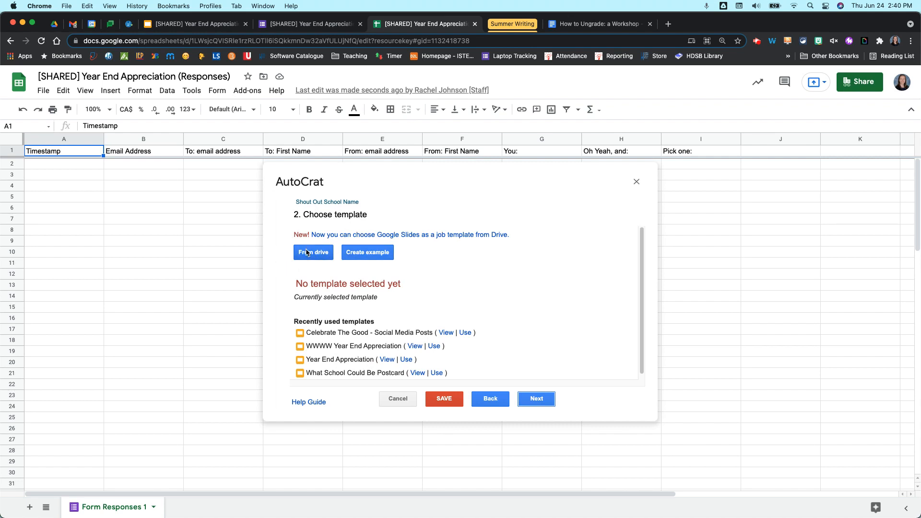
click(312, 252)
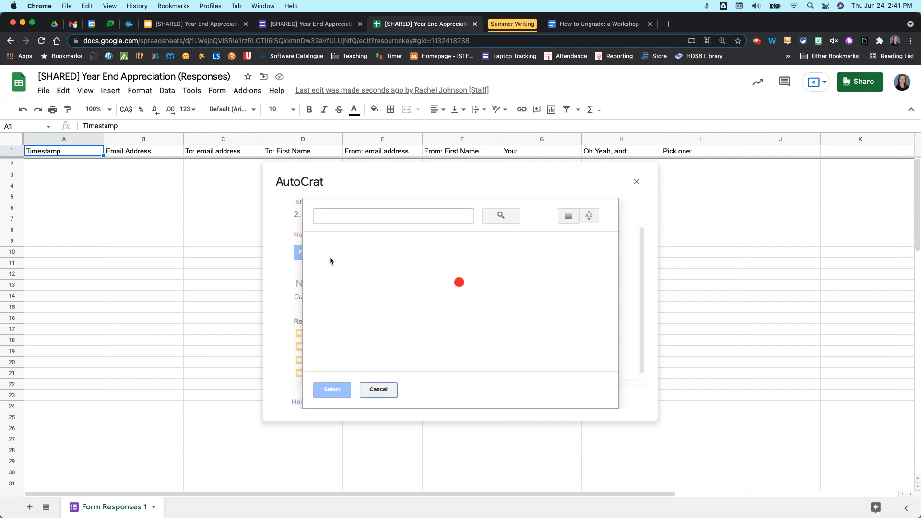
mouse_move(248, 233)
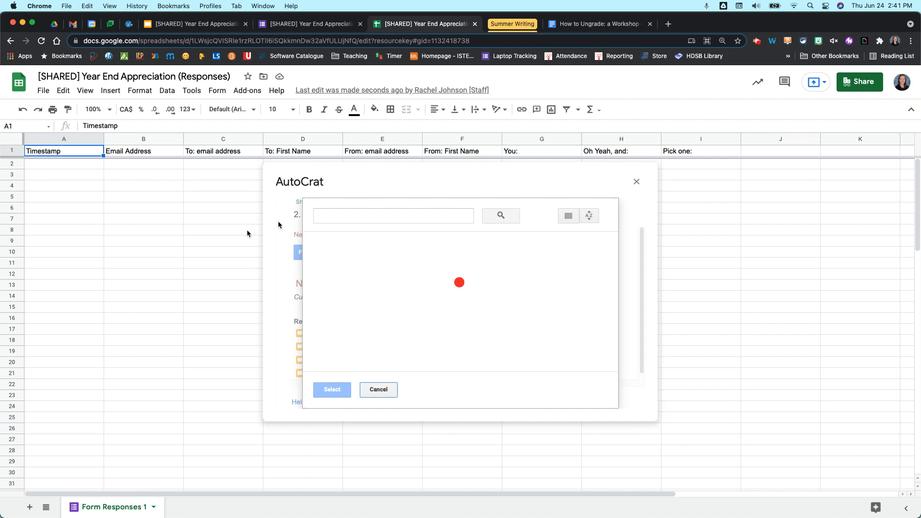
mouse_move(433, 231)
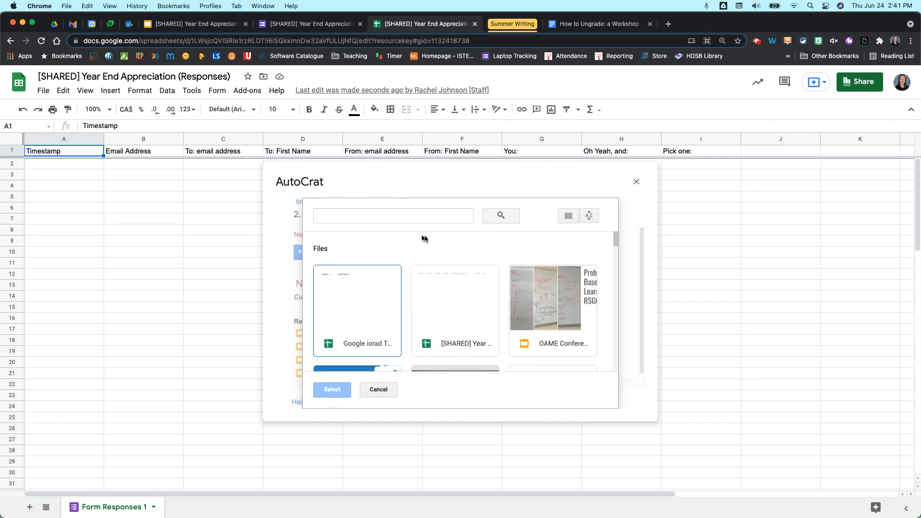
scroll(down, 3)
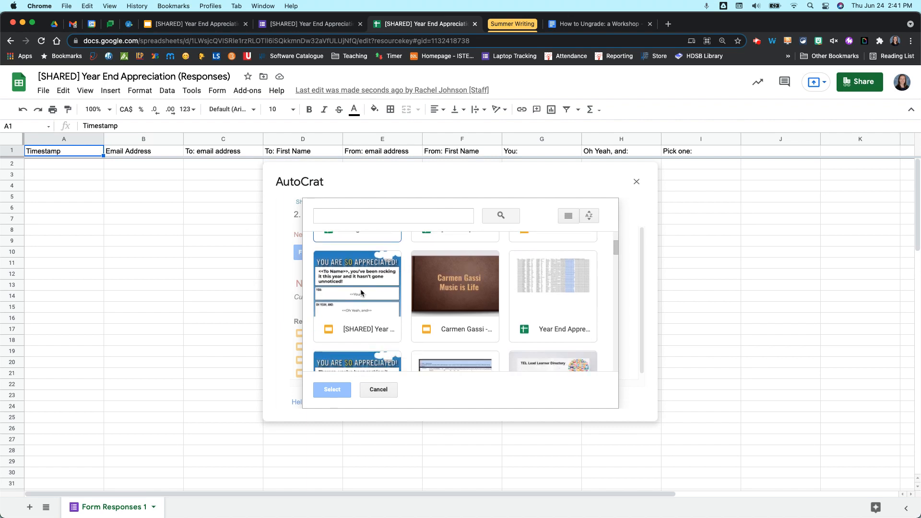
click(357, 295)
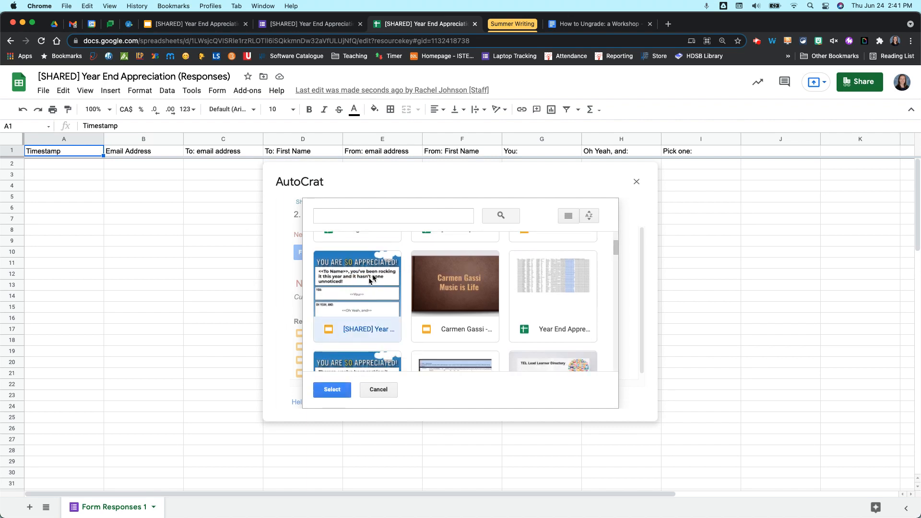
mouse_move(362, 353)
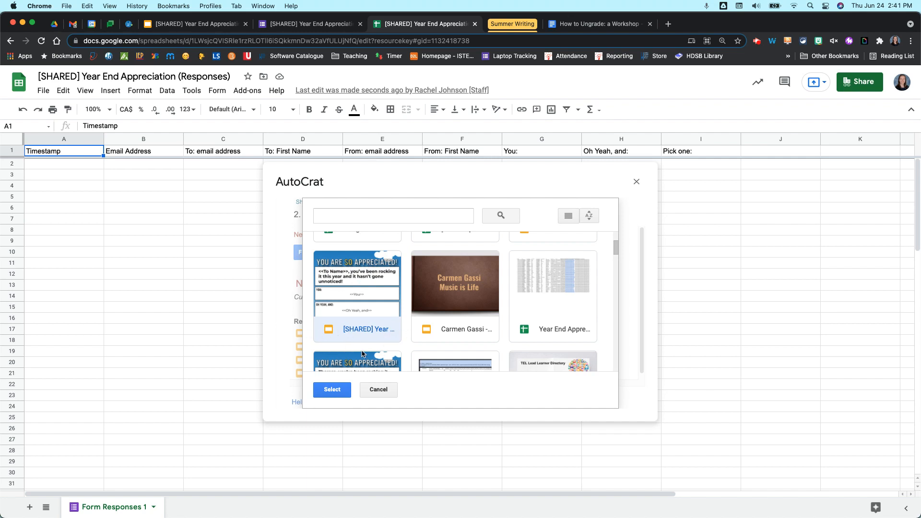
click(378, 389)
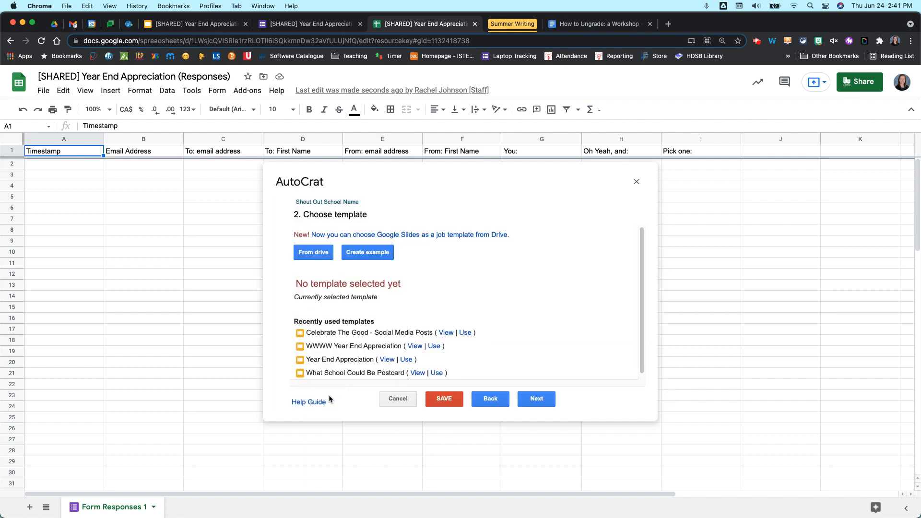
Advance to the tag-mapping step after reviewing the template, back in the responses spreadsheet
click(536, 399)
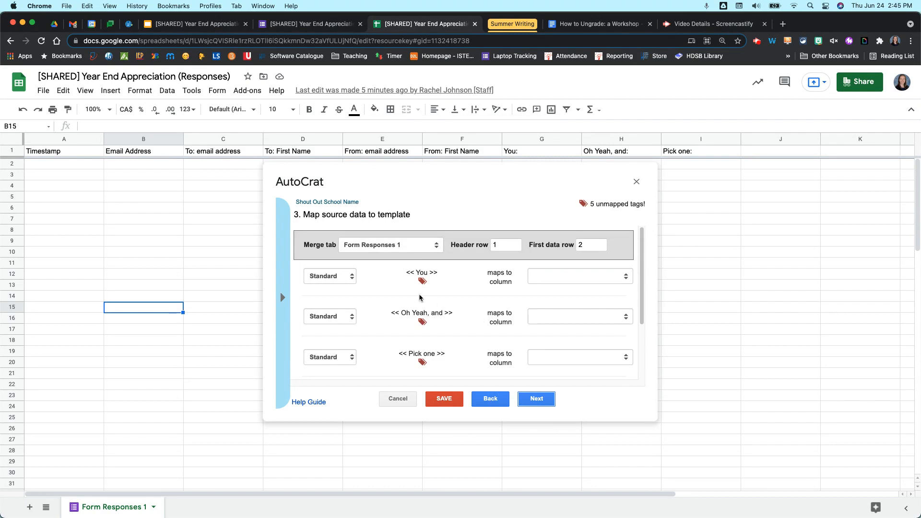
mouse_move(442, 289)
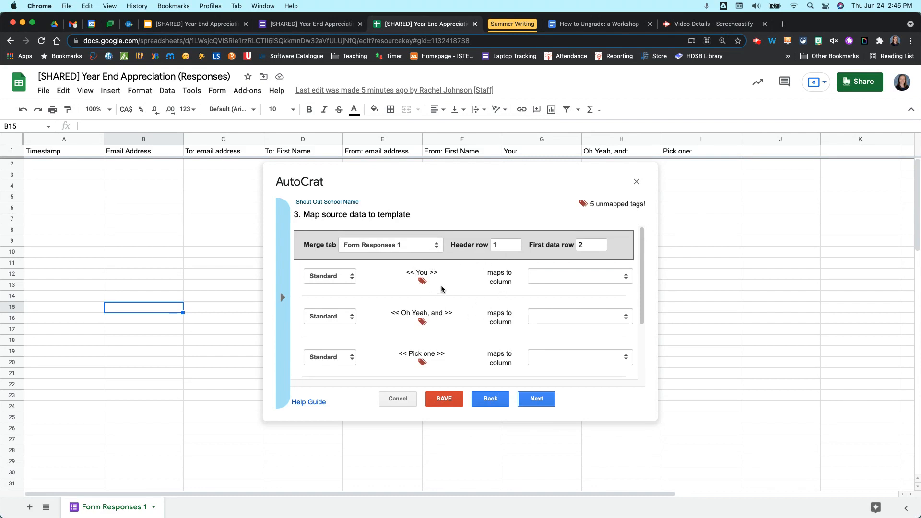
mouse_move(445, 274)
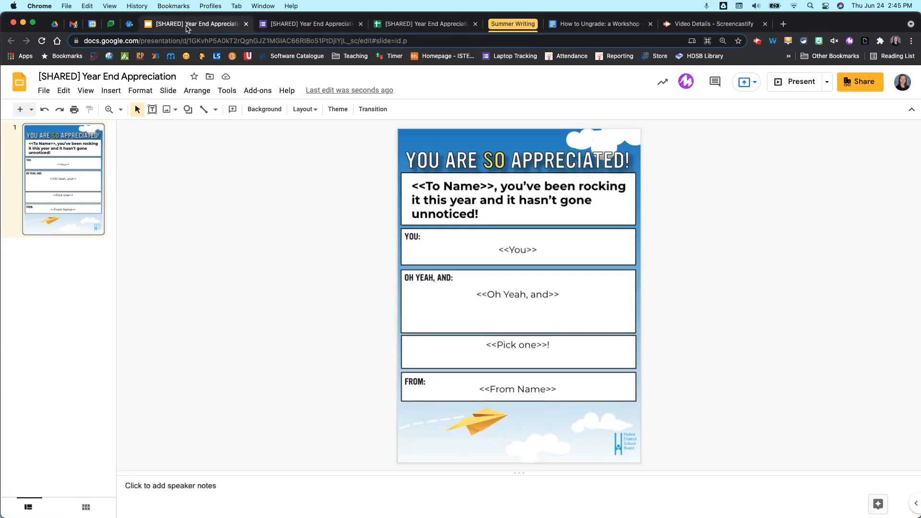
mouse_move(557, 272)
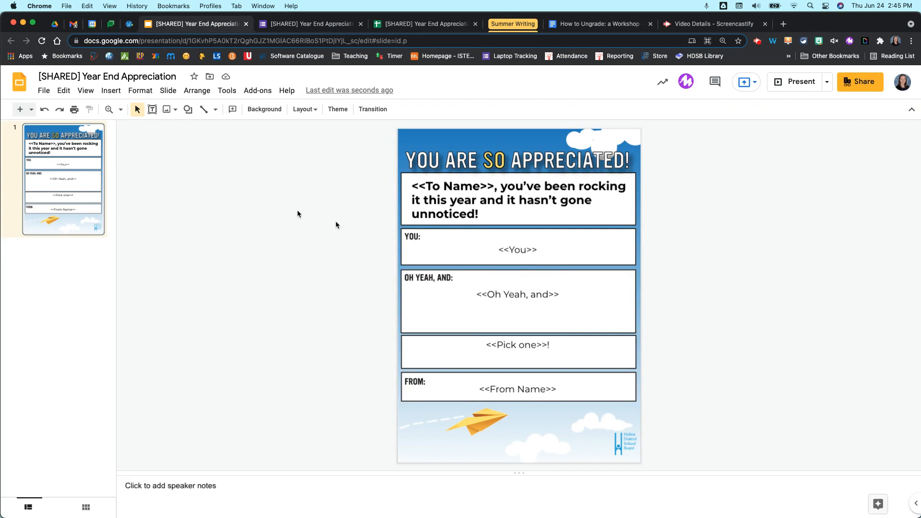
click(424, 24)
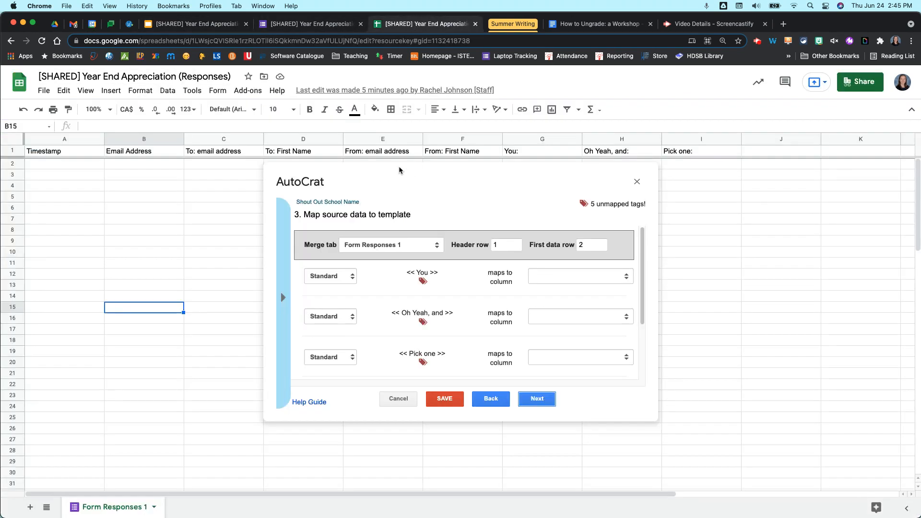
Map tags to You:, Oh Yeah, and:, Pick one:, From: First Name and To: First Name
click(580, 276)
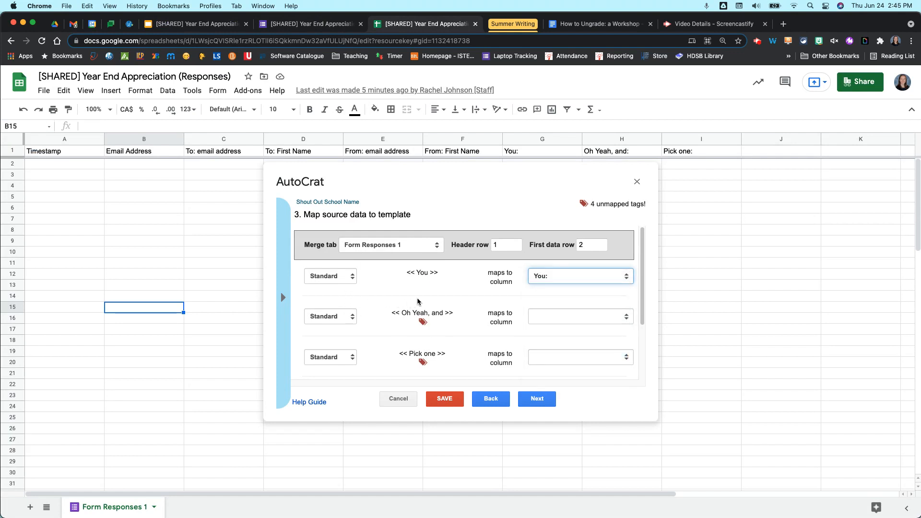
scroll(down, 3)
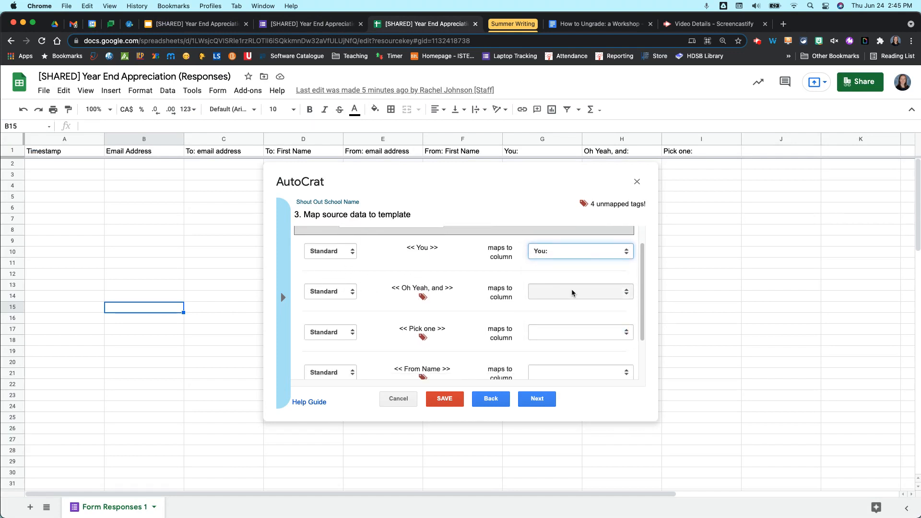
click(580, 292)
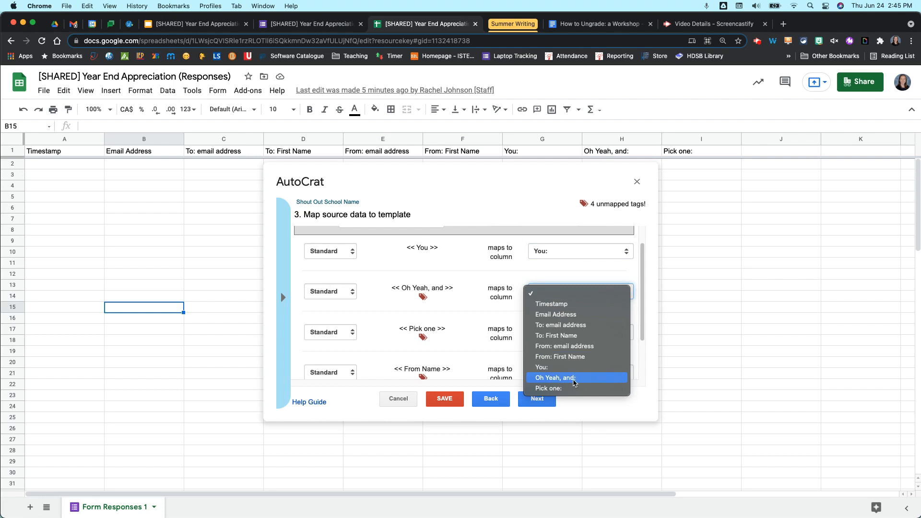
click(576, 378)
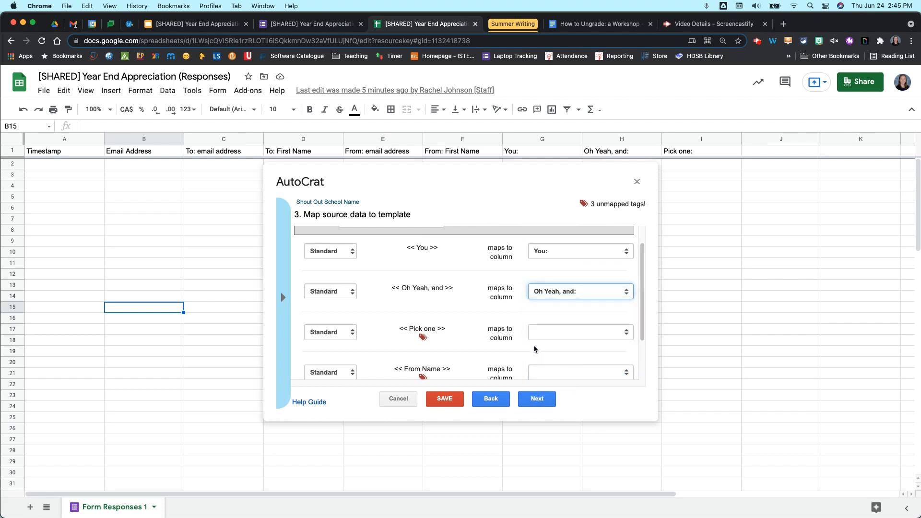
scroll(down, 3)
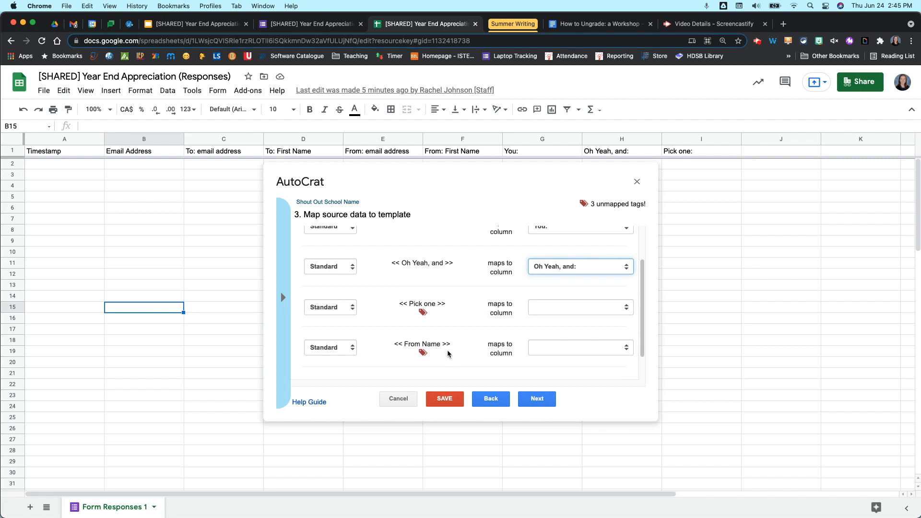
click(580, 307)
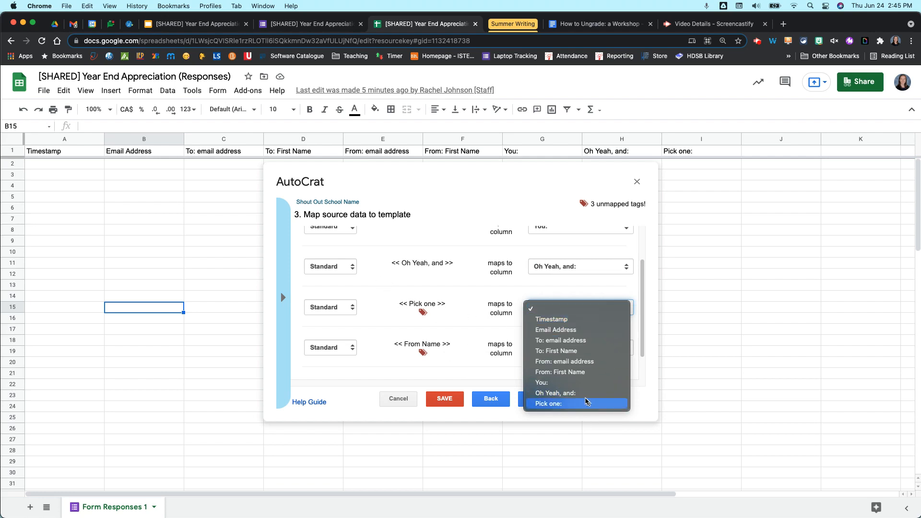
click(549, 403)
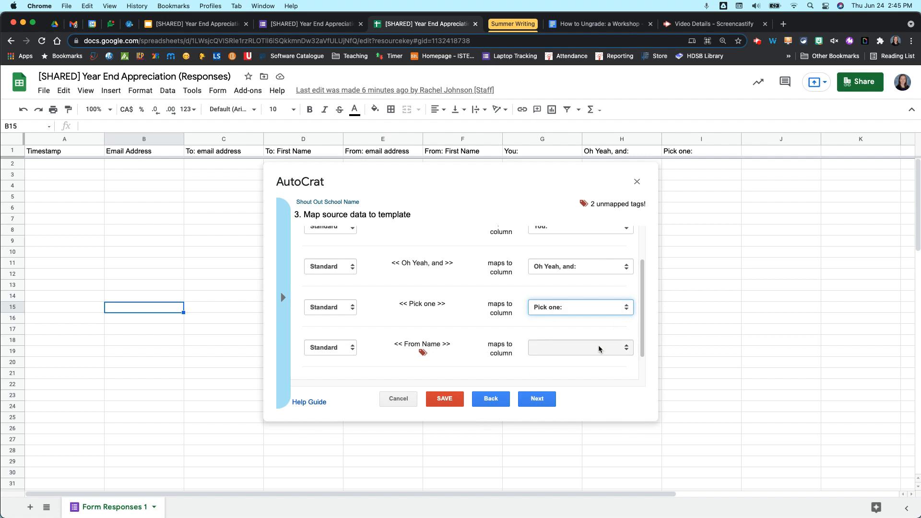
click(581, 347)
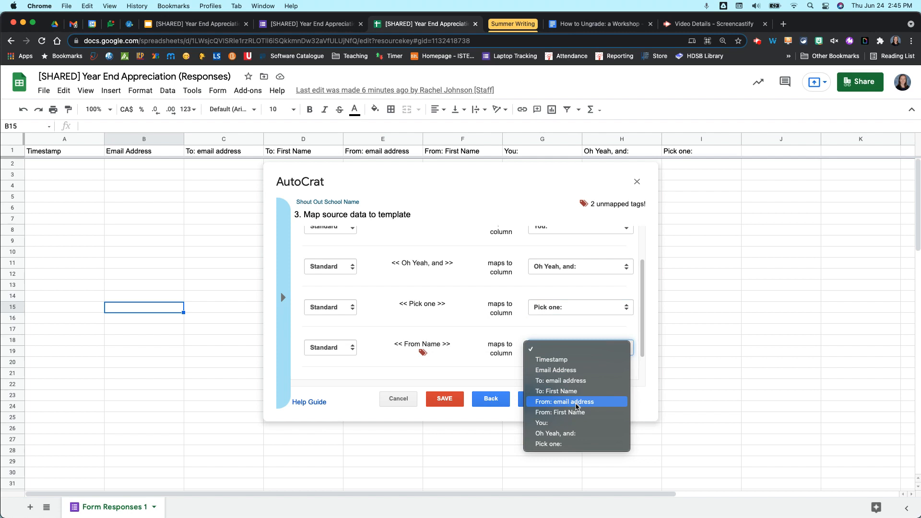
click(560, 412)
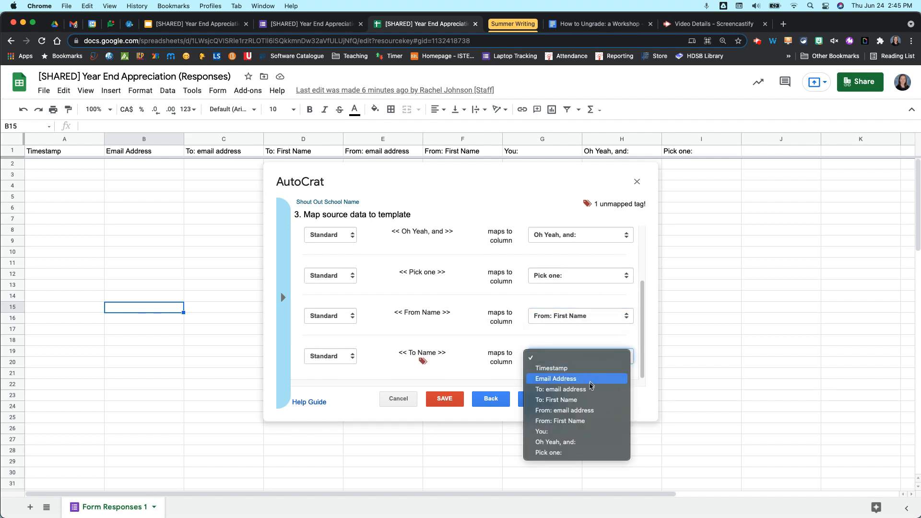
click(556, 400)
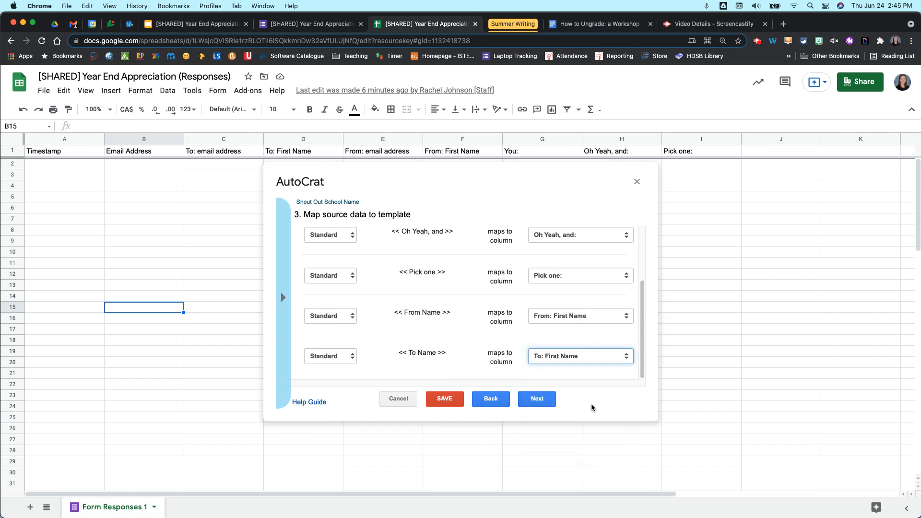
mouse_move(443, 312)
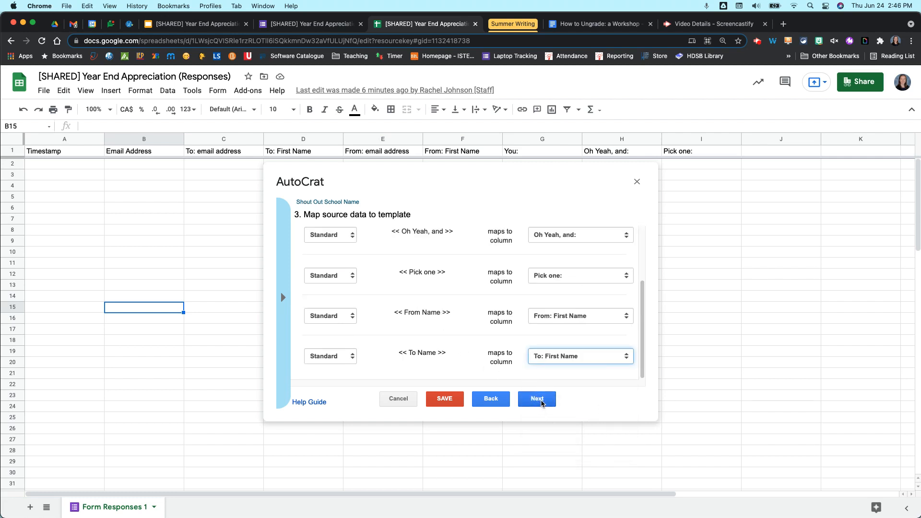
Set the output file name to 'Shout Out To <<To Name>>', checking the template's tag names
click(537, 399)
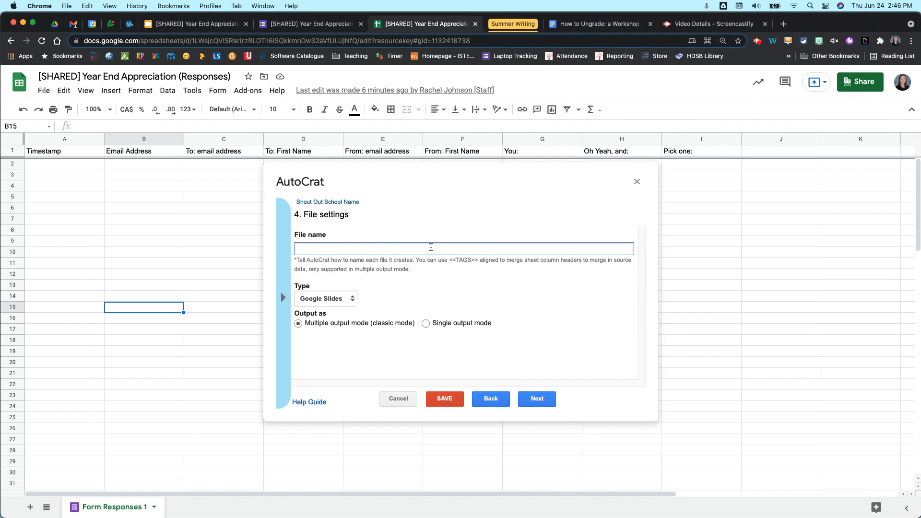
text(<)
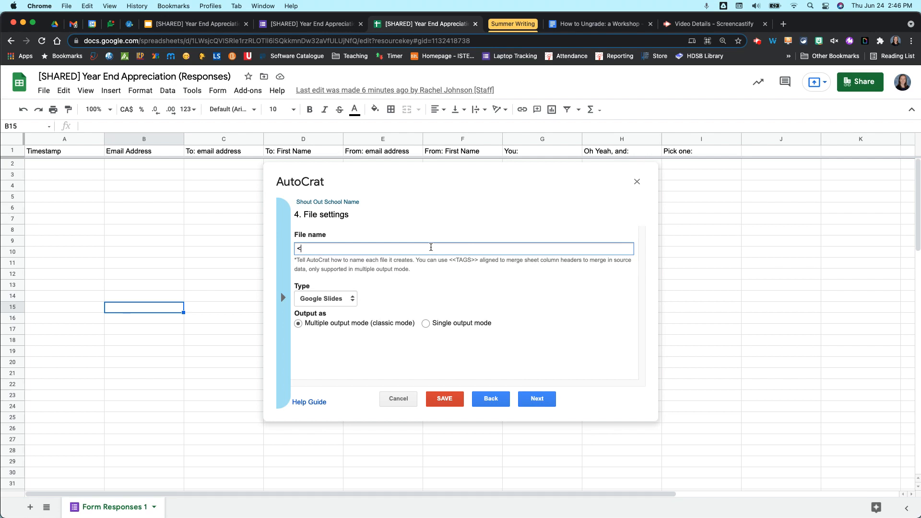
text(S)
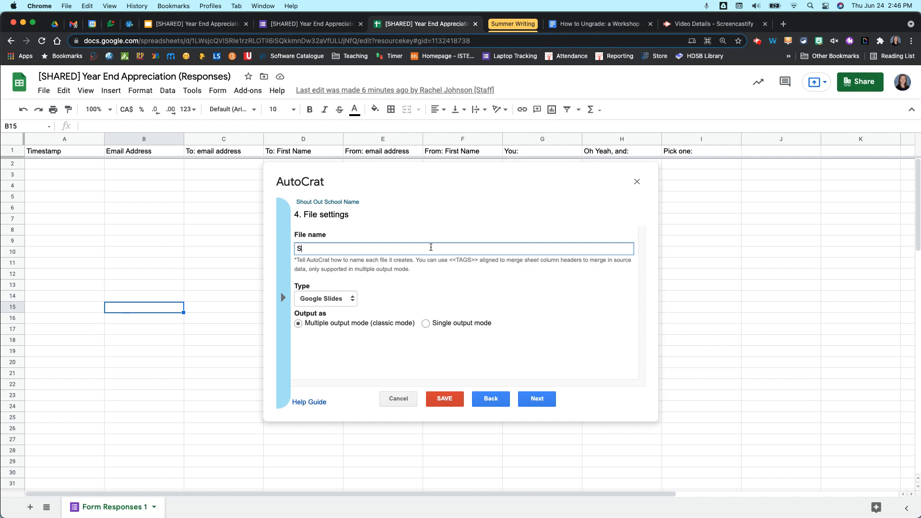
text(hout Out)
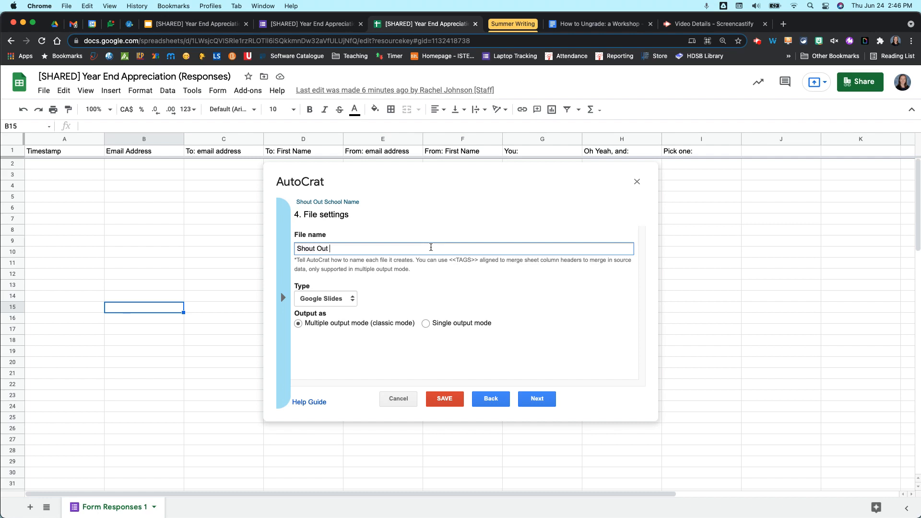
text(To <<)
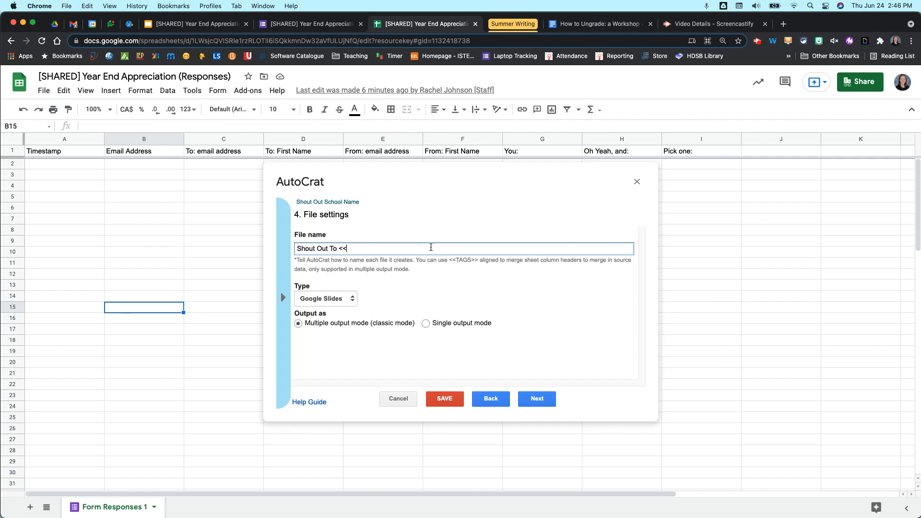
text(T)
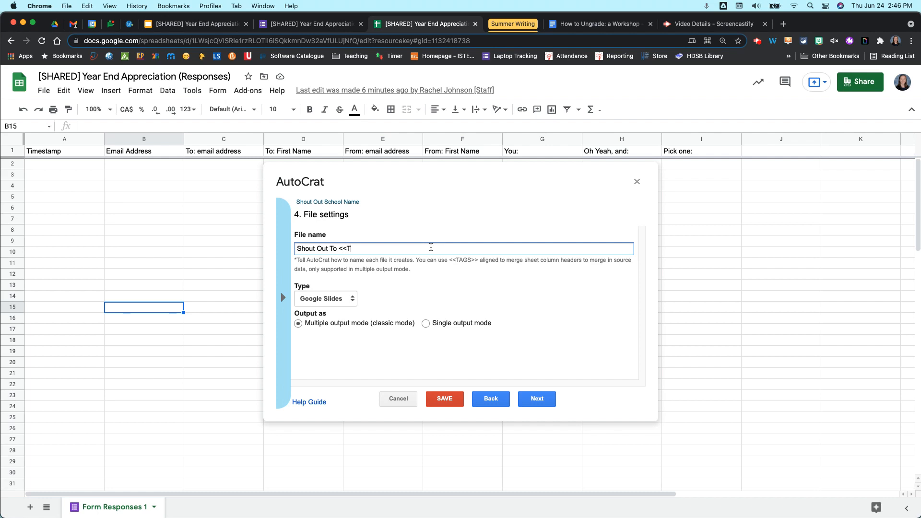
text(o Name)
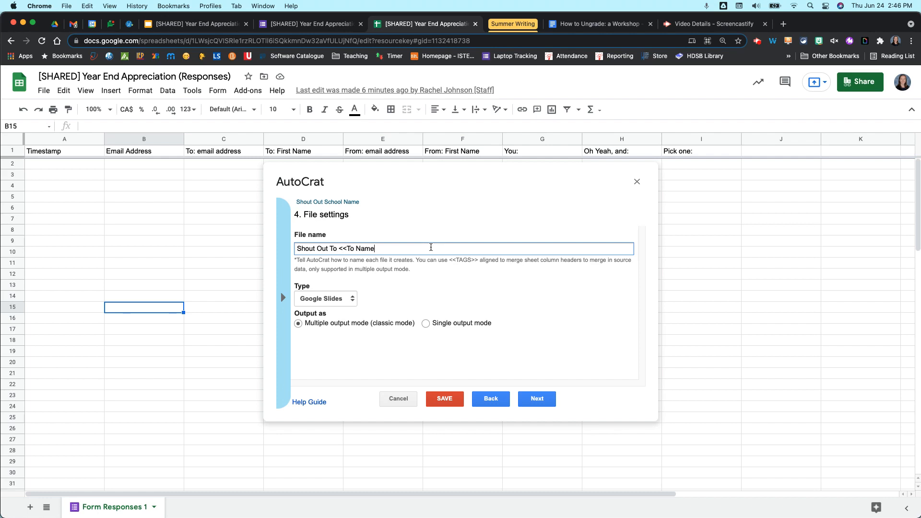
text(>>)
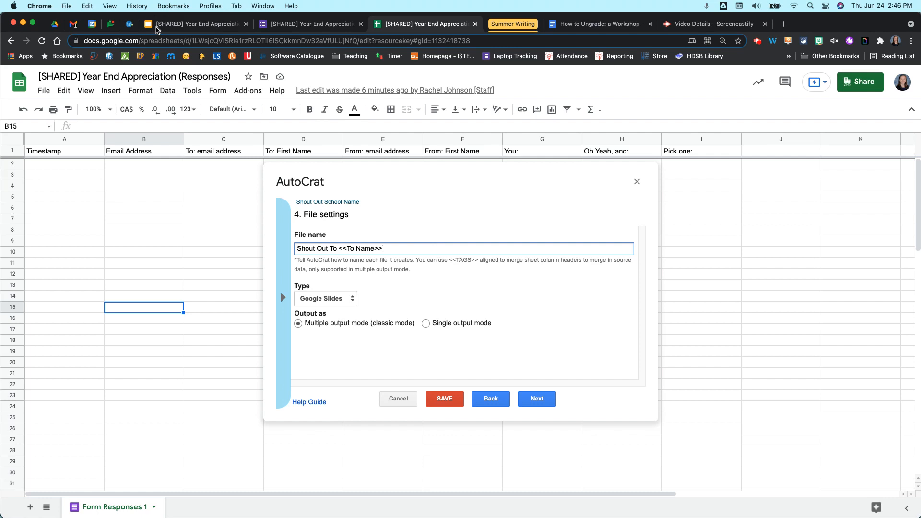
click(194, 24)
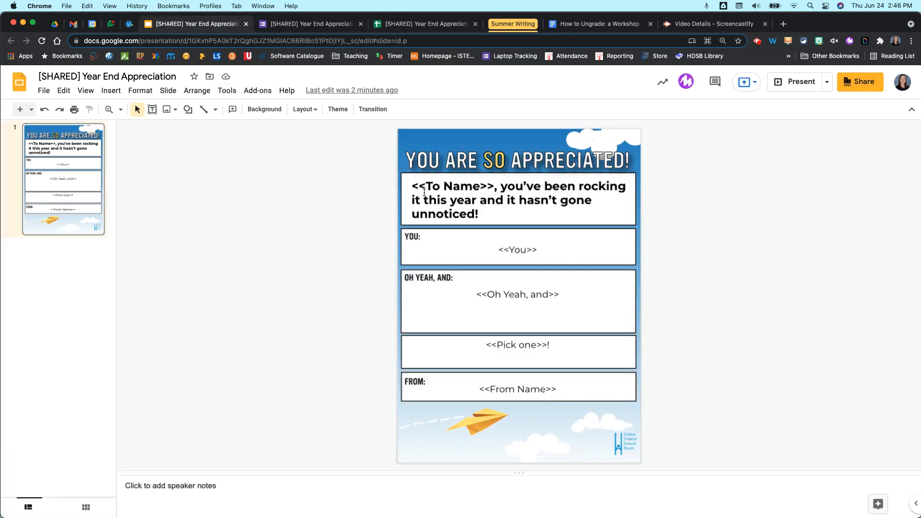
click(424, 24)
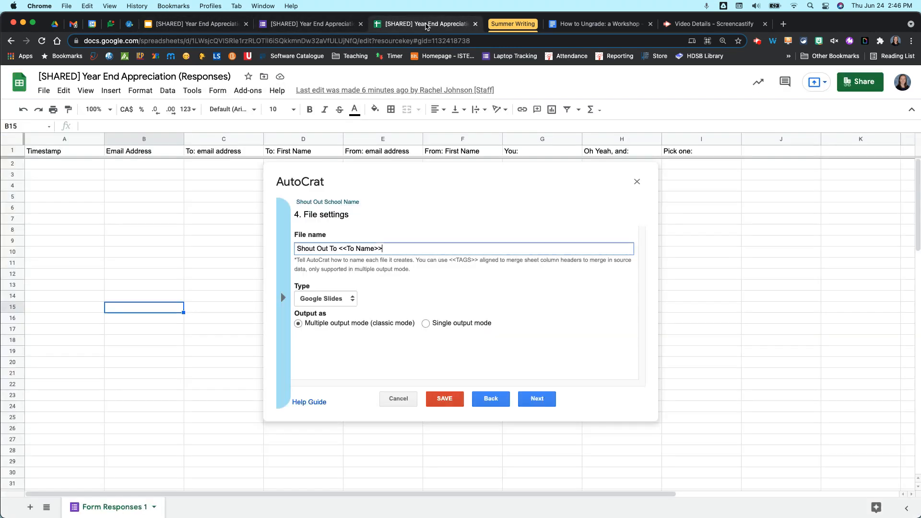
mouse_move(350, 280)
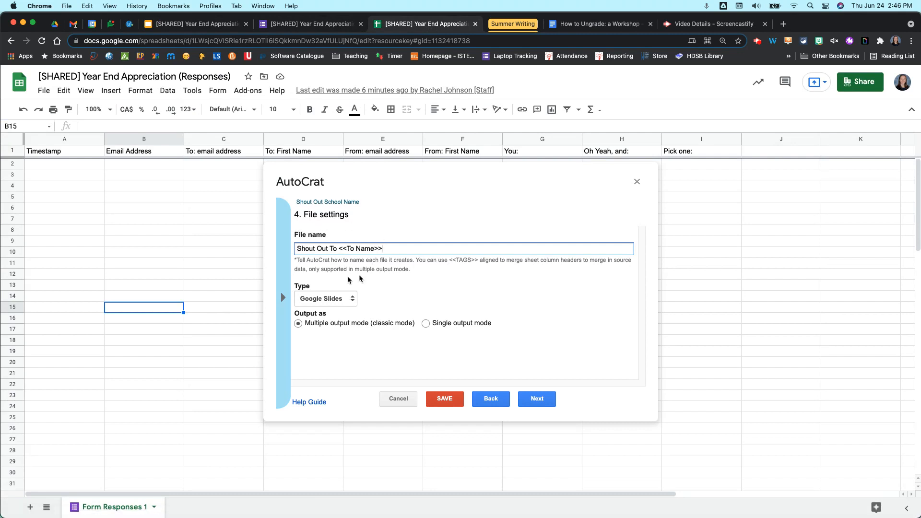
mouse_move(371, 277)
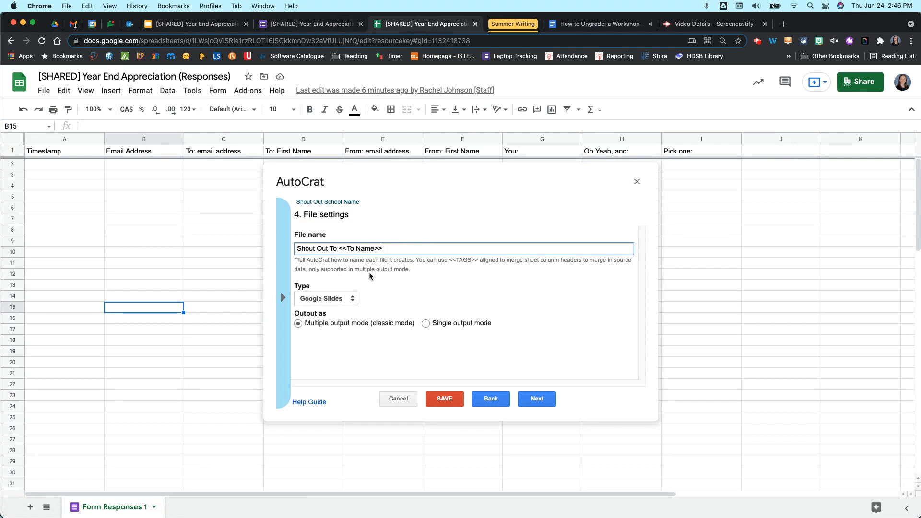
mouse_move(356, 257)
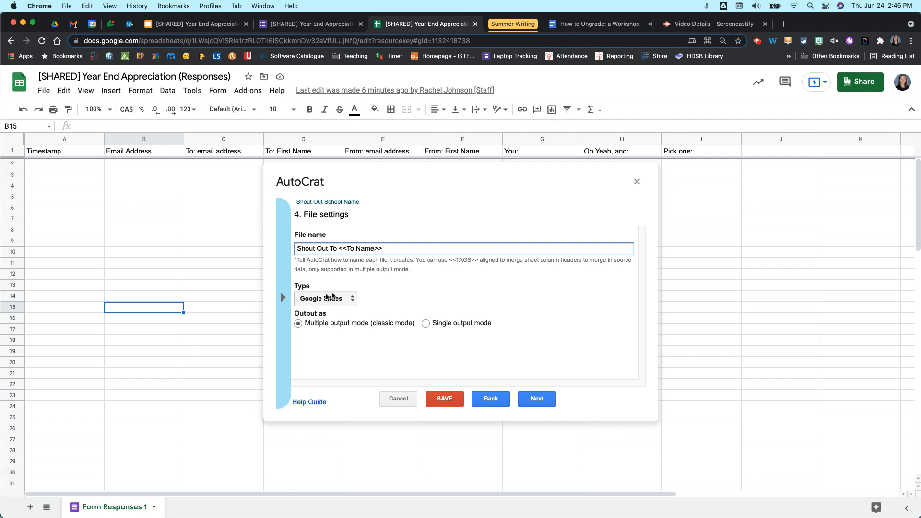
mouse_move(394, 331)
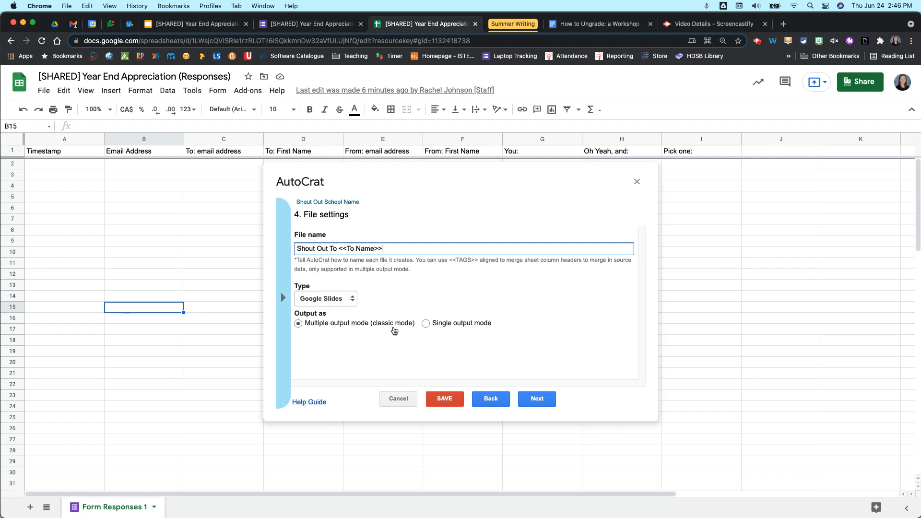
mouse_move(315, 352)
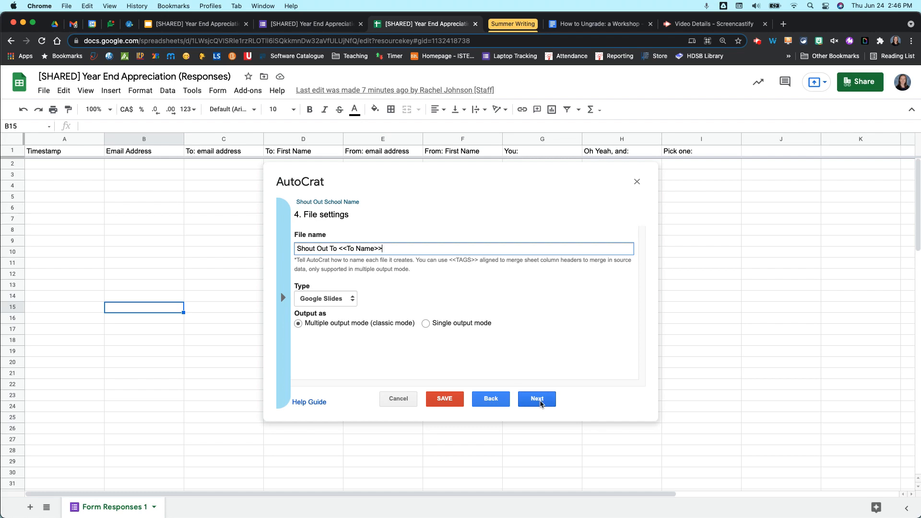
Advance to the destination folder step and select the Celebrate the Good Posts folder
click(537, 399)
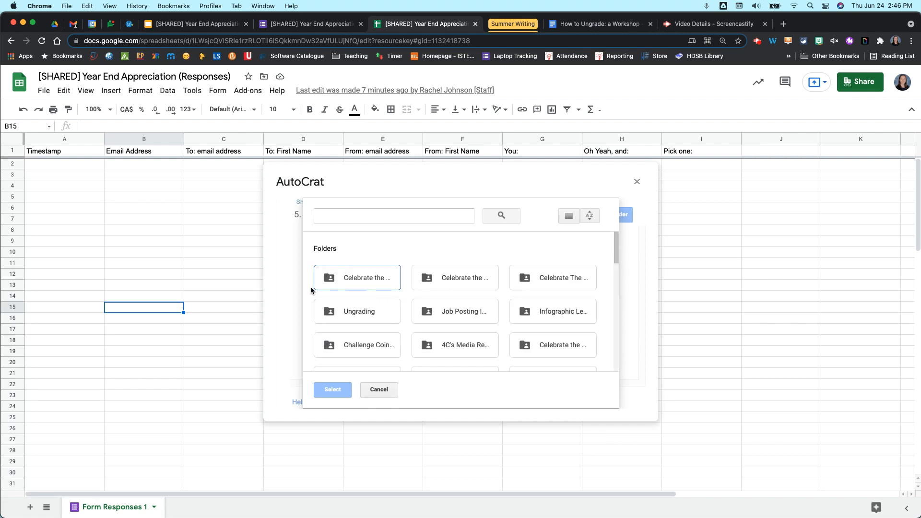
scroll(down, 3)
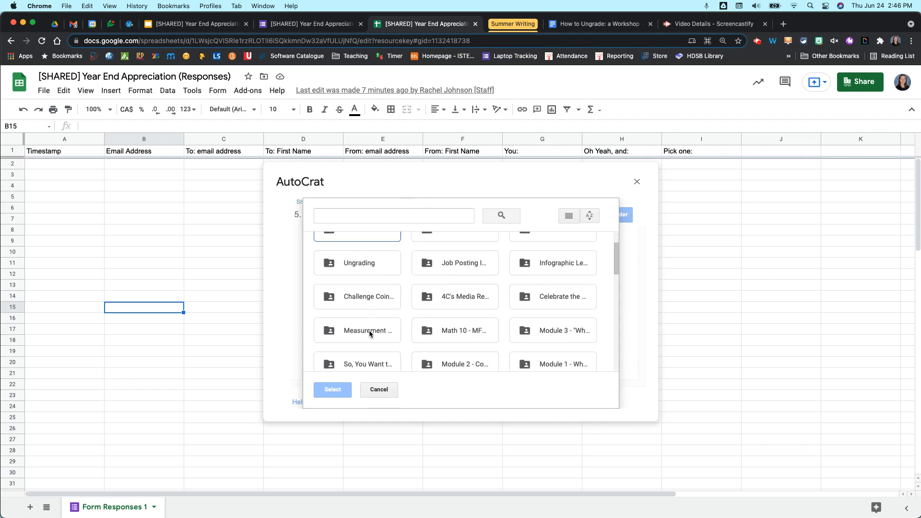
scroll(down, 3)
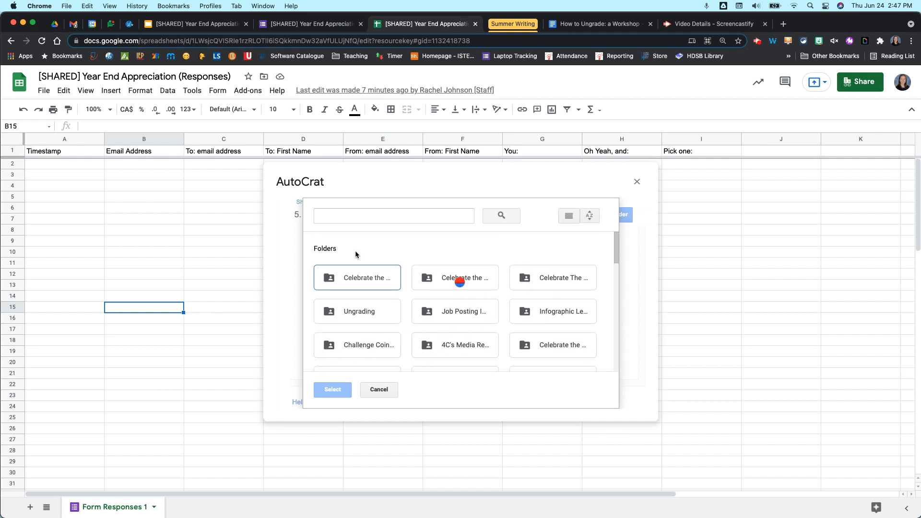
mouse_move(367, 281)
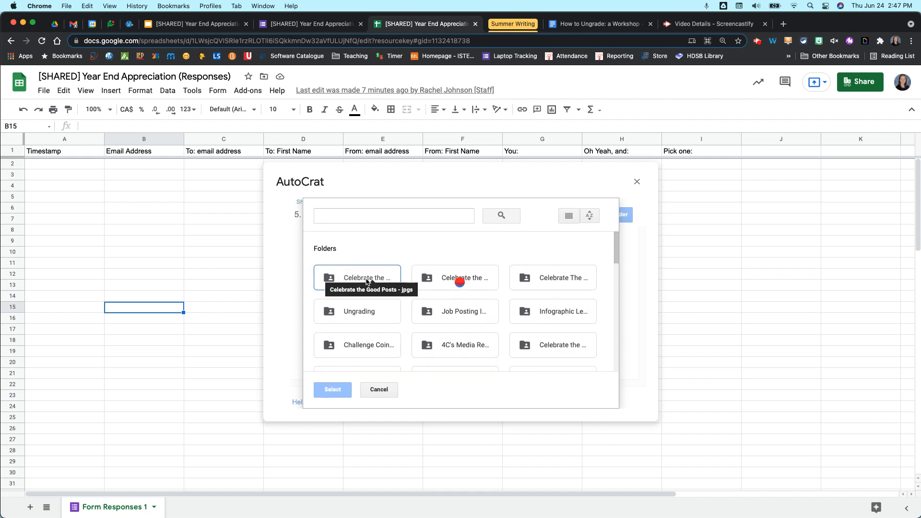
click(357, 278)
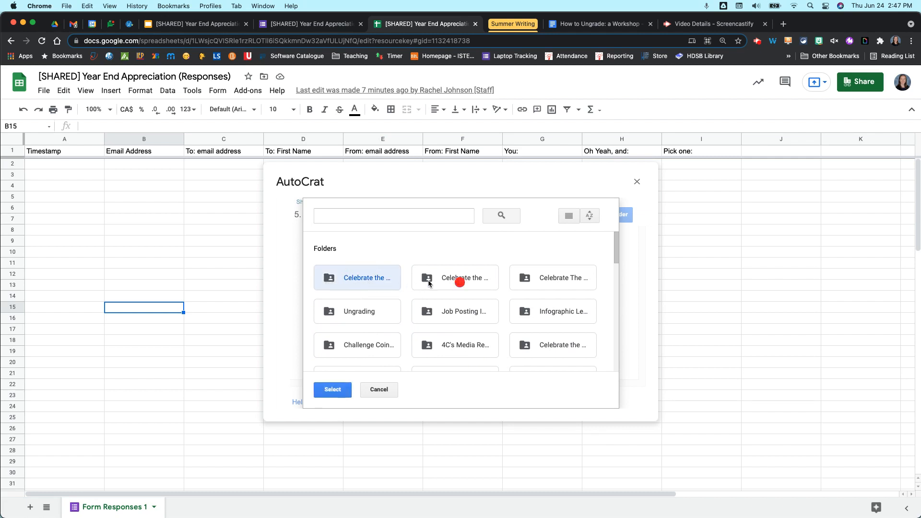
mouse_move(405, 343)
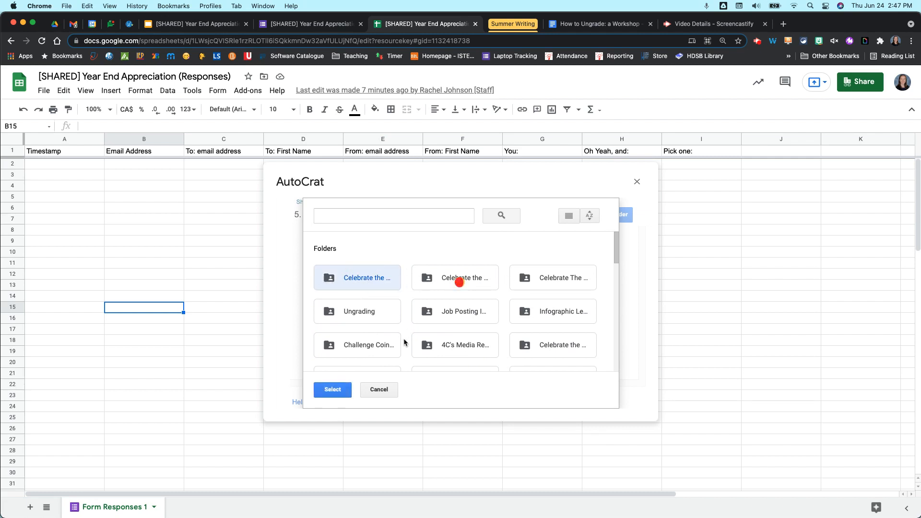
mouse_move(326, 390)
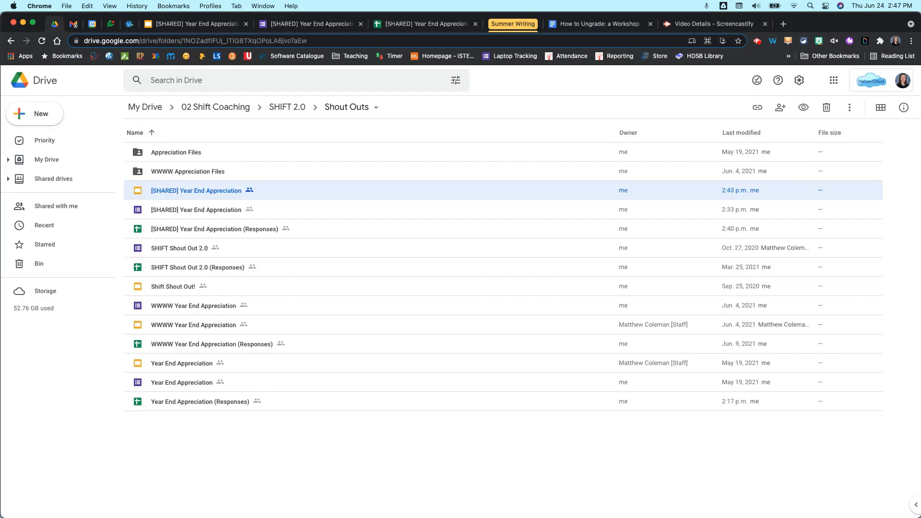
Create a 'Shout Outs School Name' folder in Drive and return to the response spreadsheet
click(33, 113)
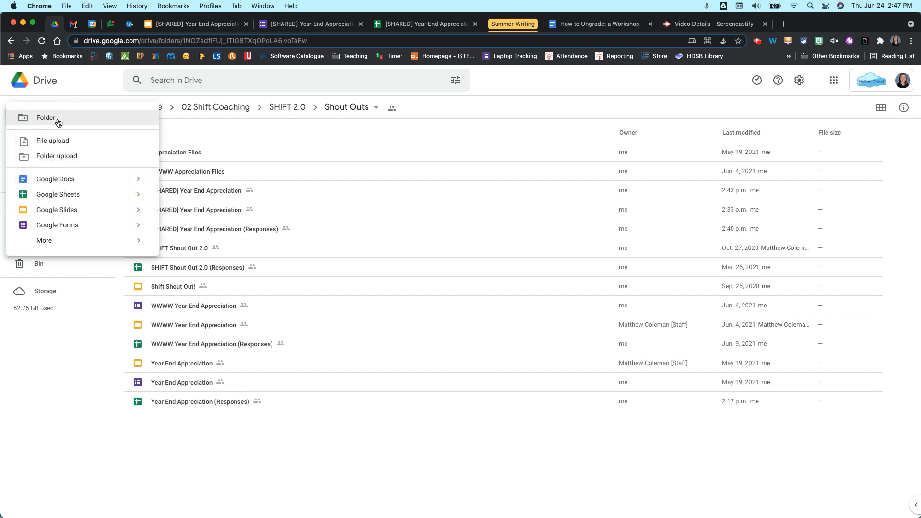
click(45, 118)
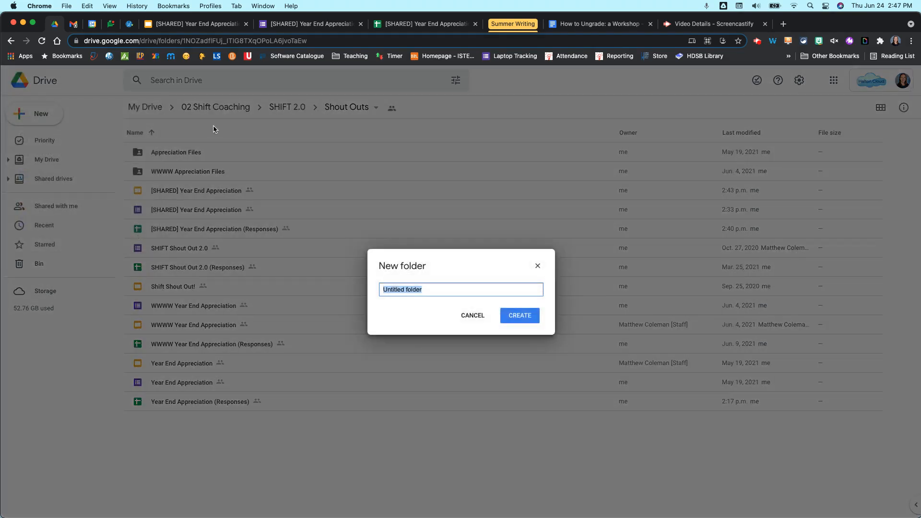
text(Shout Outs)
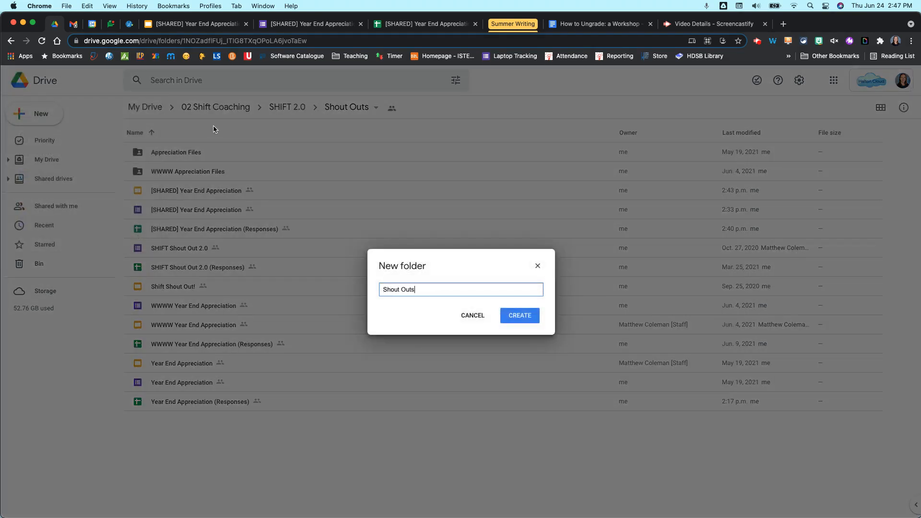
text(School)
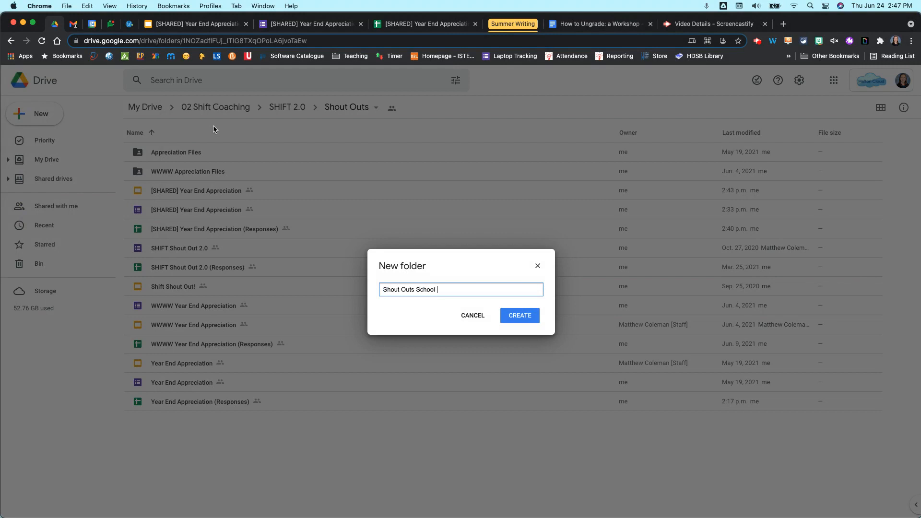
click(520, 316)
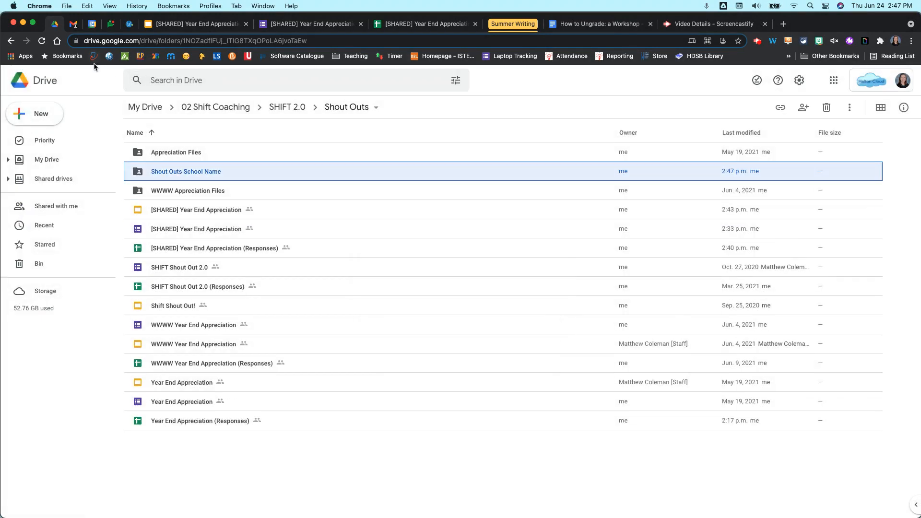
click(424, 23)
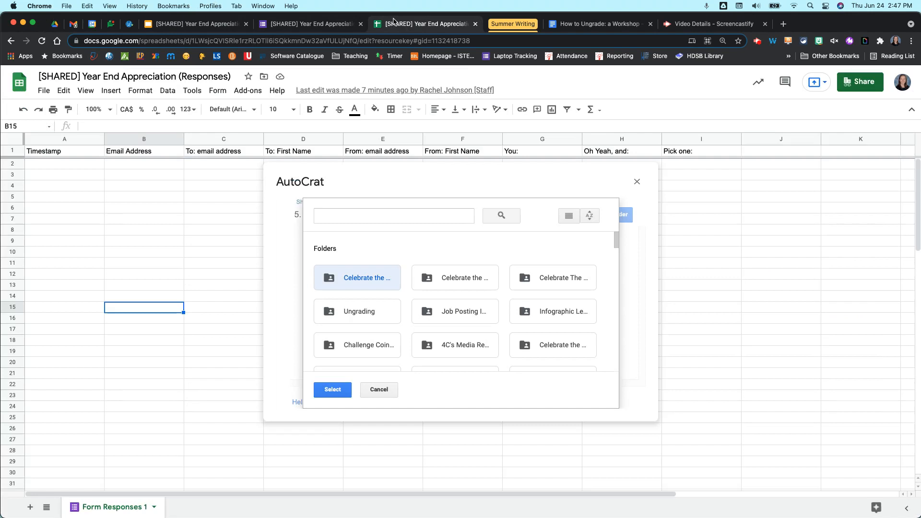
Add 'Shout Outs School Name' as the merge destination and remove the Shout Outs folder
click(394, 216)
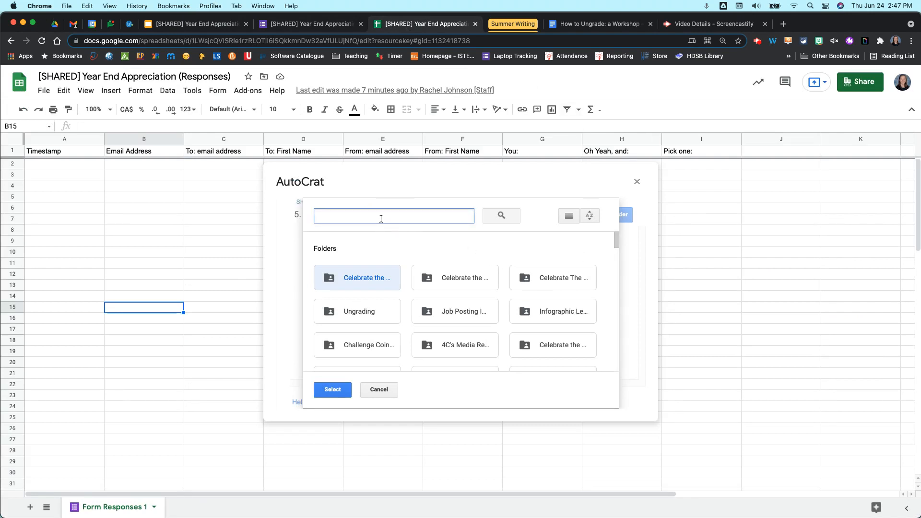
text(shout outs school)
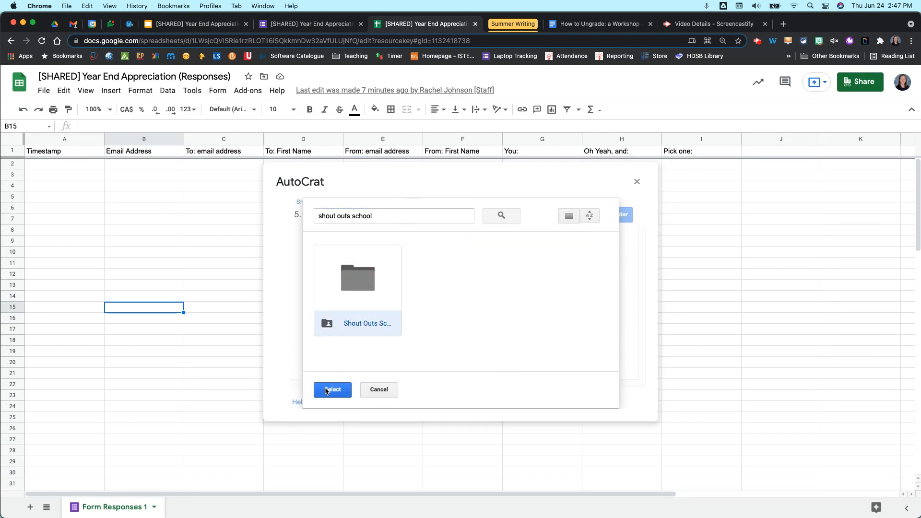
click(332, 389)
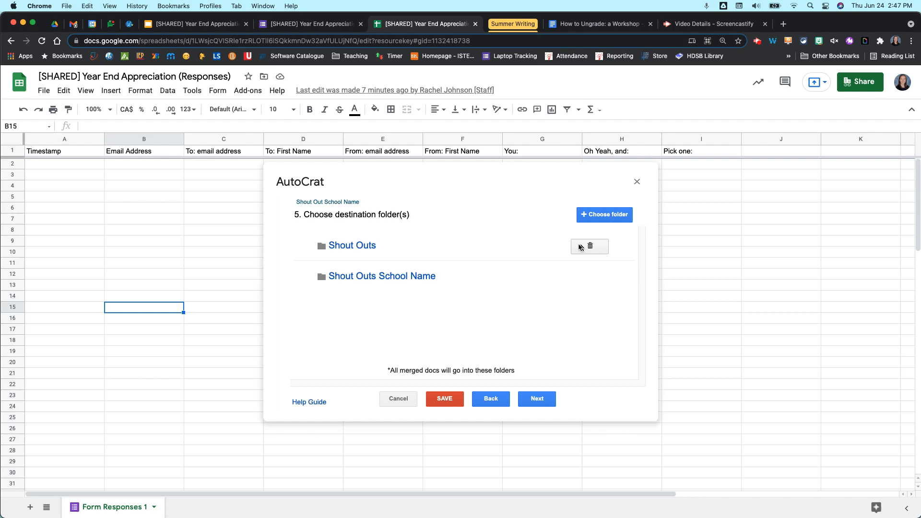
click(597, 247)
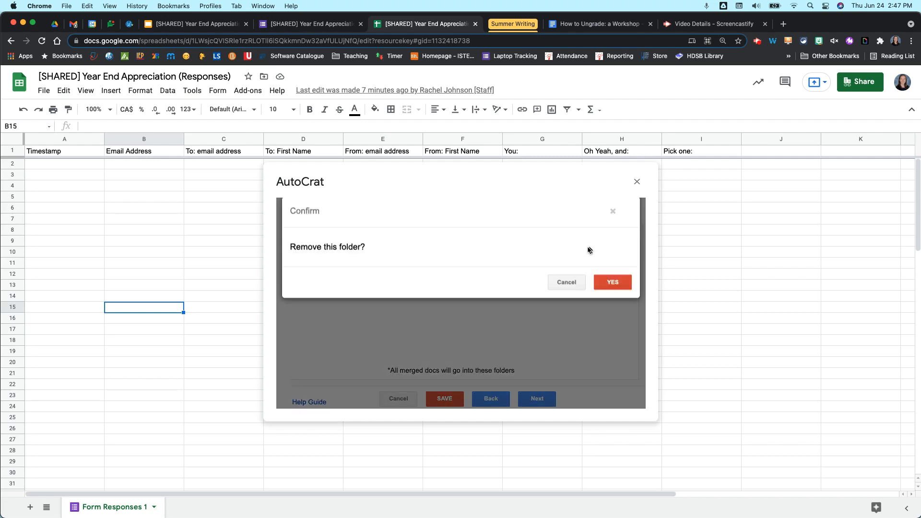
click(612, 282)
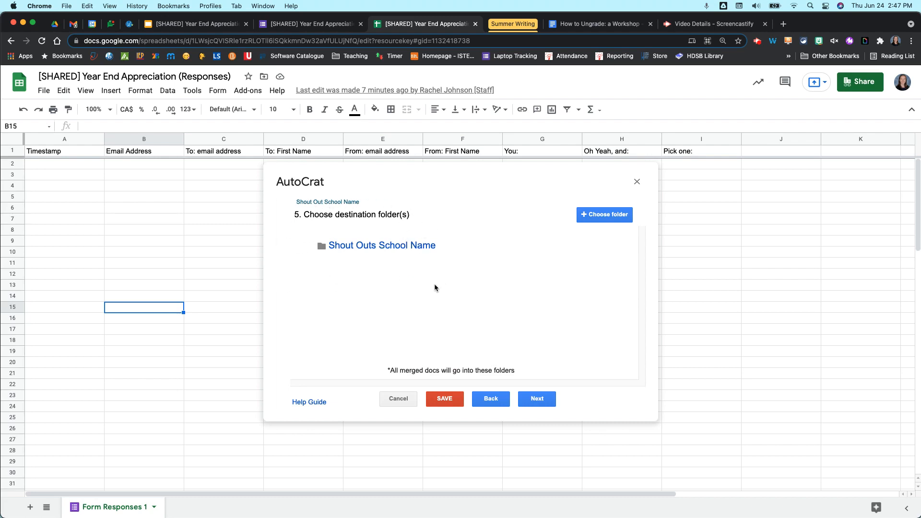
mouse_move(447, 291)
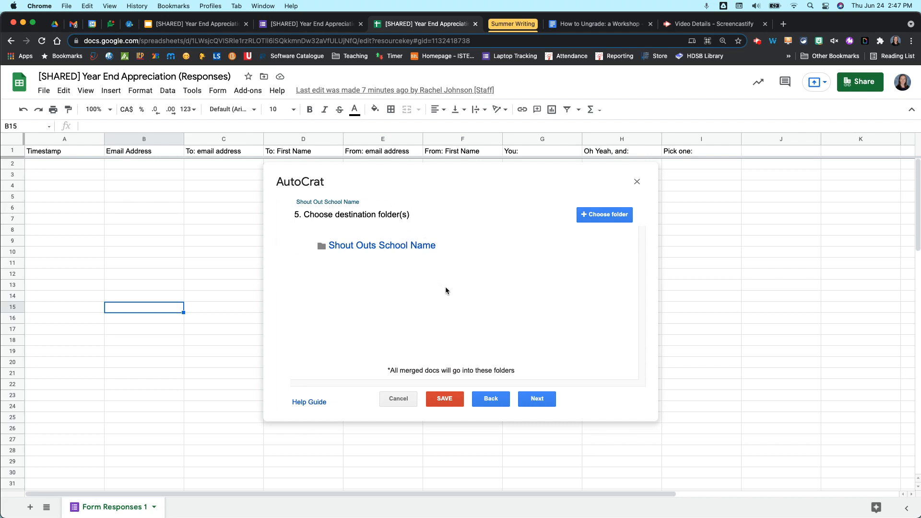
mouse_move(451, 299)
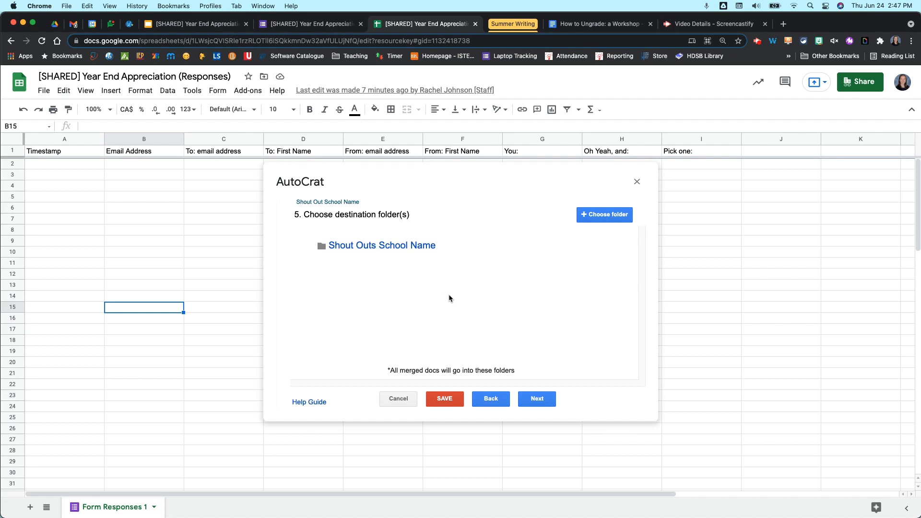
mouse_move(476, 322)
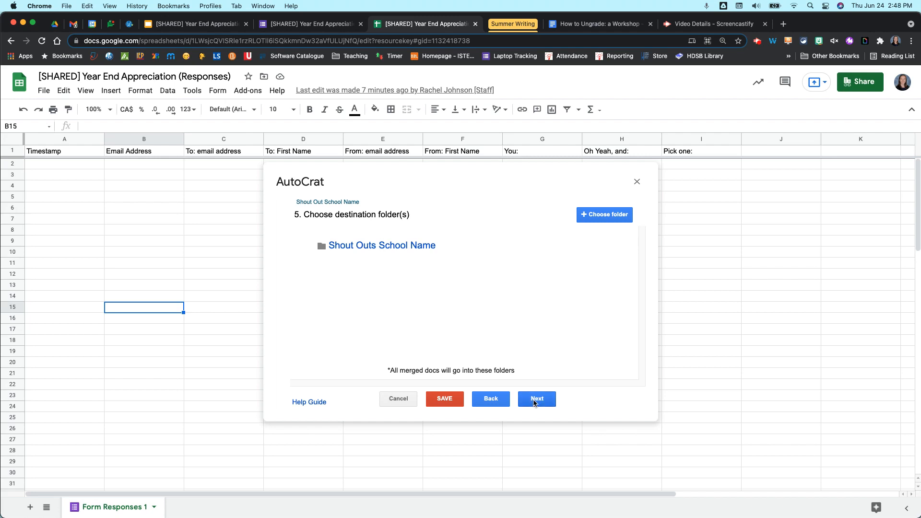
Advance to AutoCrat step 7 and add a Timestamp NOT NULL merge condition
click(537, 399)
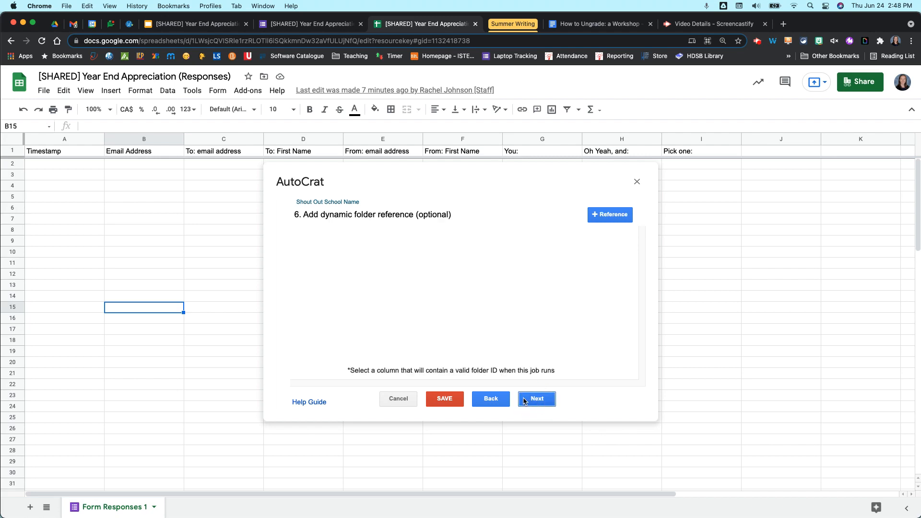
mouse_move(571, 354)
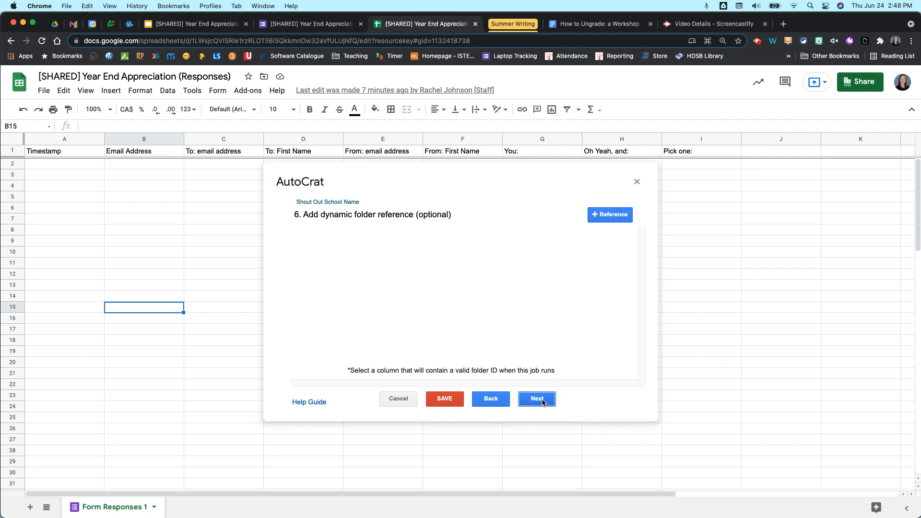
click(536, 399)
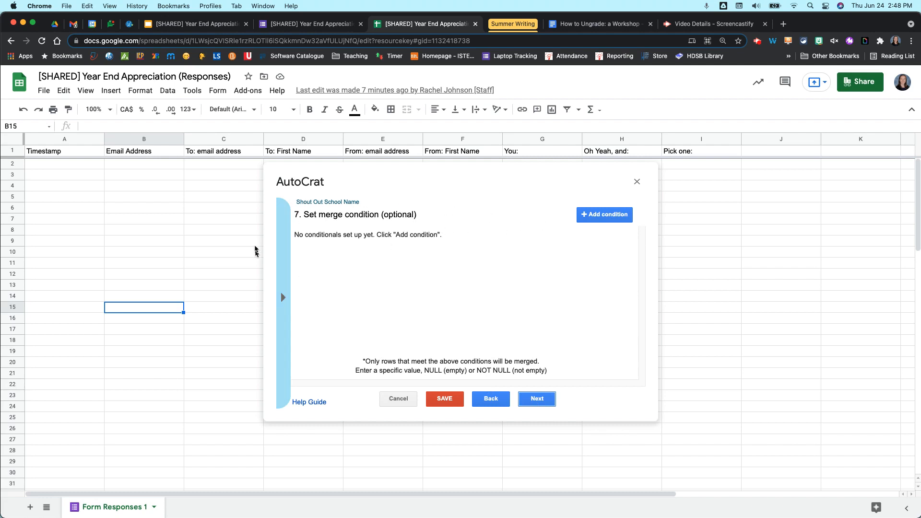
mouse_move(566, 224)
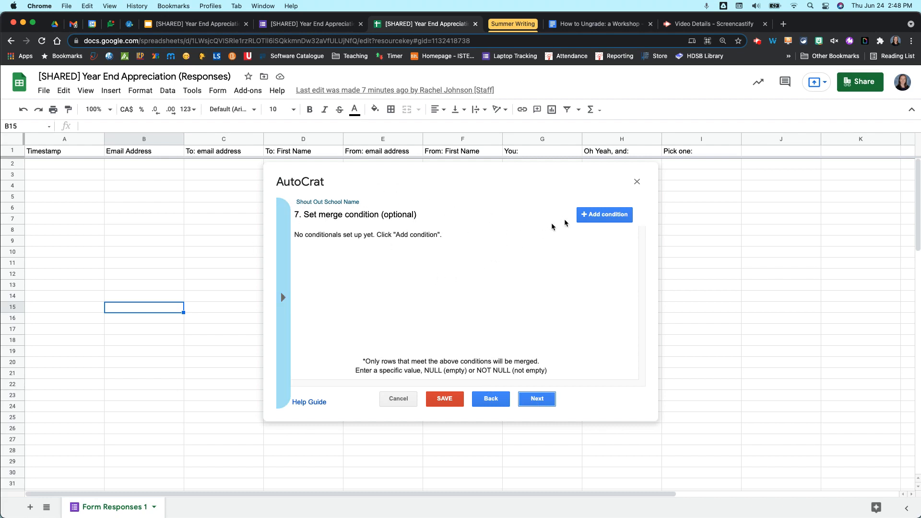
mouse_move(611, 218)
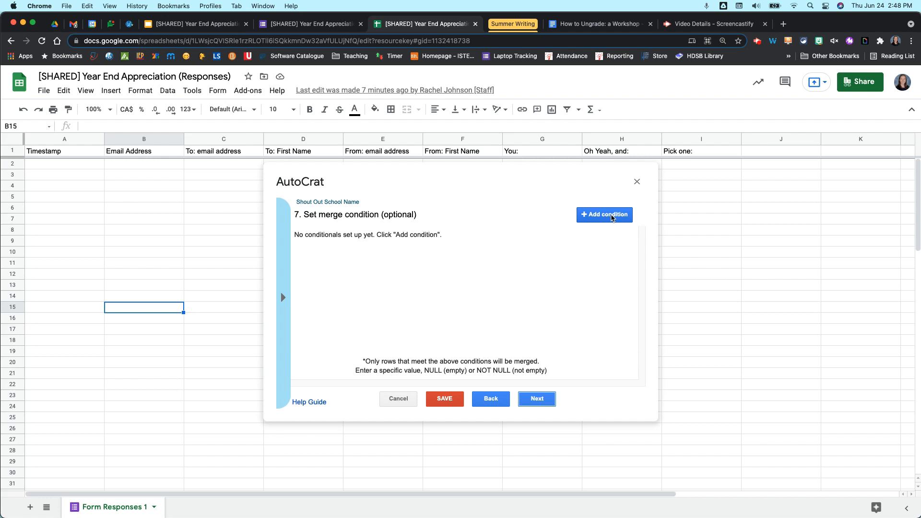
mouse_move(610, 220)
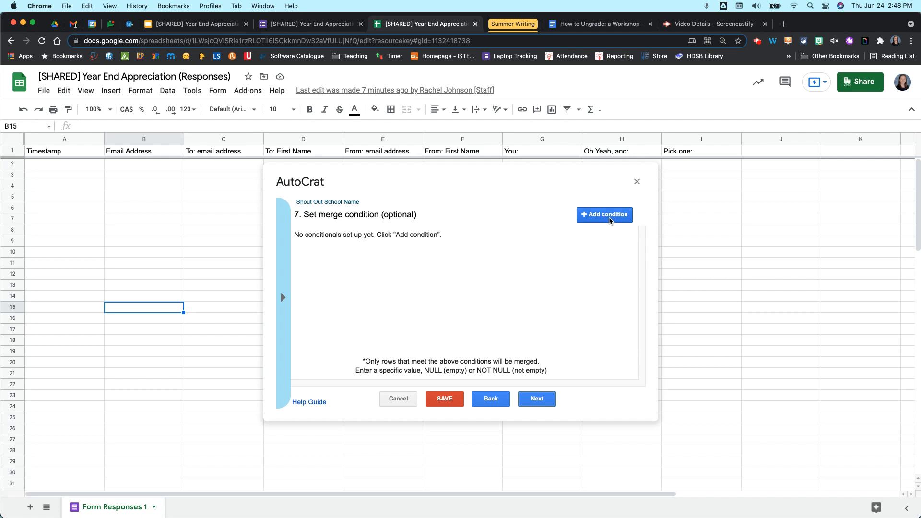
mouse_move(610, 215)
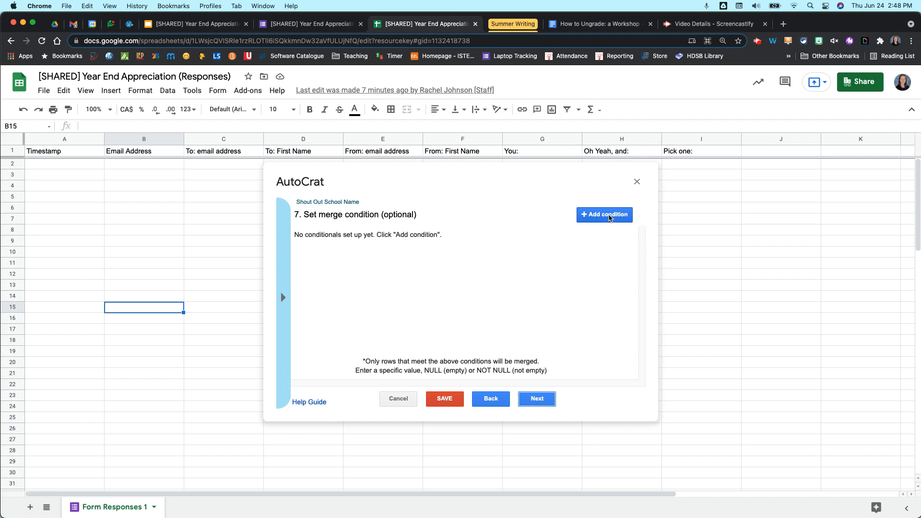
click(604, 215)
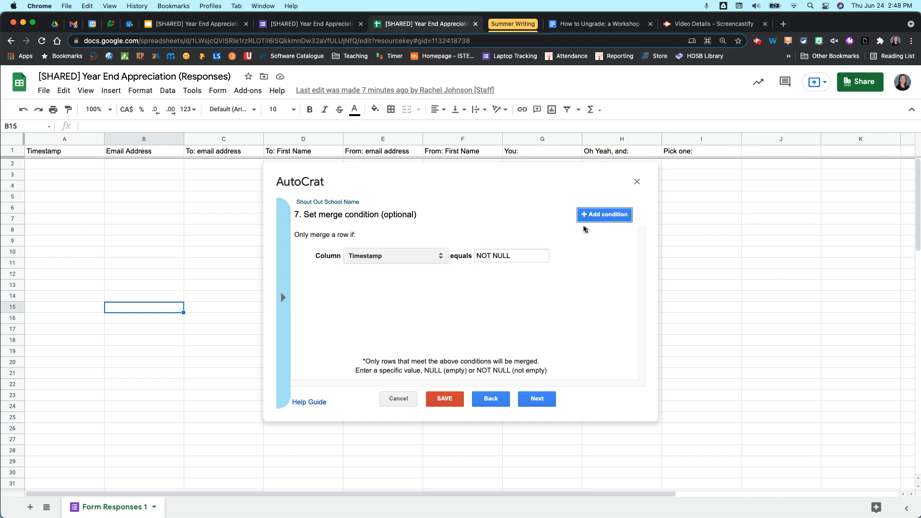
click(604, 214)
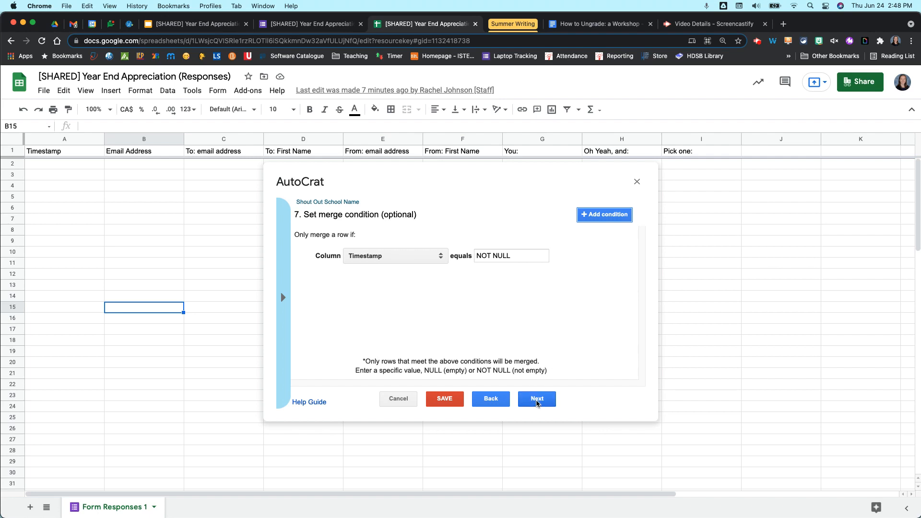
Share merged docs as editable and send emails from the generic no-reply address
click(537, 399)
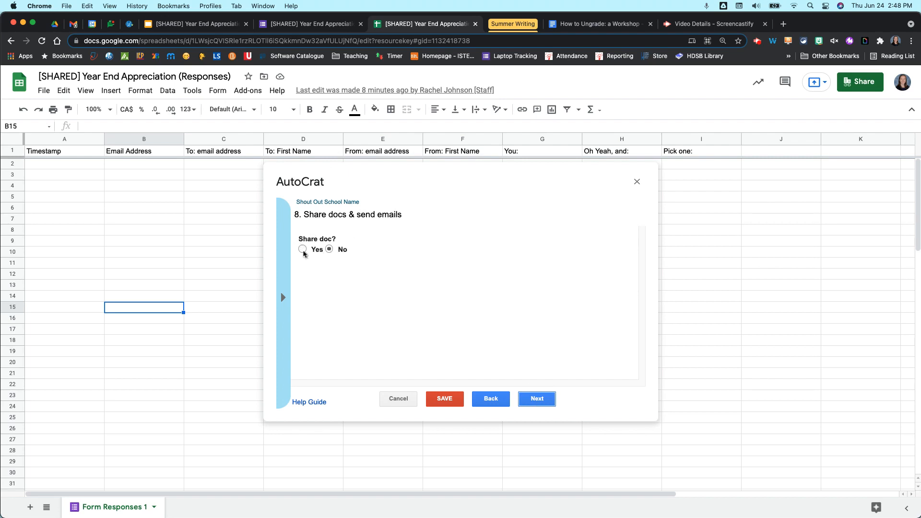
click(302, 249)
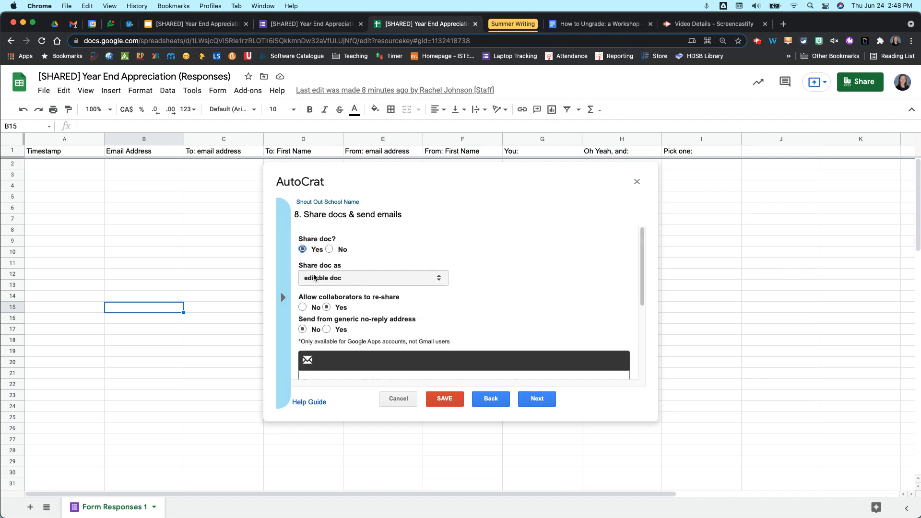
click(372, 278)
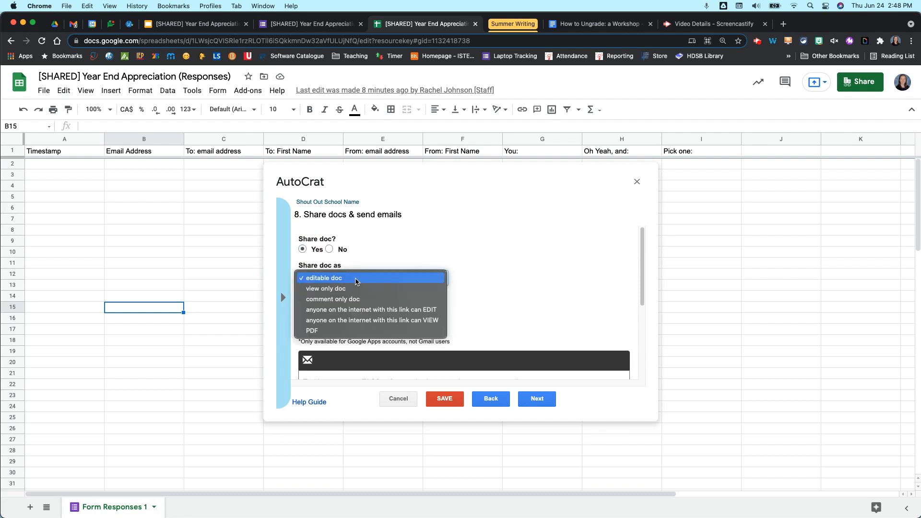
mouse_move(349, 290)
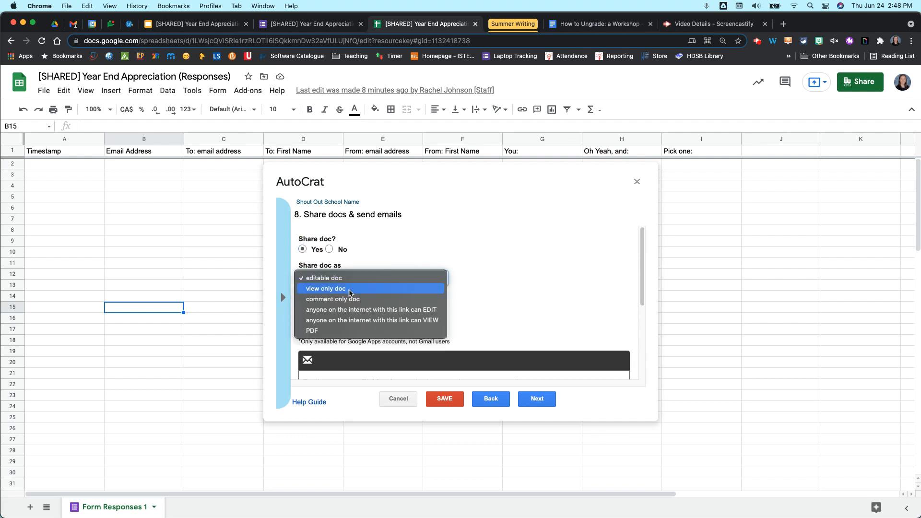
mouse_move(355, 278)
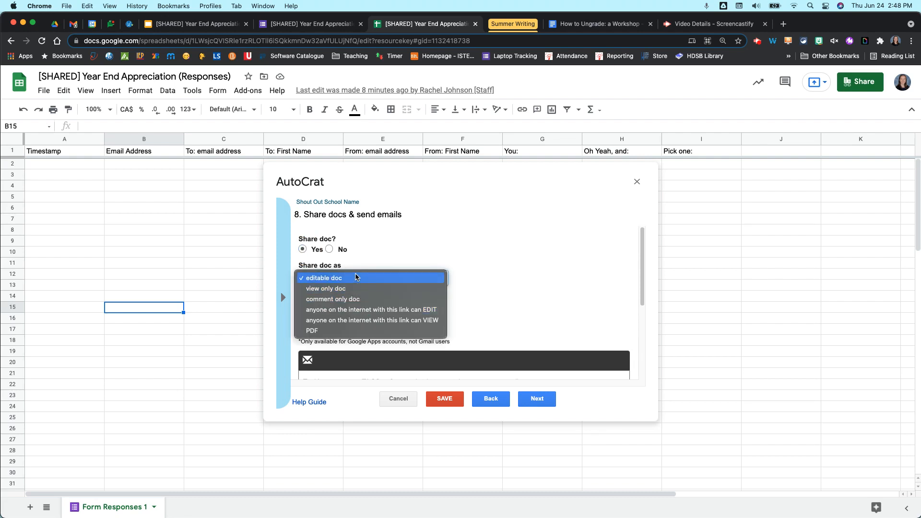
click(322, 278)
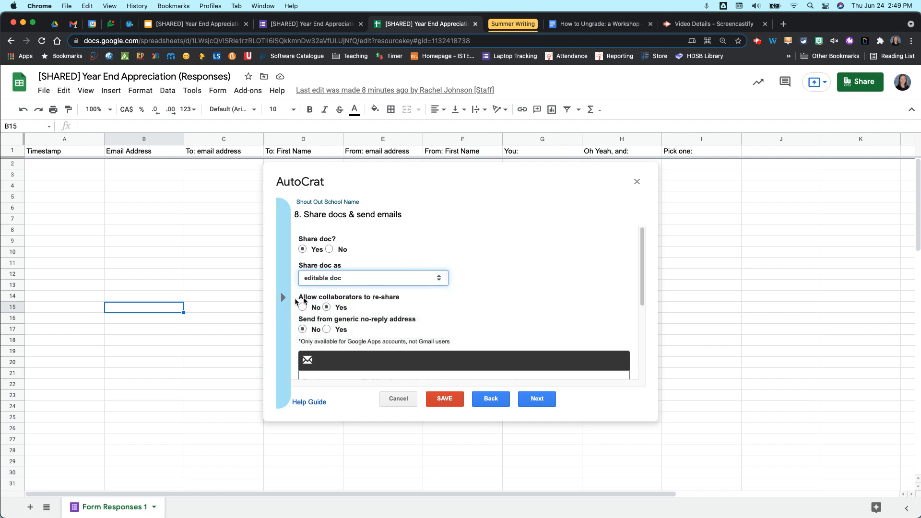
click(327, 308)
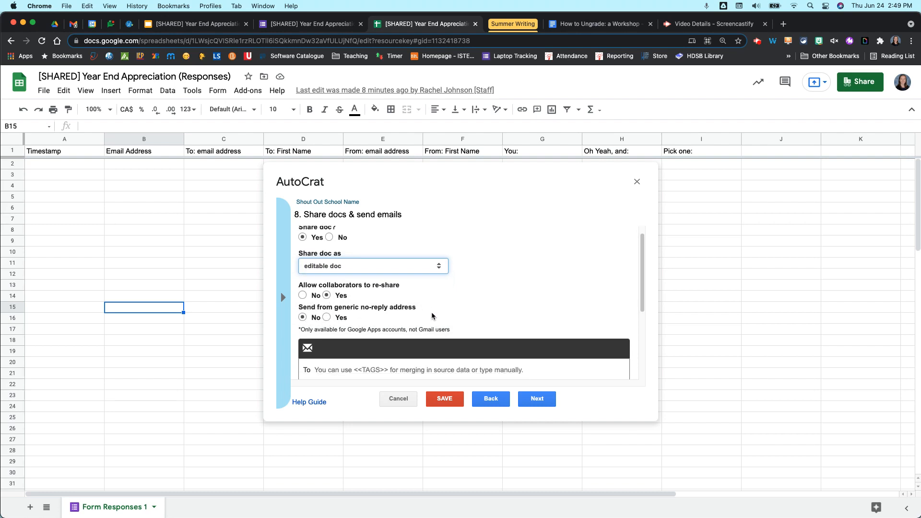
scroll(down, 3)
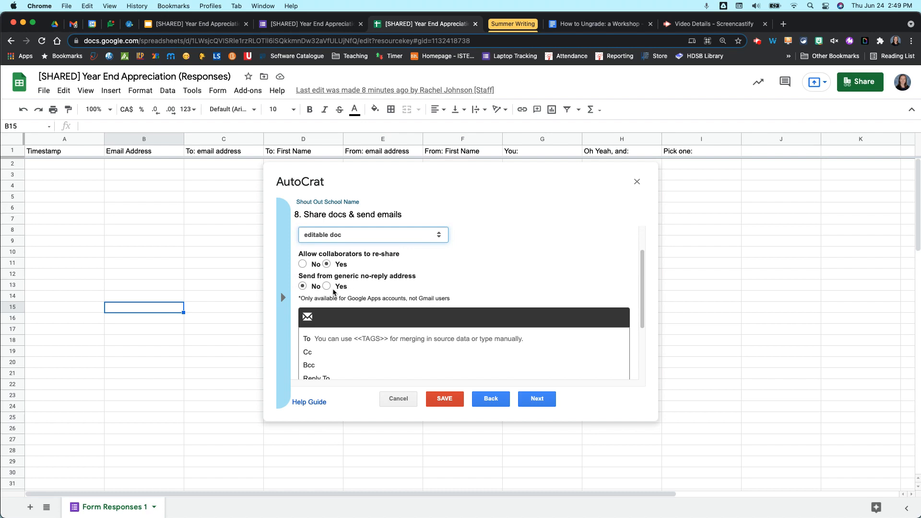
click(327, 286)
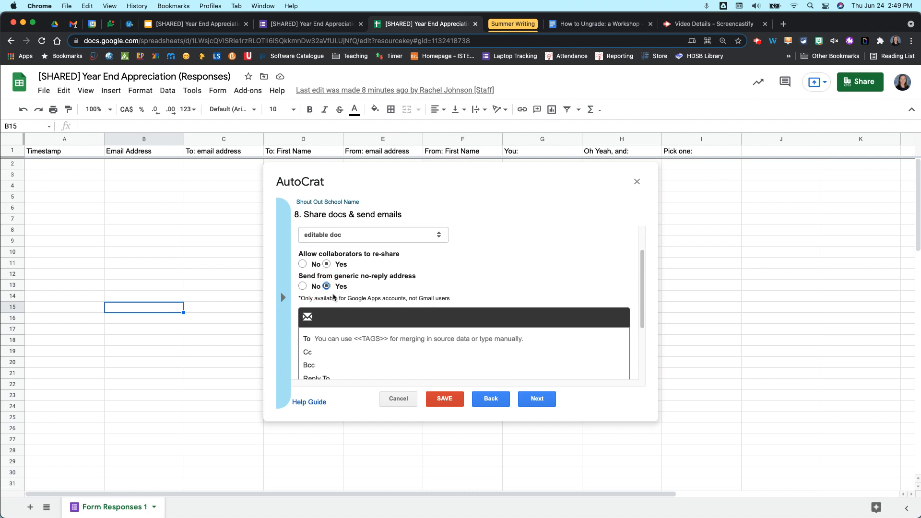
mouse_move(476, 288)
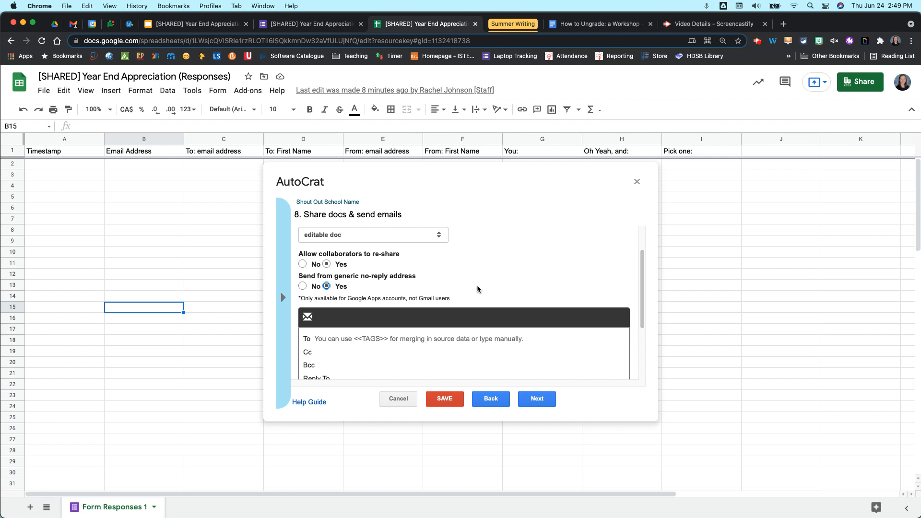
mouse_move(447, 319)
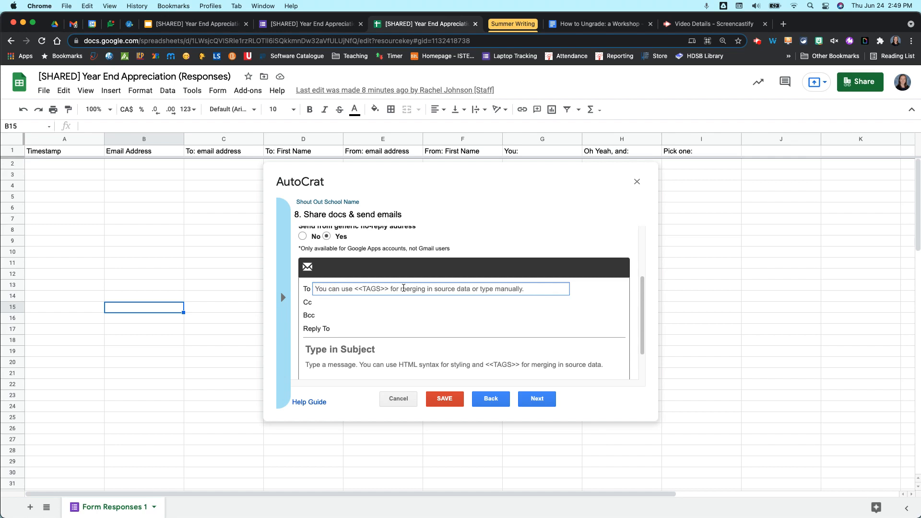
Set the email To field to <<To: email address>> and Cc to <<From: email address>>
text(<<)
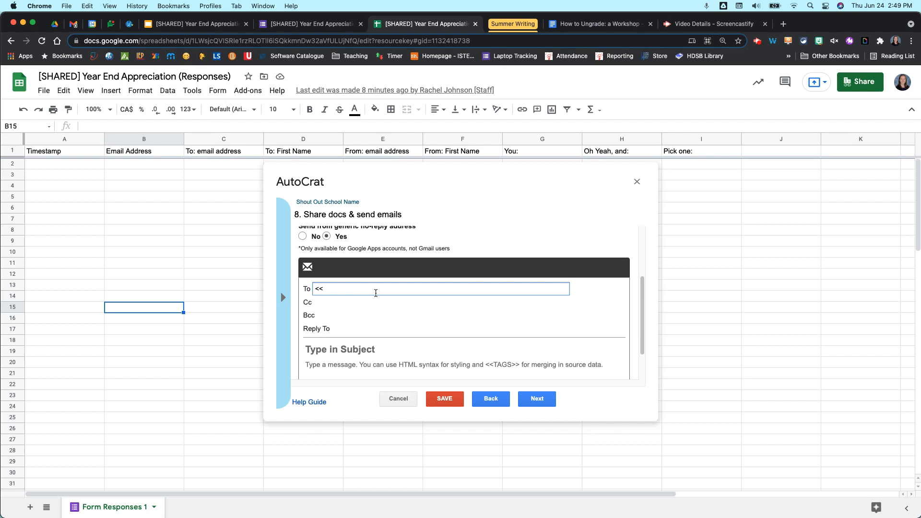
text(To:)
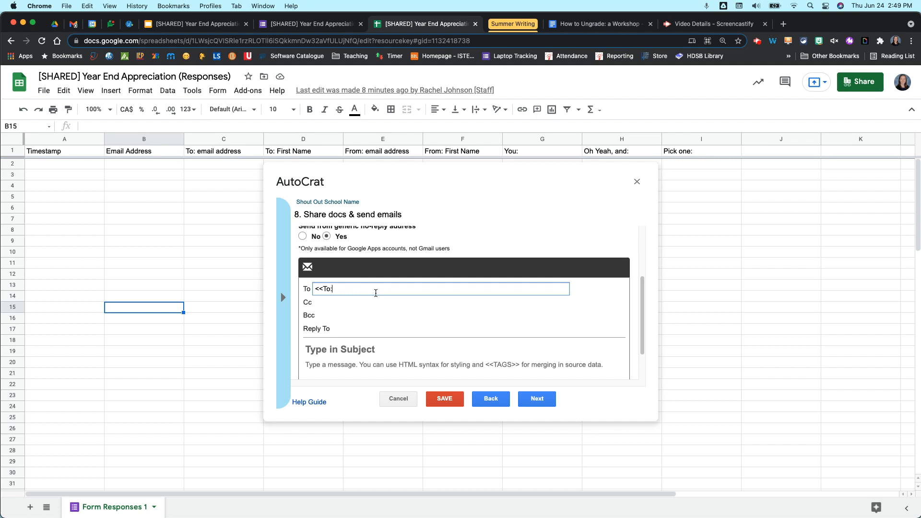
text(email a)
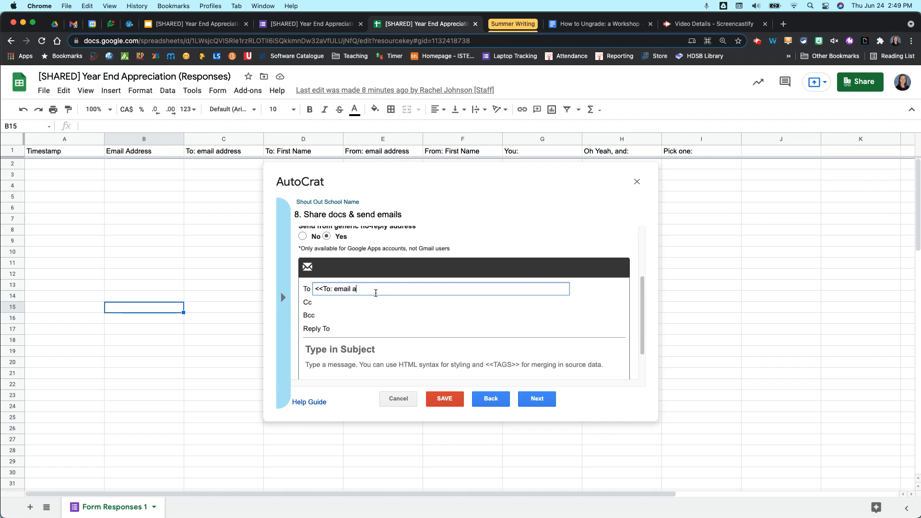
text(ddress)
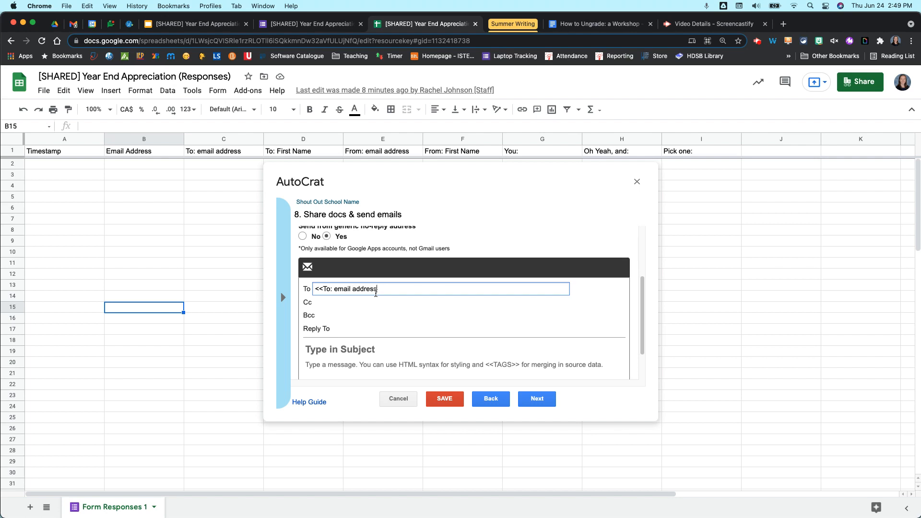
text(>>)
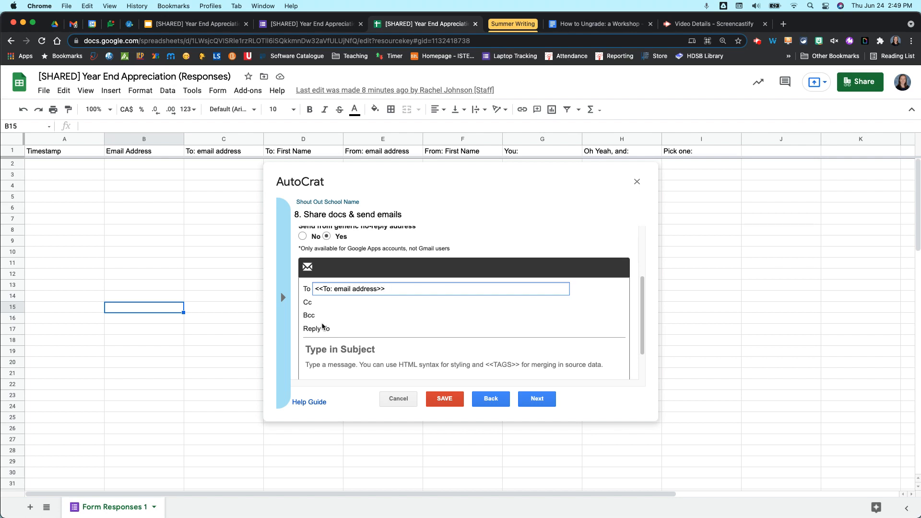
click(442, 302)
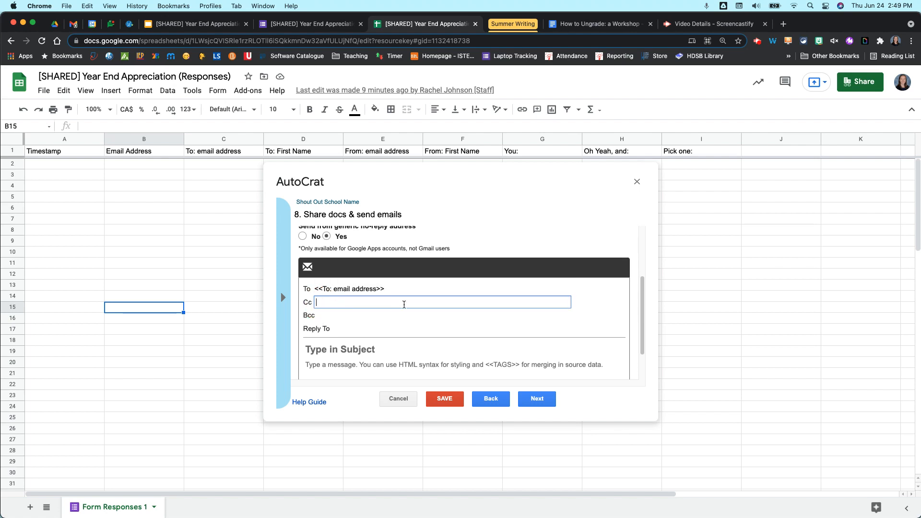
text(<<From: ema)
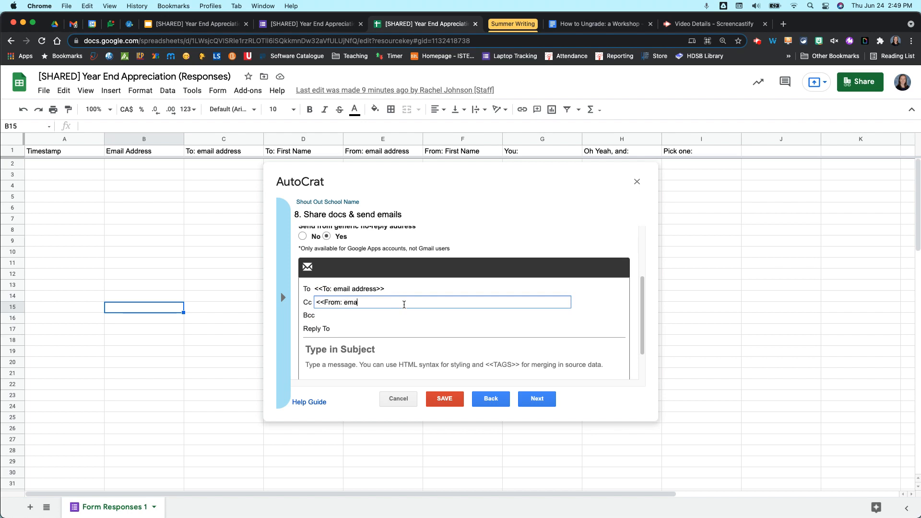
text(il address)
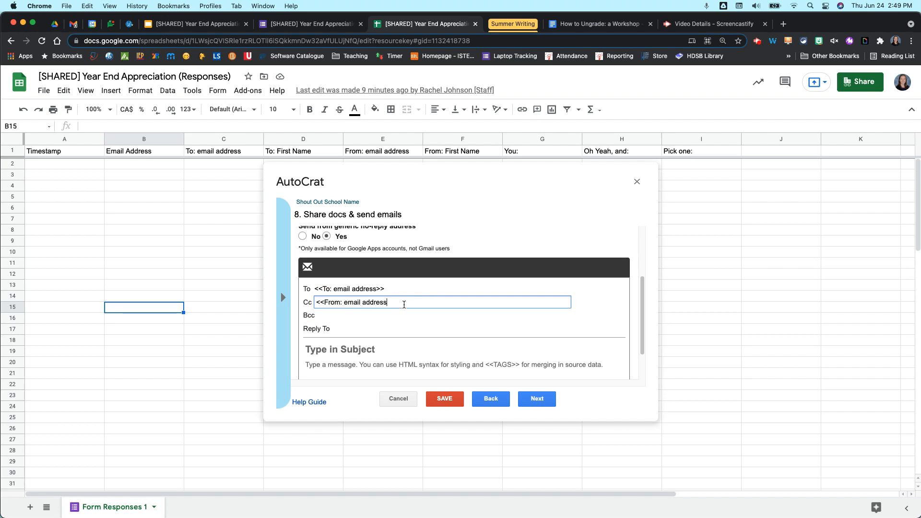
text(>>)
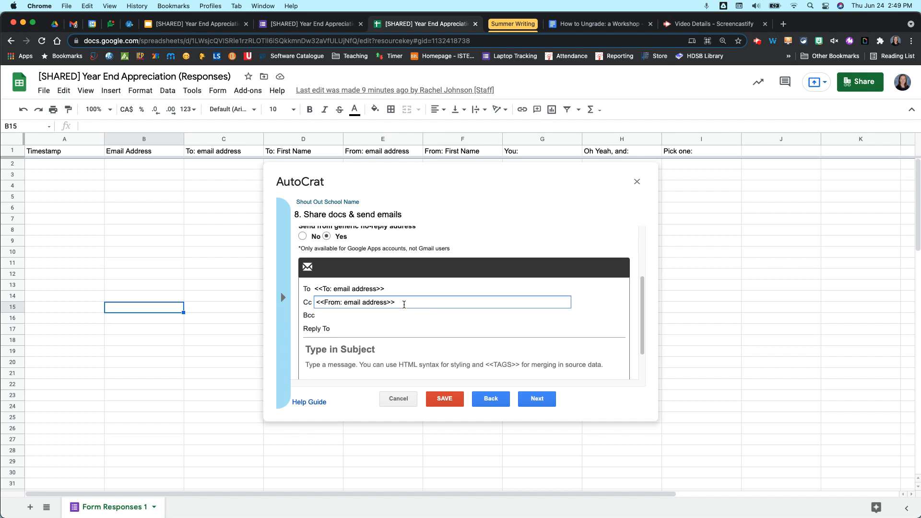
Write the email subject 'Shift Shout Out to <<To Name>>'
click(432, 349)
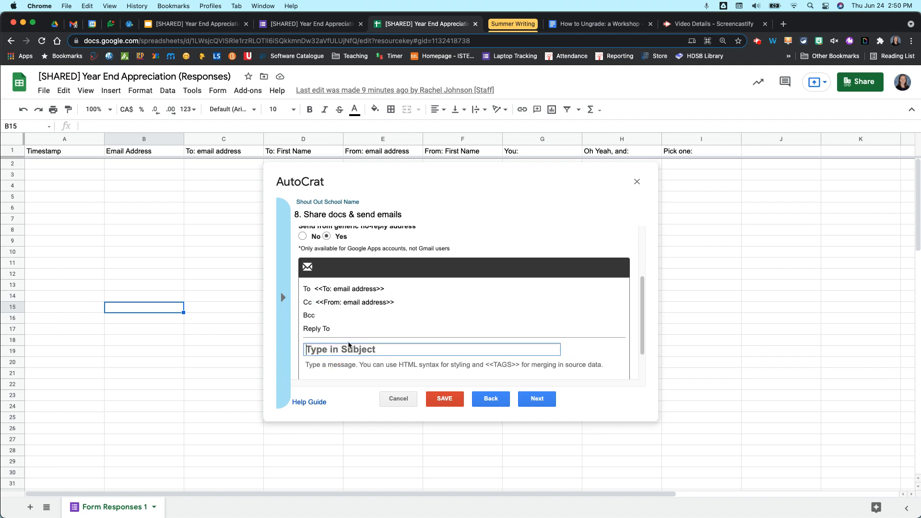
text(Shift Shout Out to)
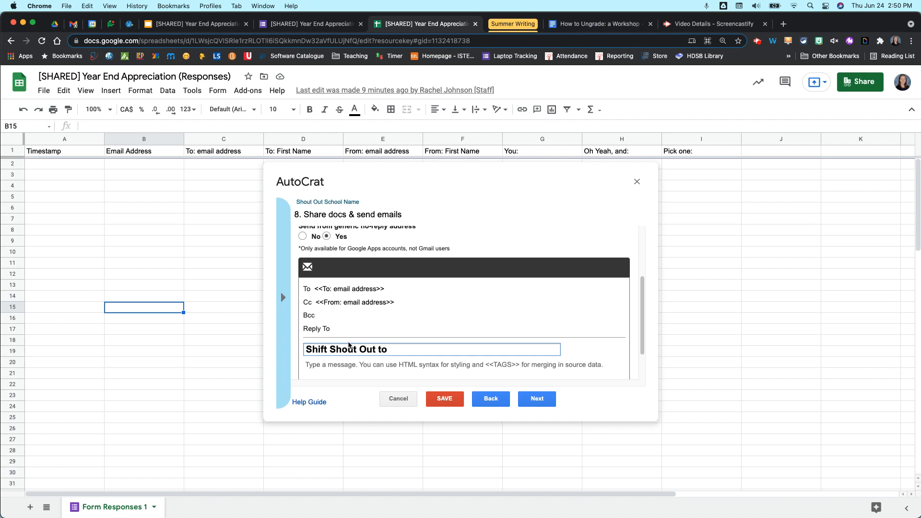
text(<<To)
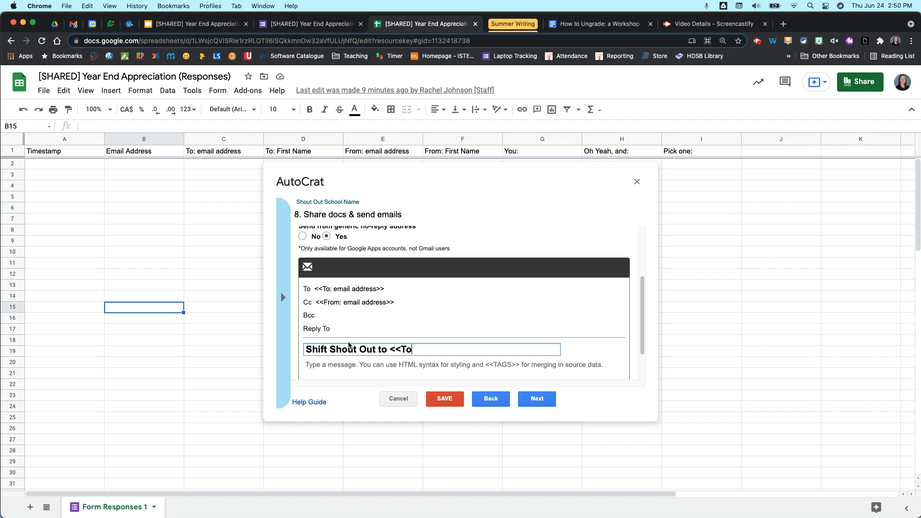
text(Name)
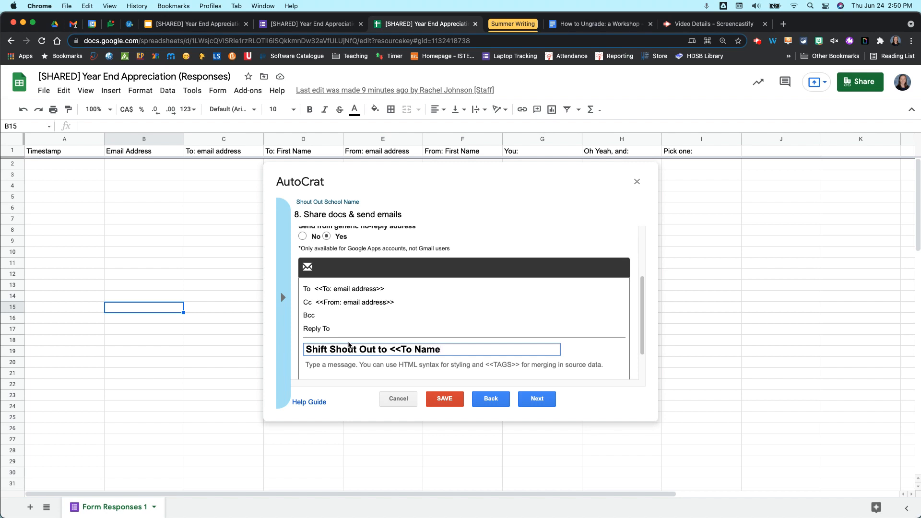
text(>>)
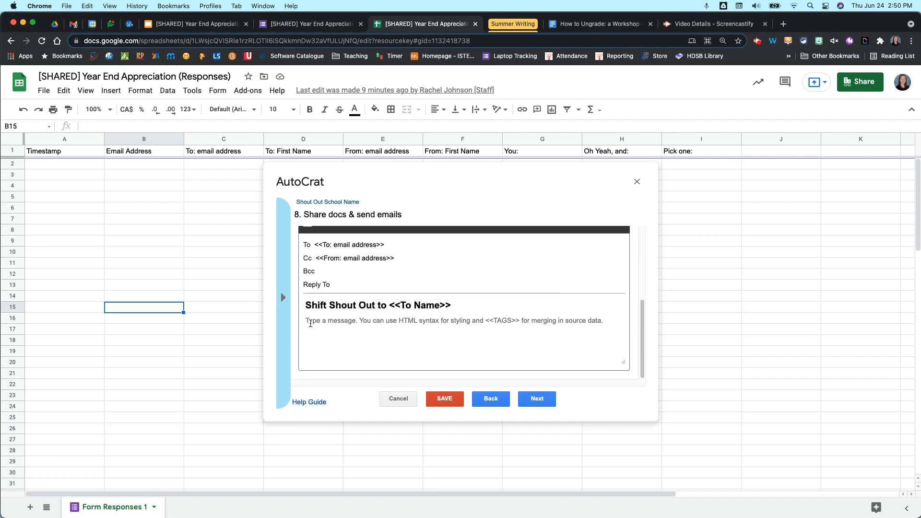
Draft the message greeting <<To Name>> and signing off 'From,' with a <<From Name>> tag
text(Hey)
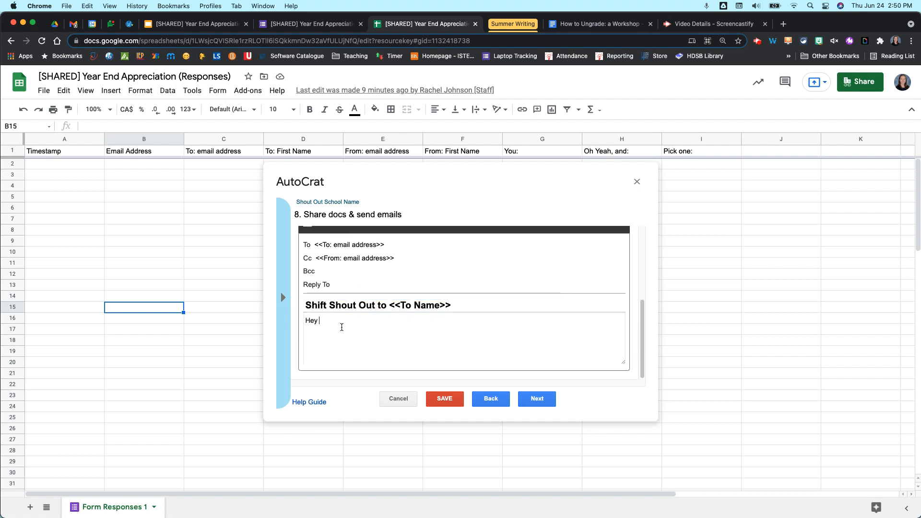
text(<<To Name>>)
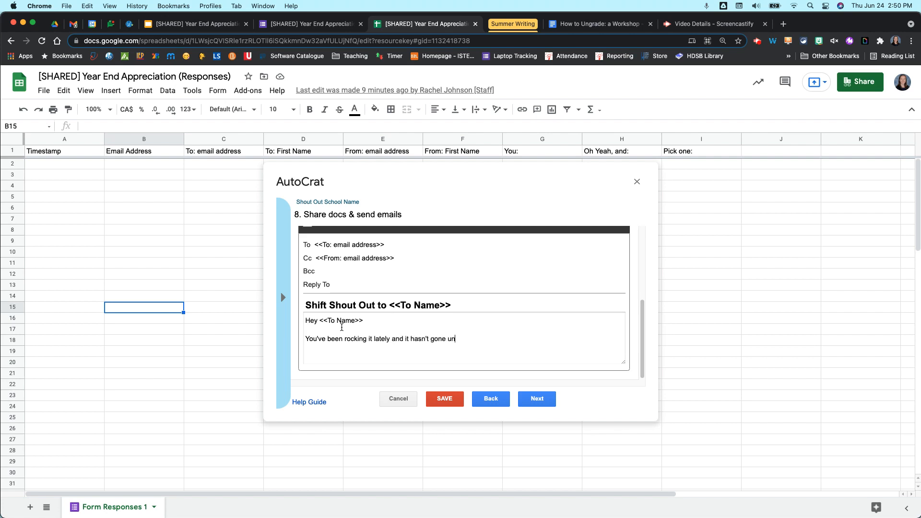
text(unotic)
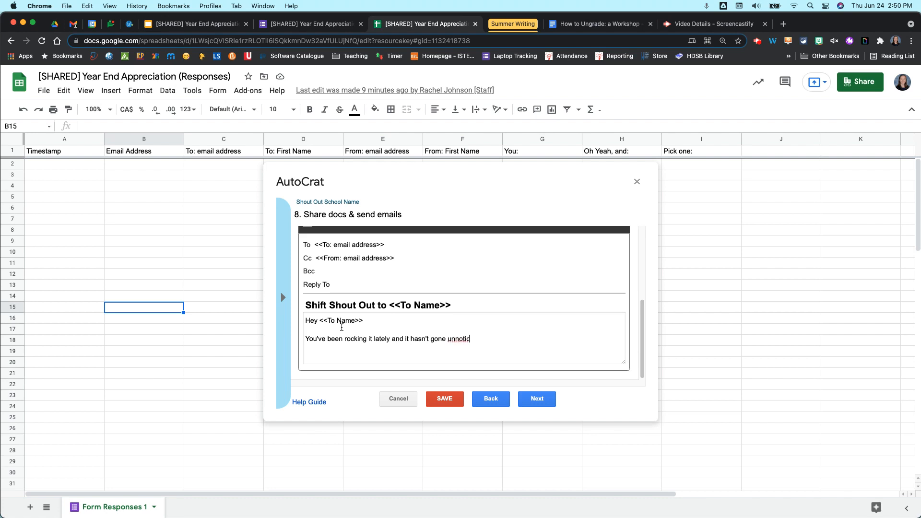
text(ed)
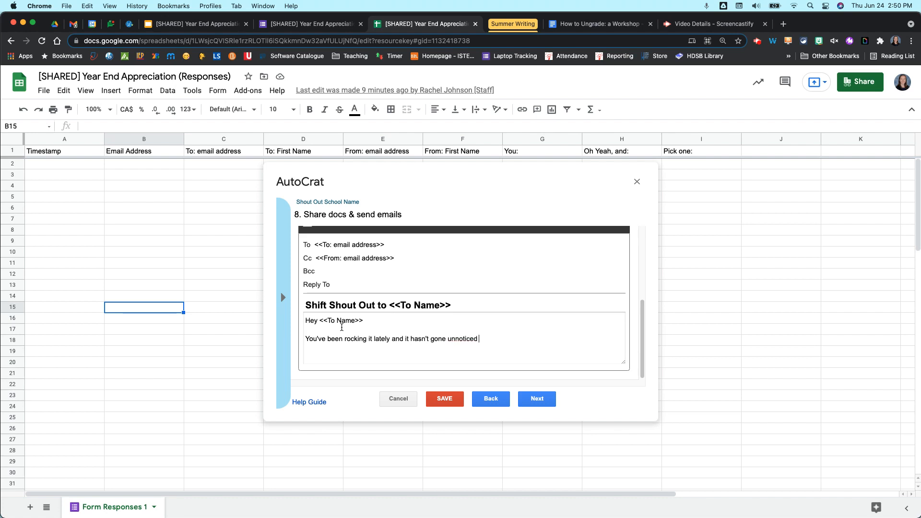
text(From,)
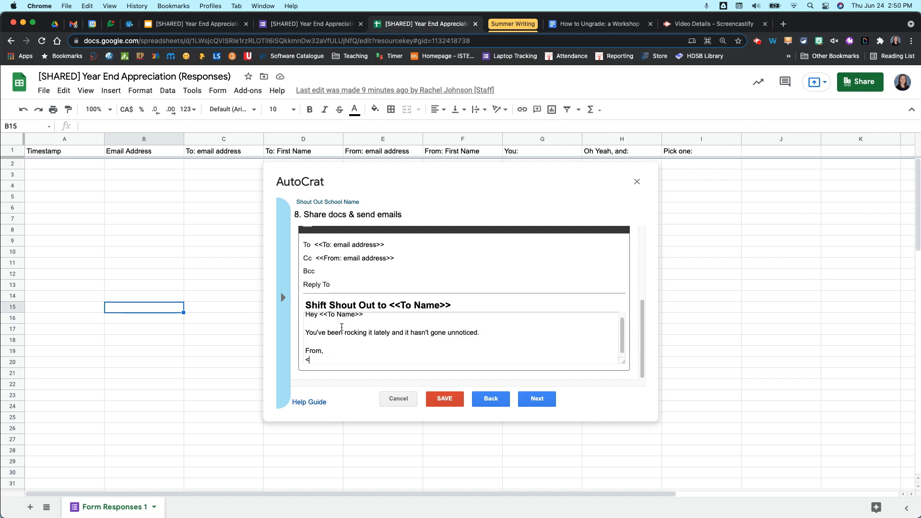
text(<)
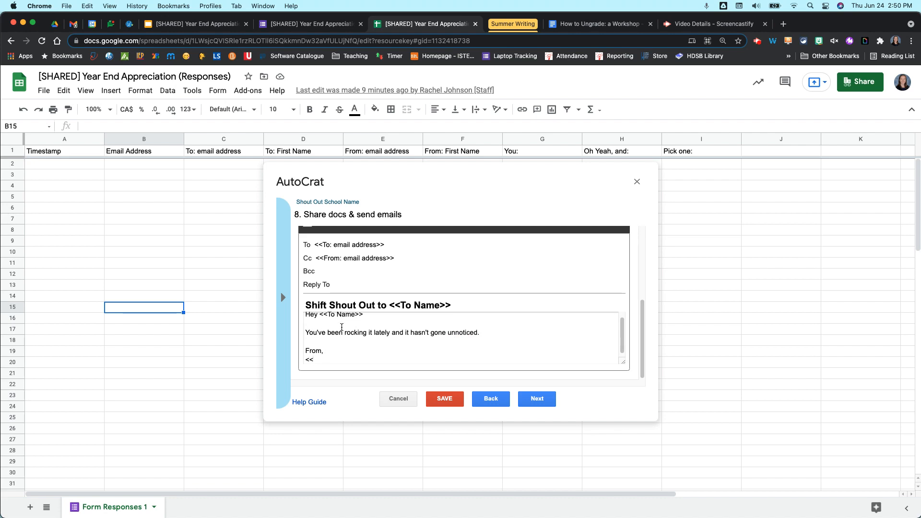
text(Fro)
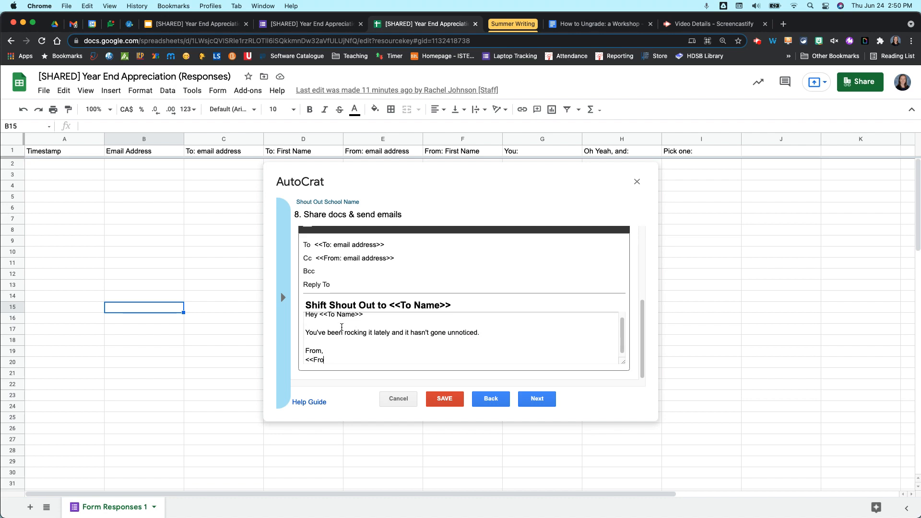
text(m Name)
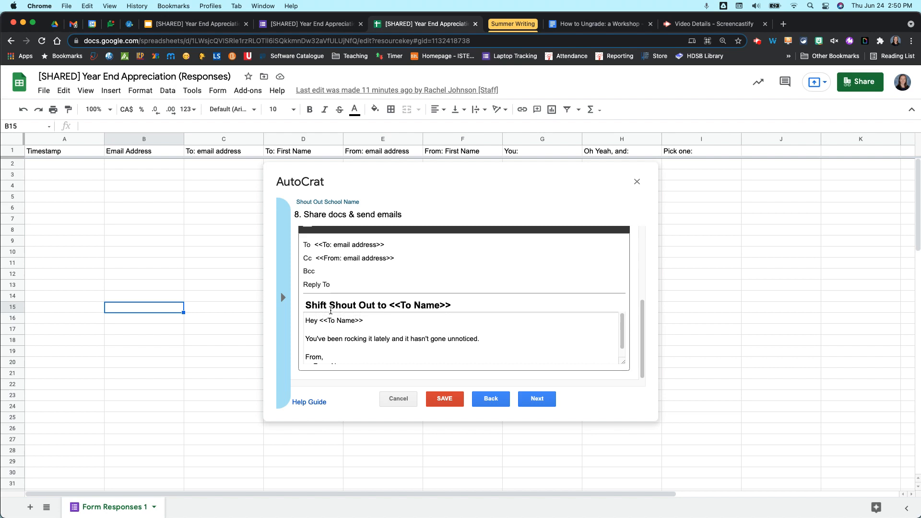
Change the subject tag to <<To: First Name>> and the sign-off tag to <<From: First Name>>
click(408, 305)
text(: First)
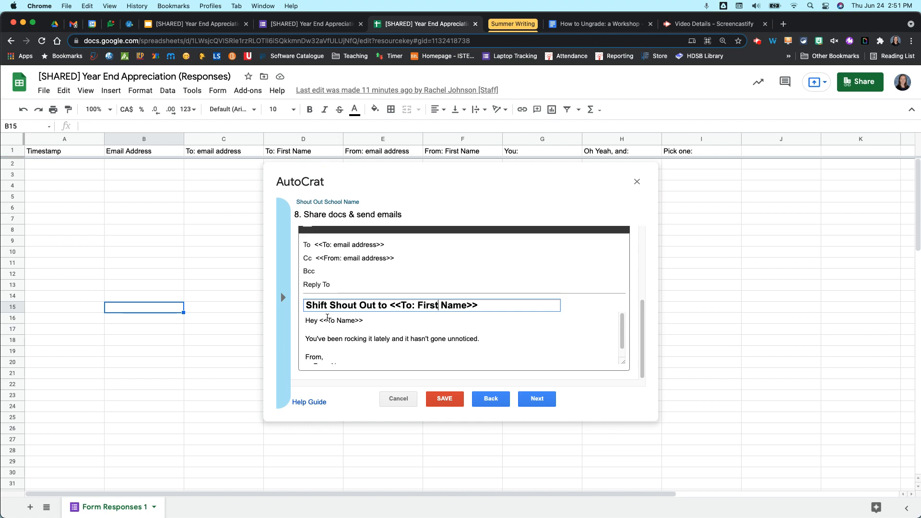
click(384, 350)
text(: First)
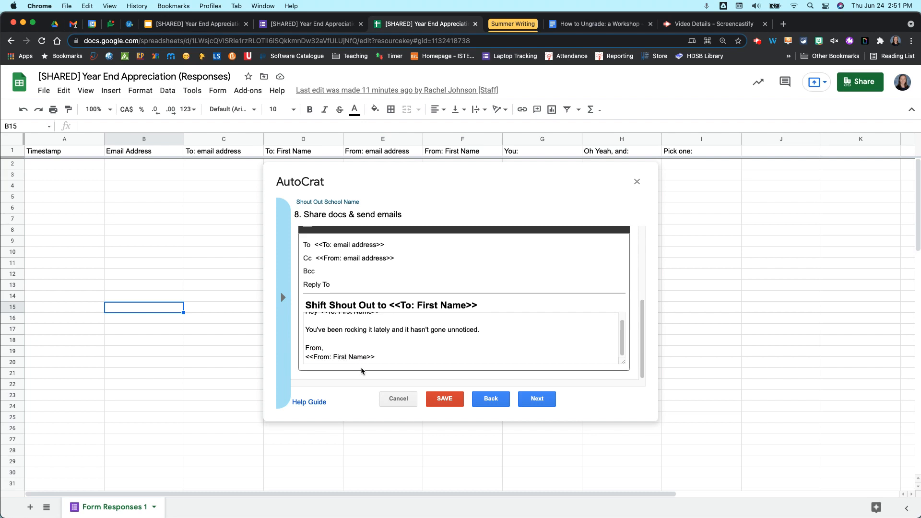
click(497, 351)
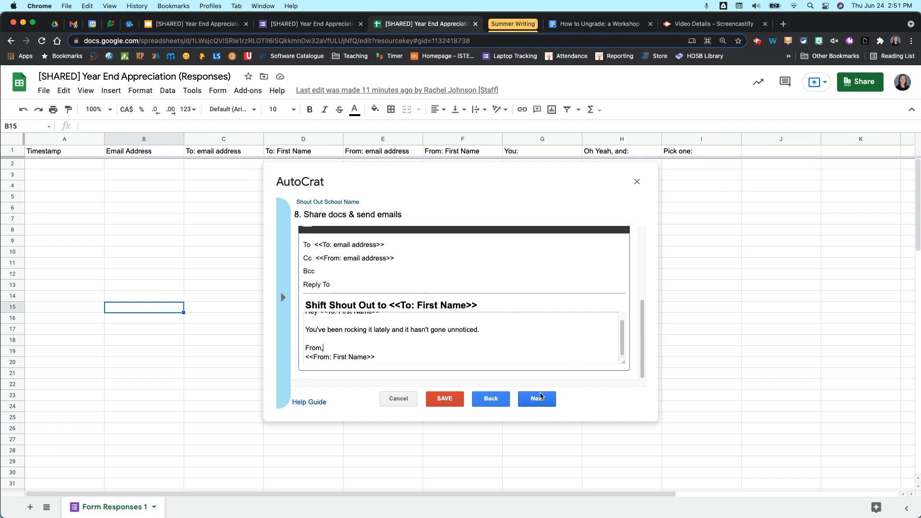
Turn on Run on form trigger, confirm enabling triggers, and save the job
click(537, 399)
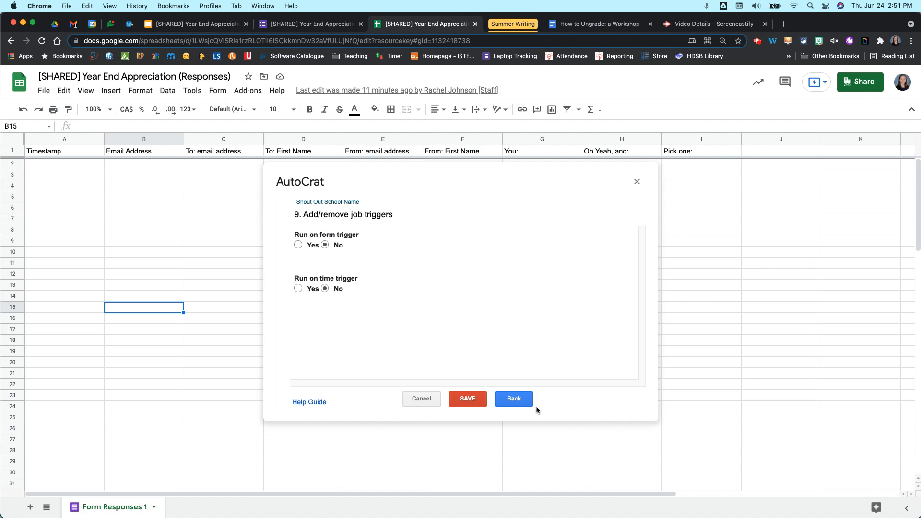
mouse_move(278, 254)
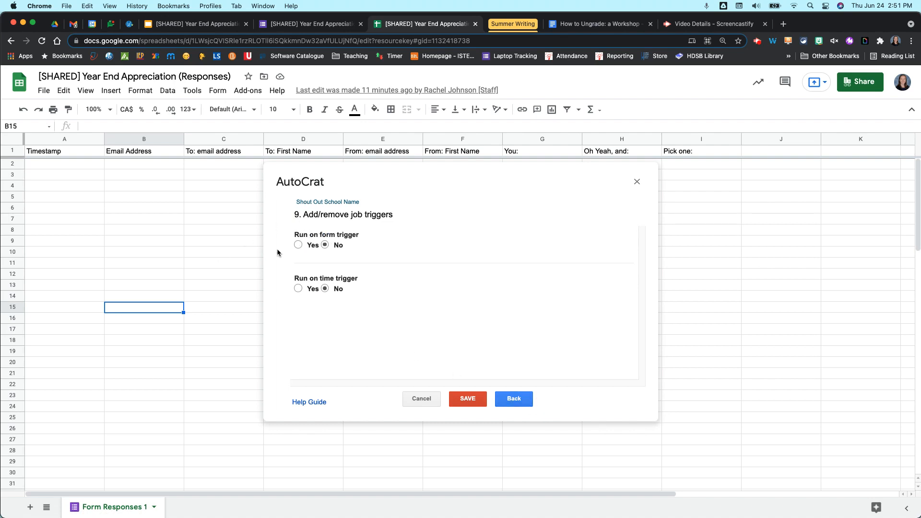
click(298, 244)
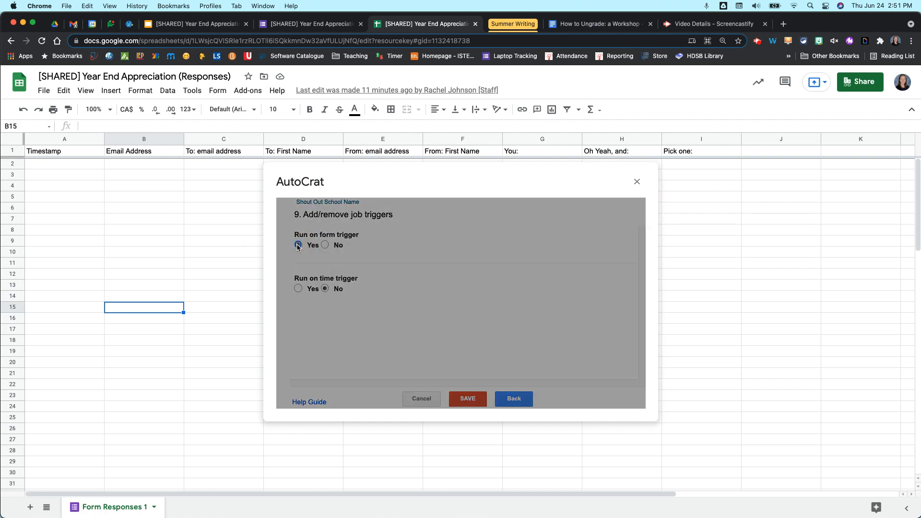
click(298, 245)
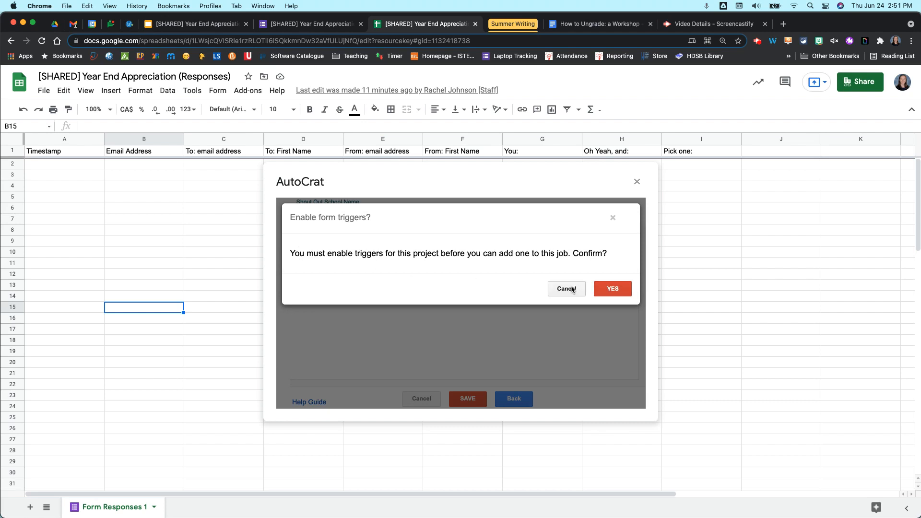
mouse_move(520, 292)
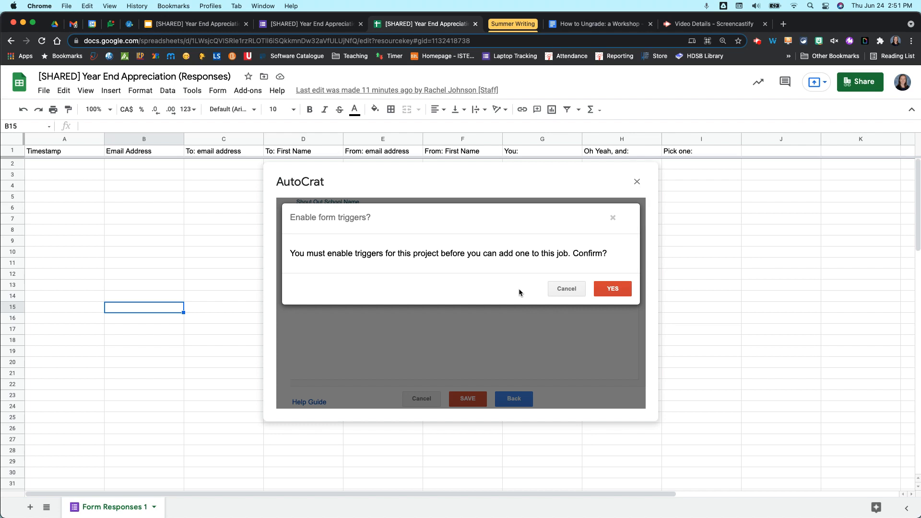
mouse_move(437, 301)
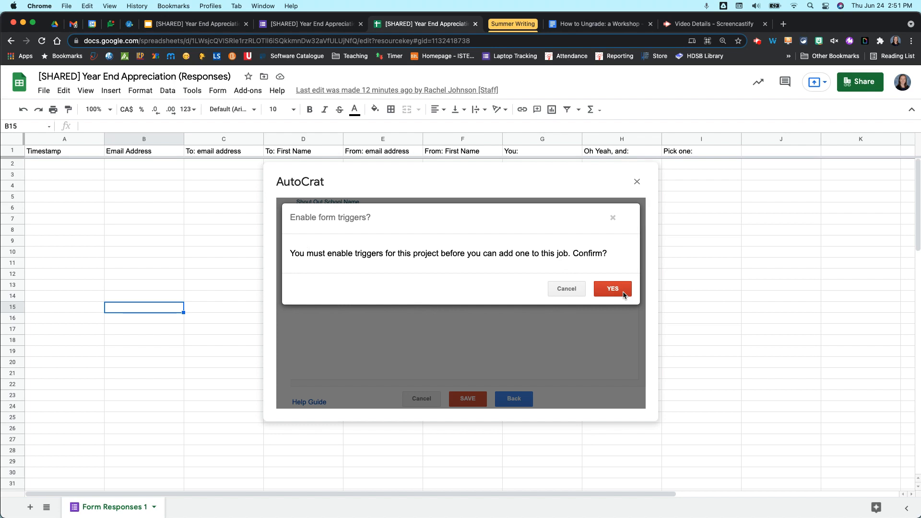
click(613, 289)
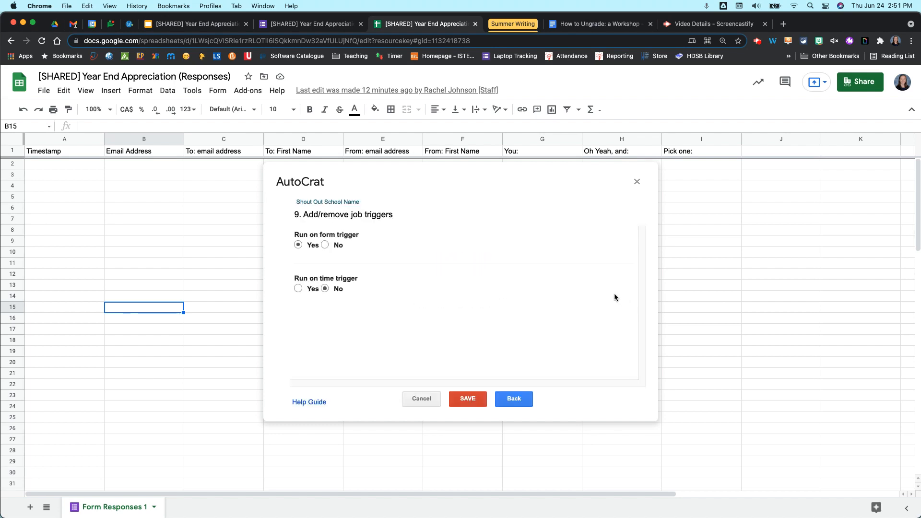
click(467, 398)
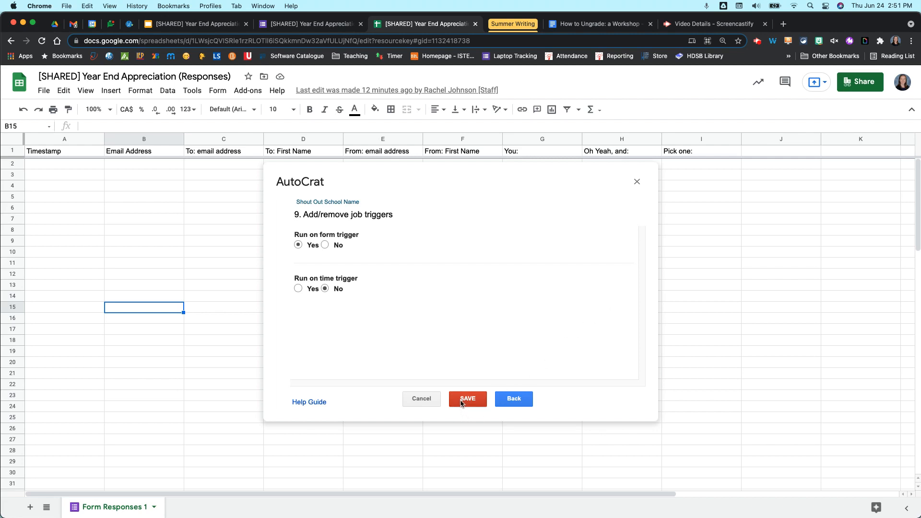
click(468, 398)
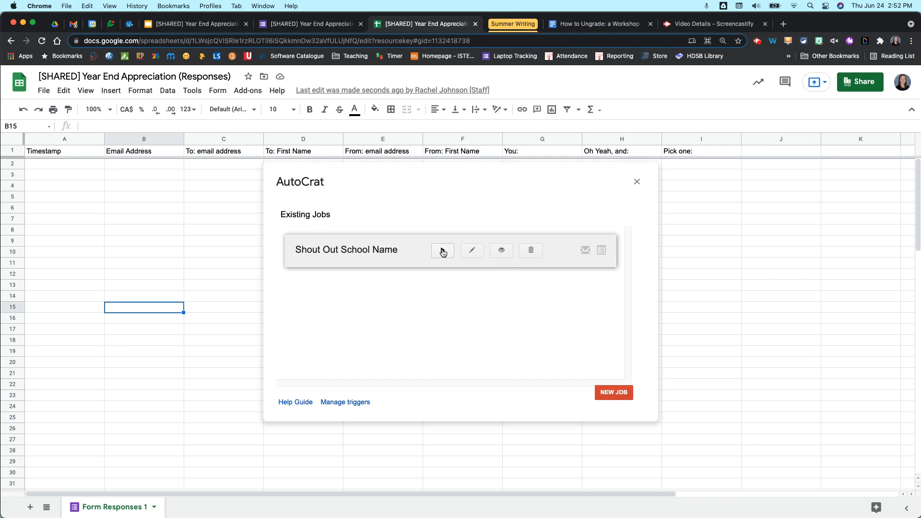
Run the Shout Out School Name job from the Existing Jobs list
click(442, 251)
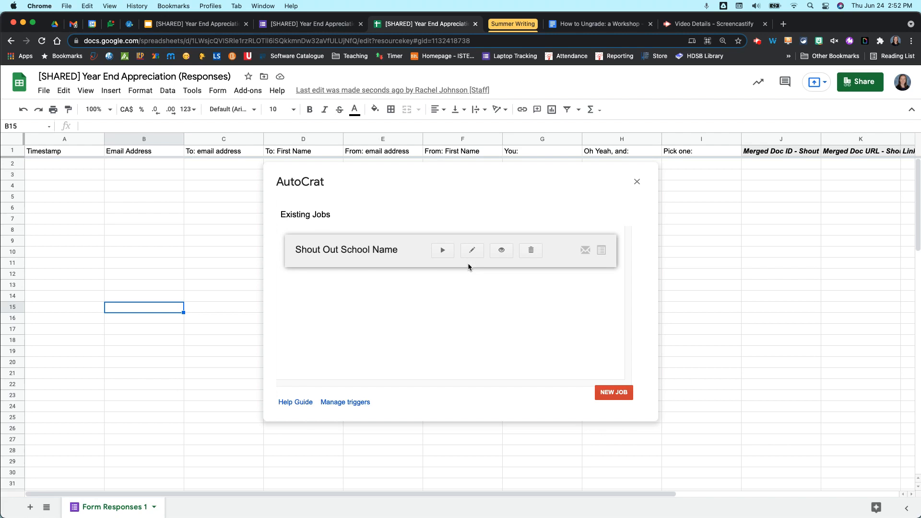
mouse_move(469, 270)
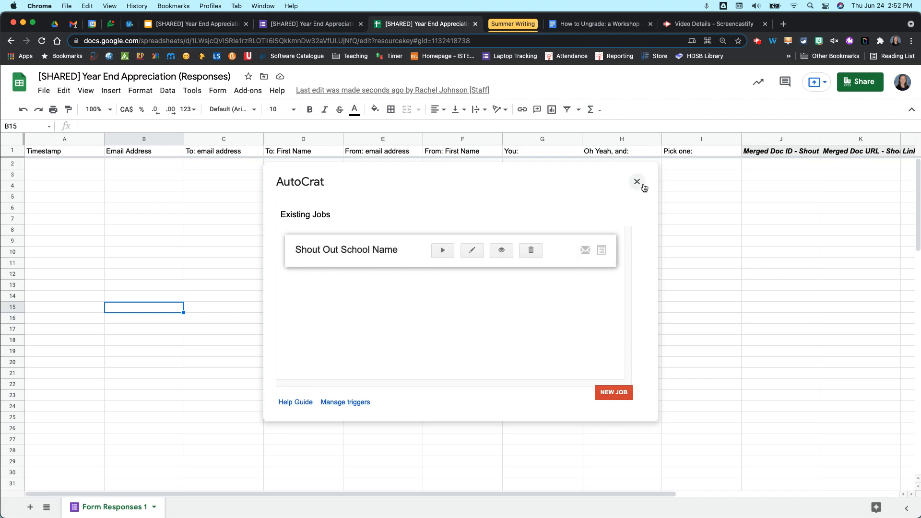
mouse_move(610, 154)
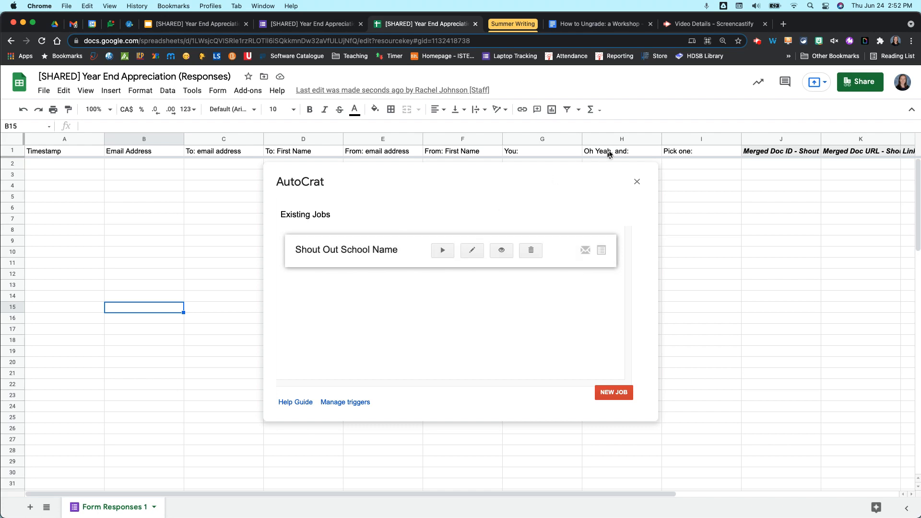
Close AutoCrat and inspect the new Merged Doc ID, URL, Link and Merge Status columns
click(636, 181)
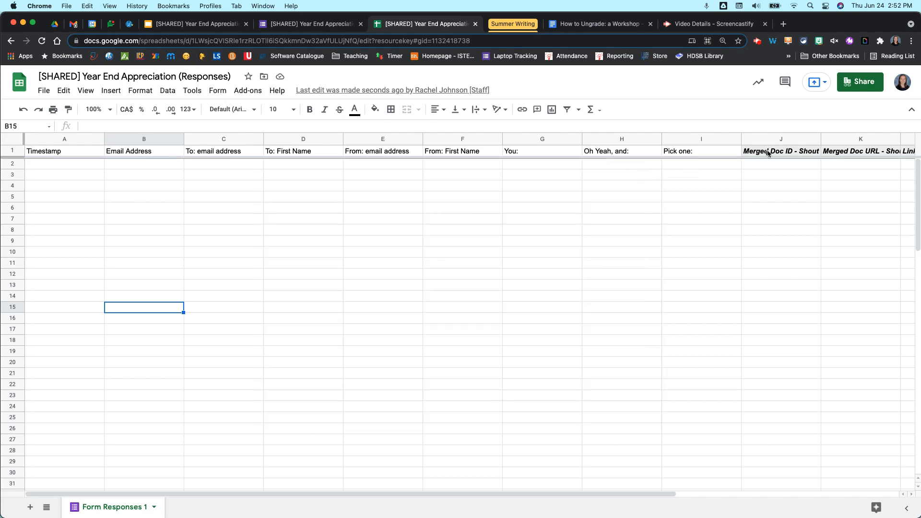
click(861, 150)
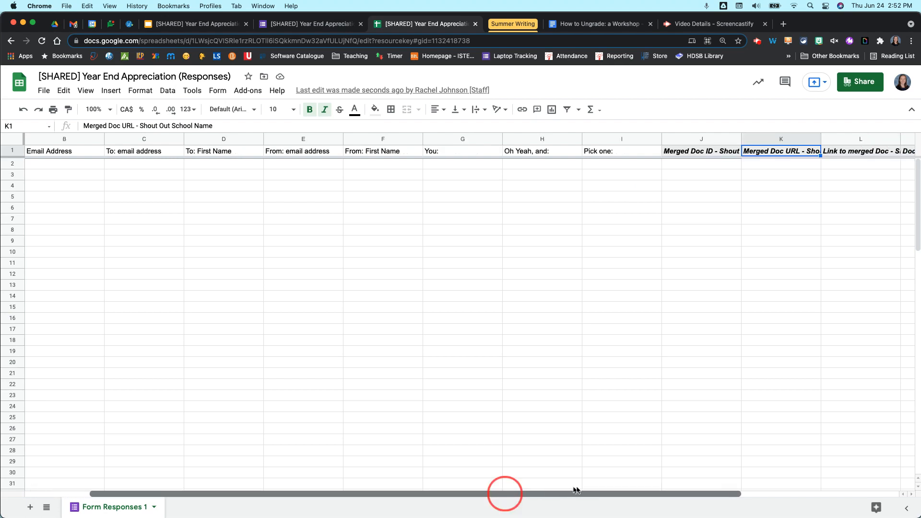
scroll(right, 3)
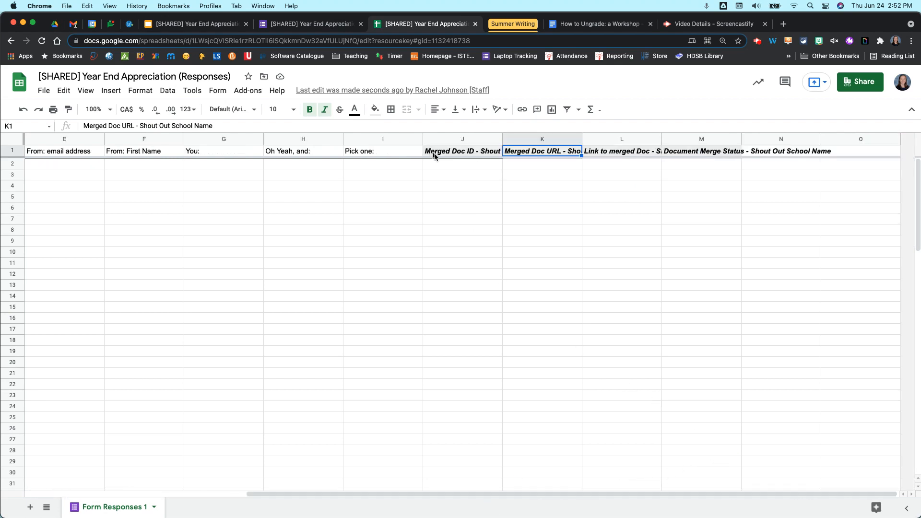
click(622, 151)
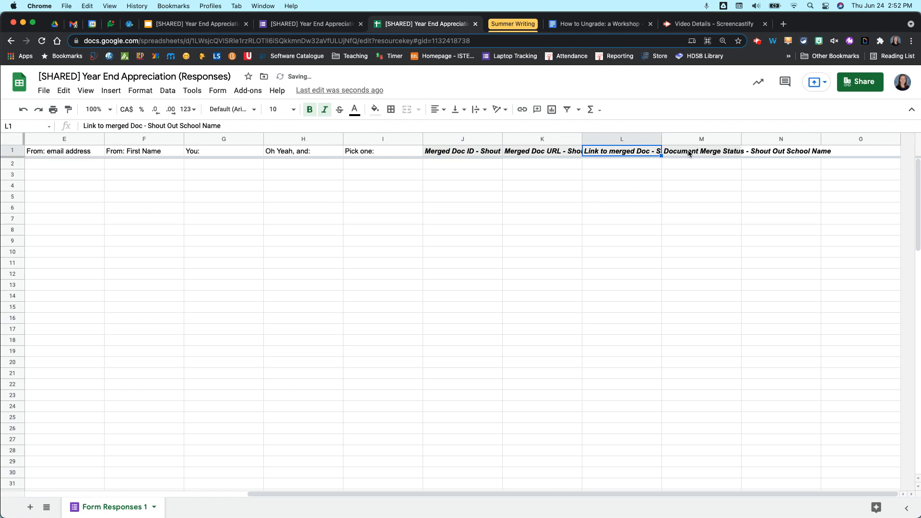
click(701, 151)
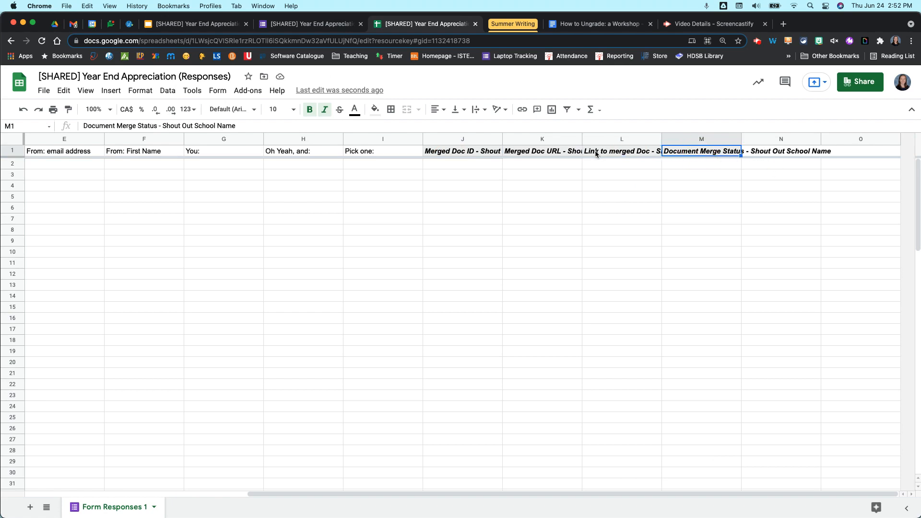
mouse_move(455, 171)
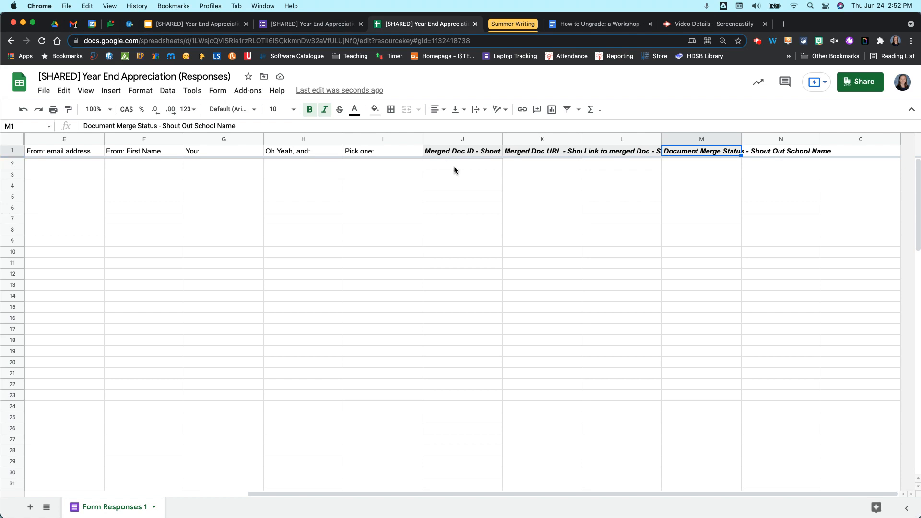
click(542, 164)
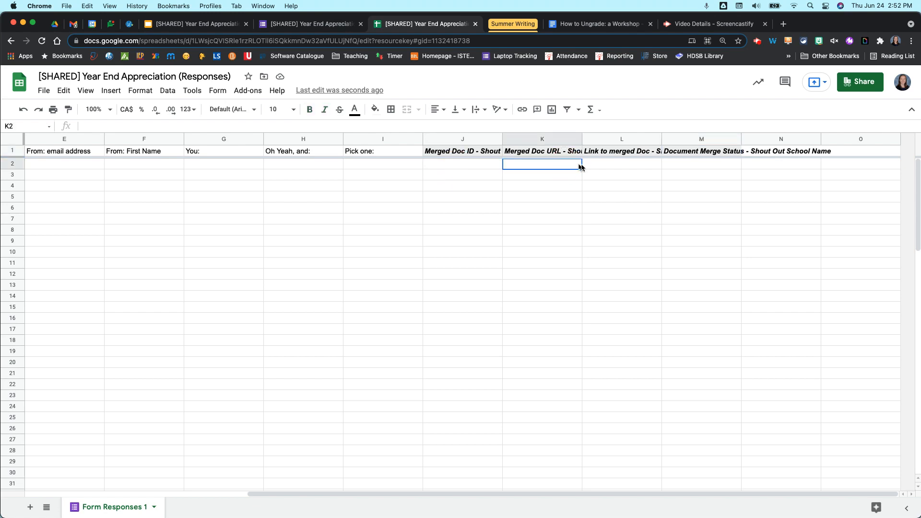
click(621, 164)
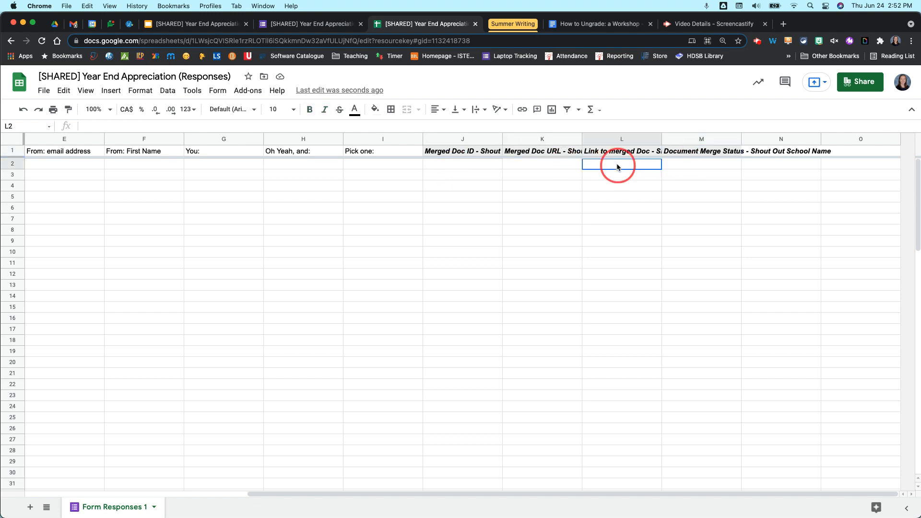
click(542, 164)
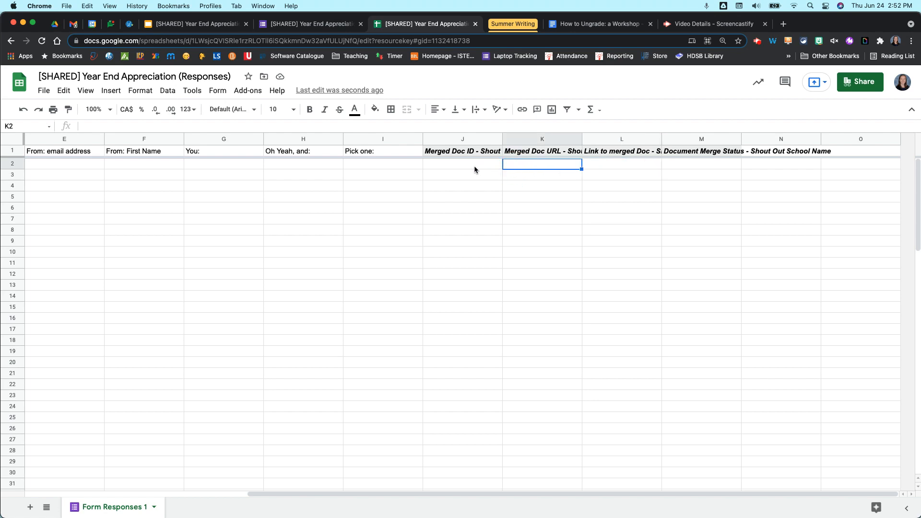
mouse_move(471, 174)
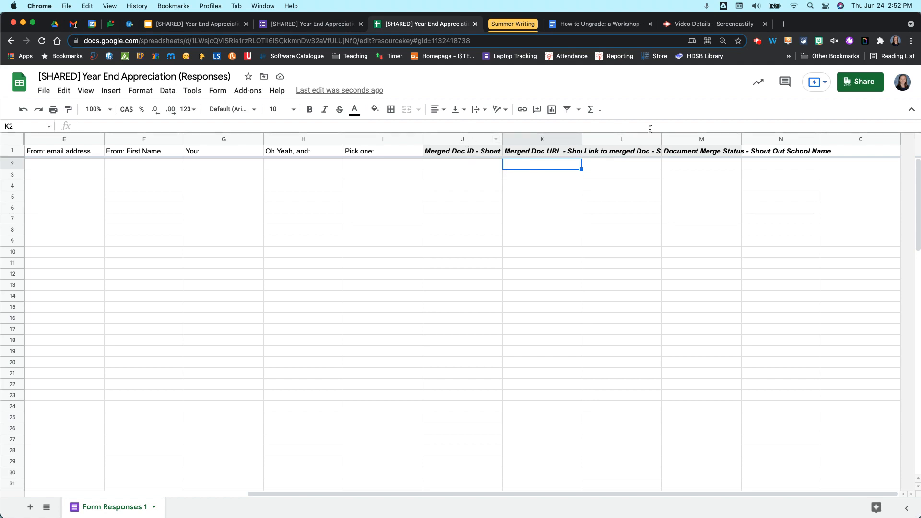
mouse_move(488, 510)
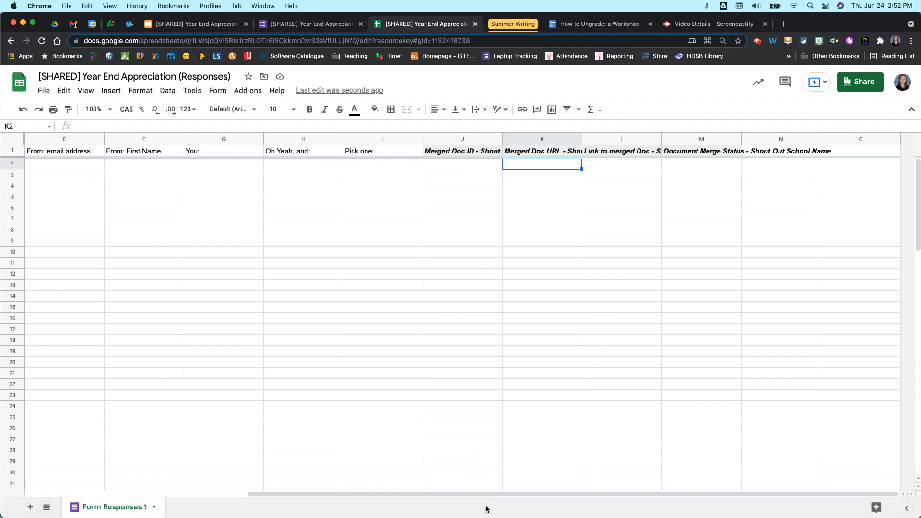